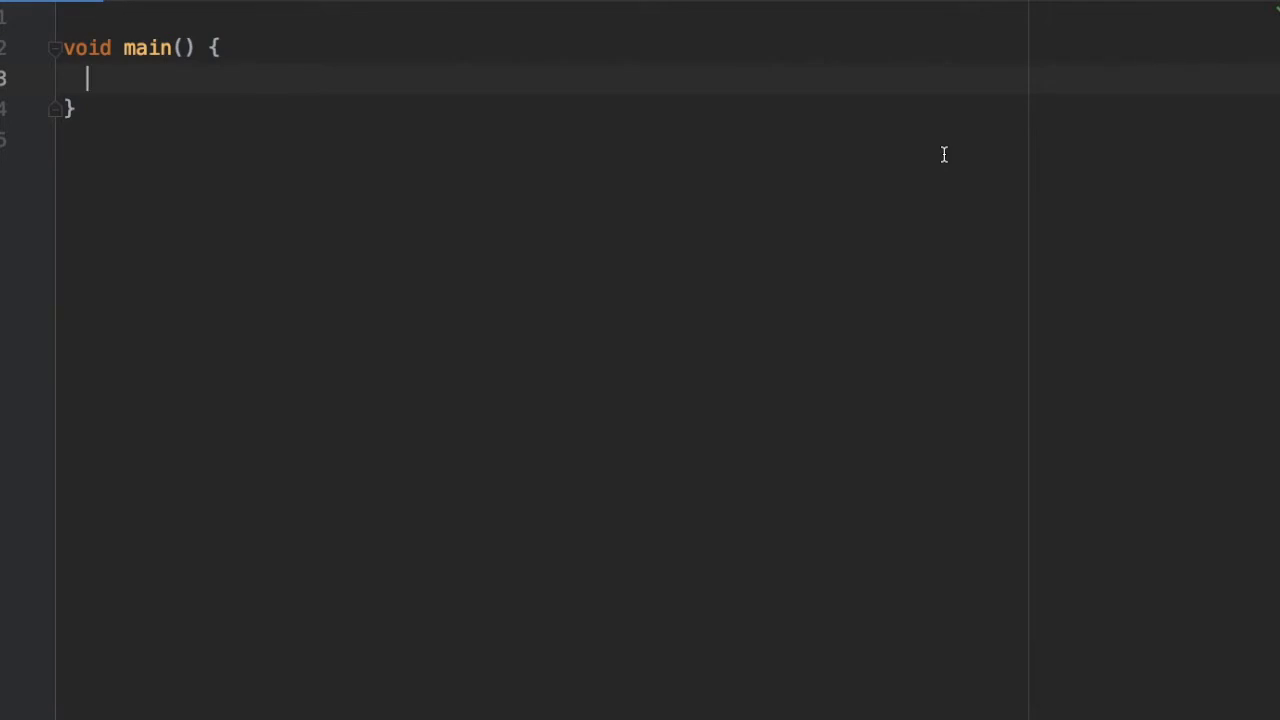
Declare var myJson as a map with a placeholder "key":"value" entry.
text(var)
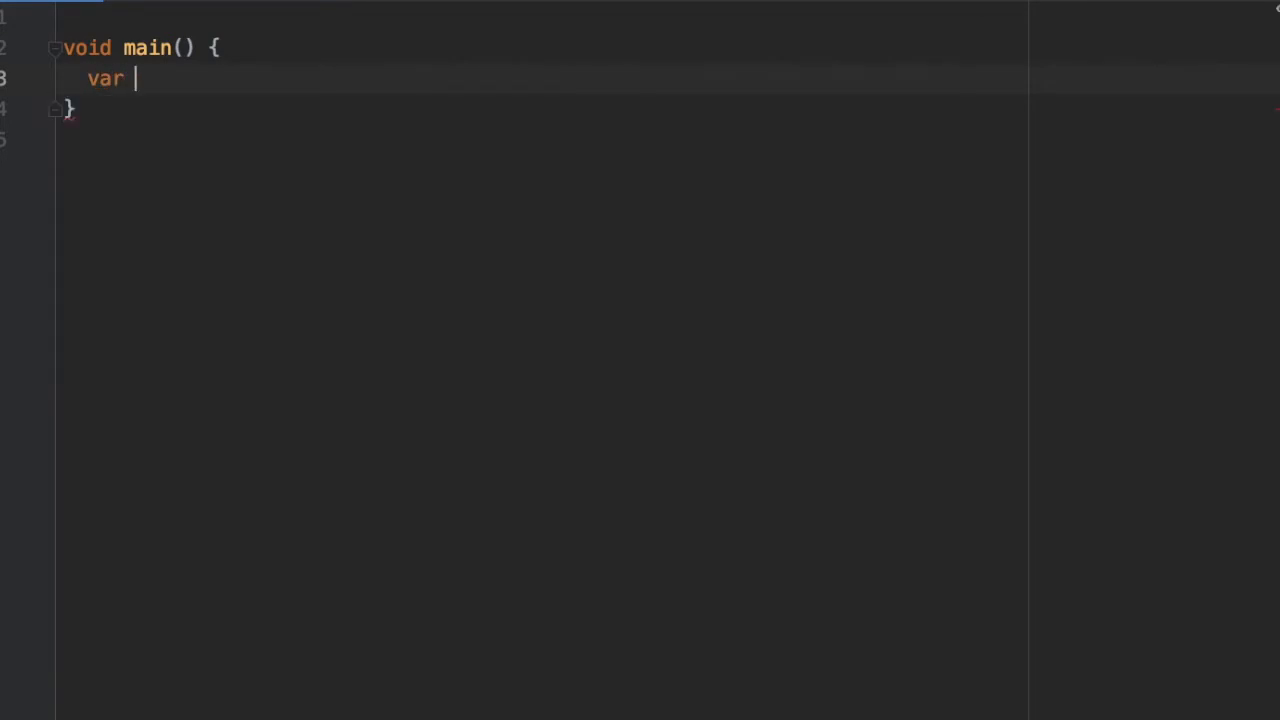
text(myJson =)
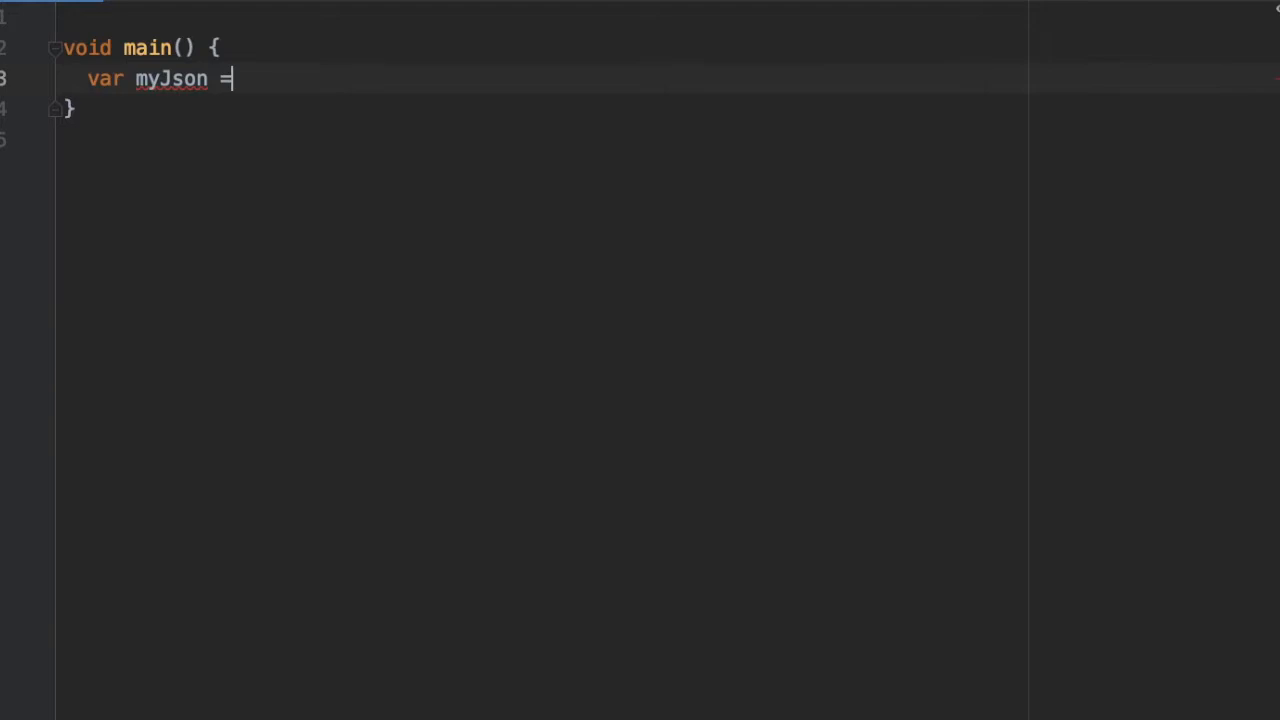
text({")
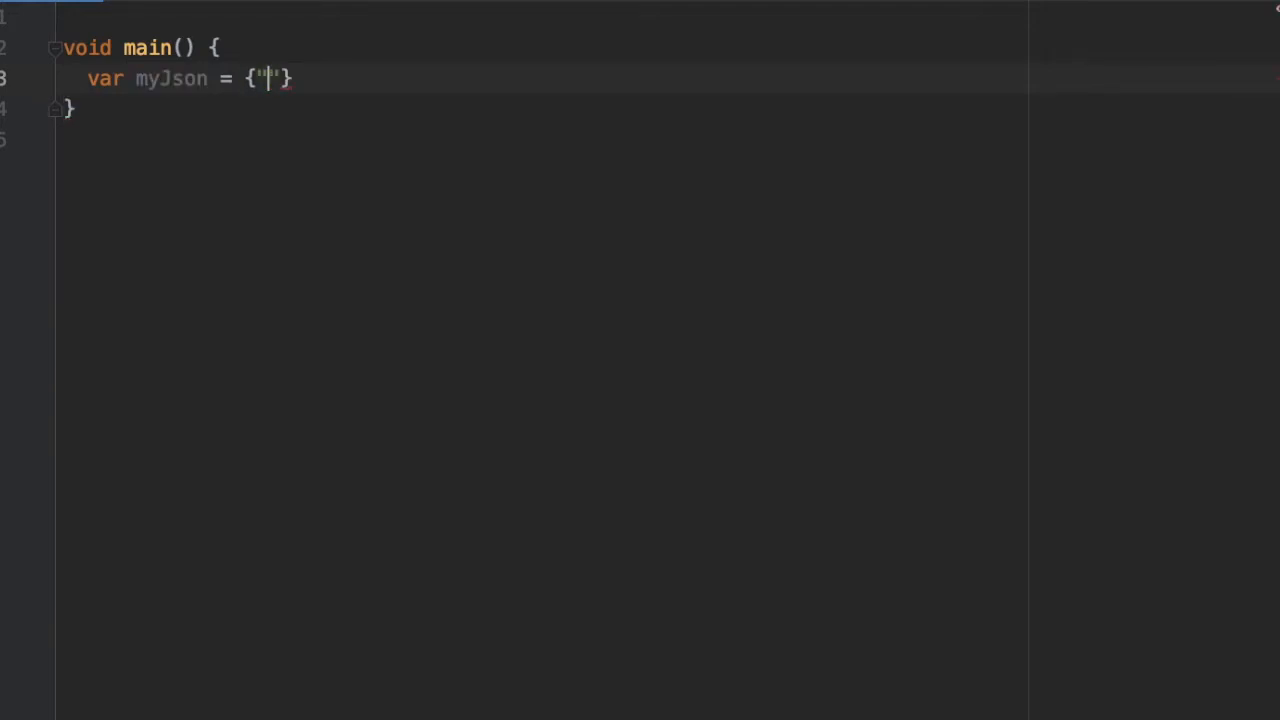
text(key":)
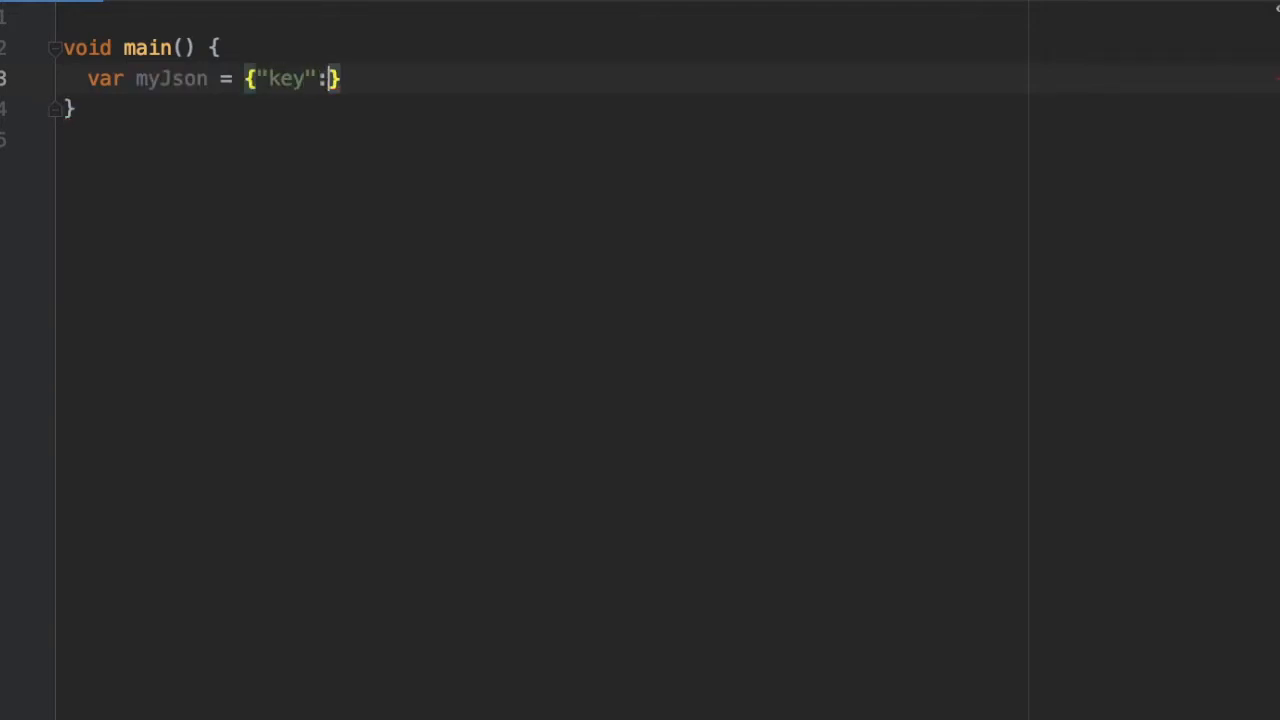
text("value")
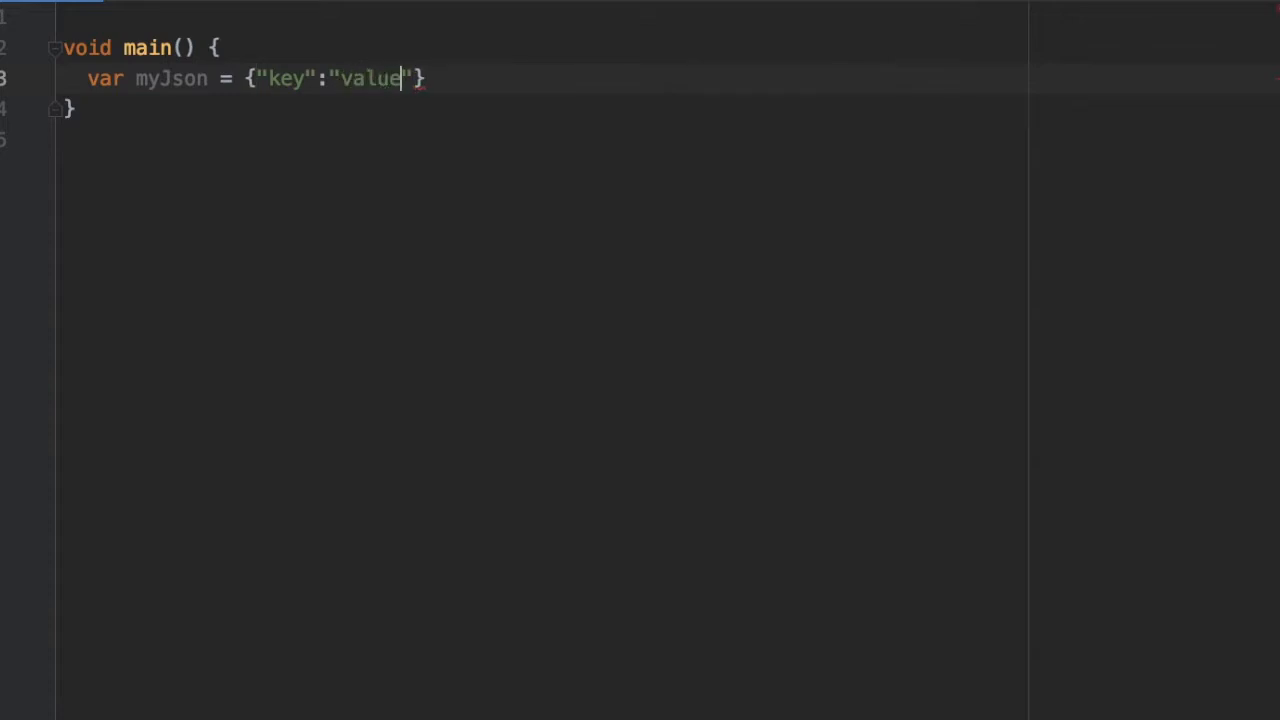
text(;)
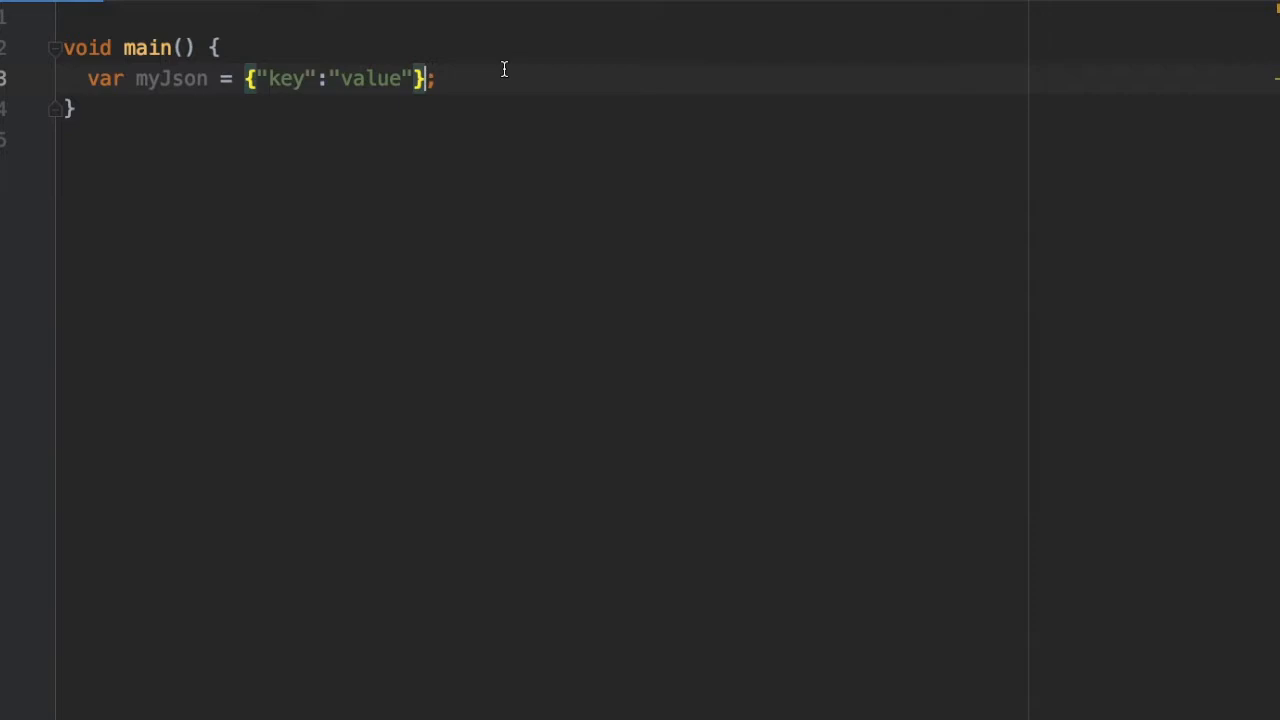
mouse_move(278, 78)
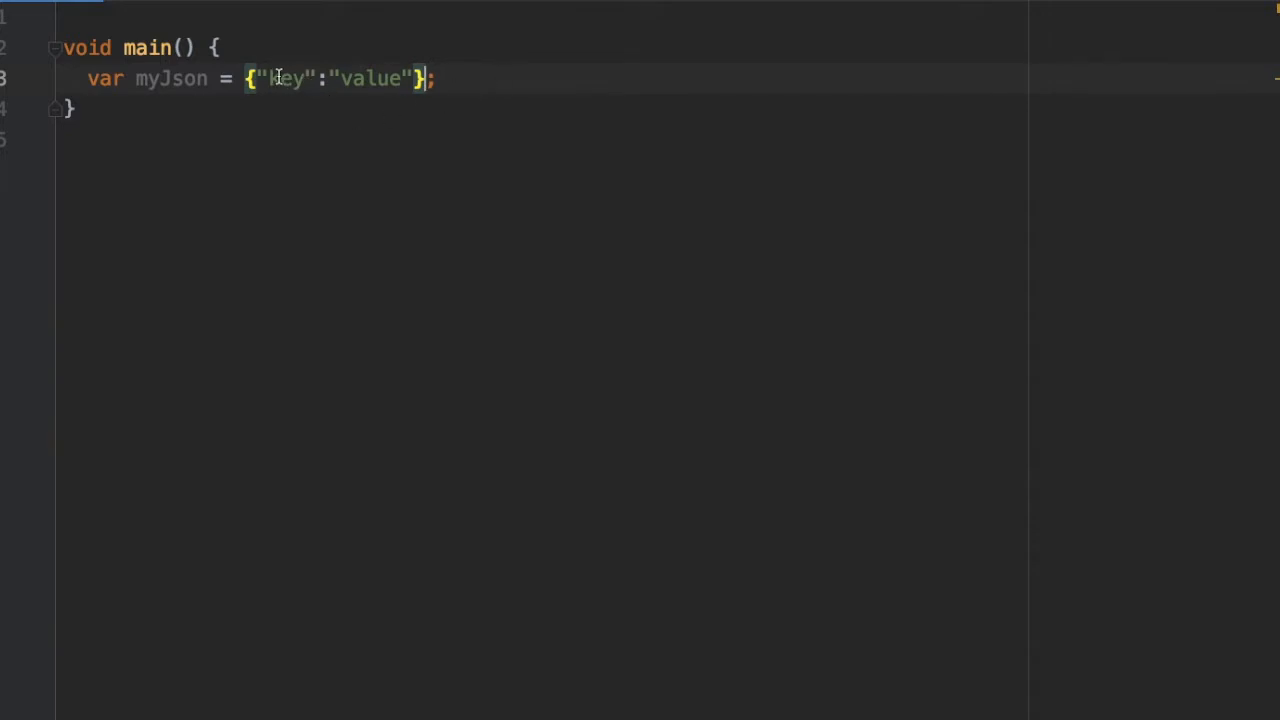
Replace the placeholder pair with 'age': 23 and 'name': 'James'.
double_click(284, 78)
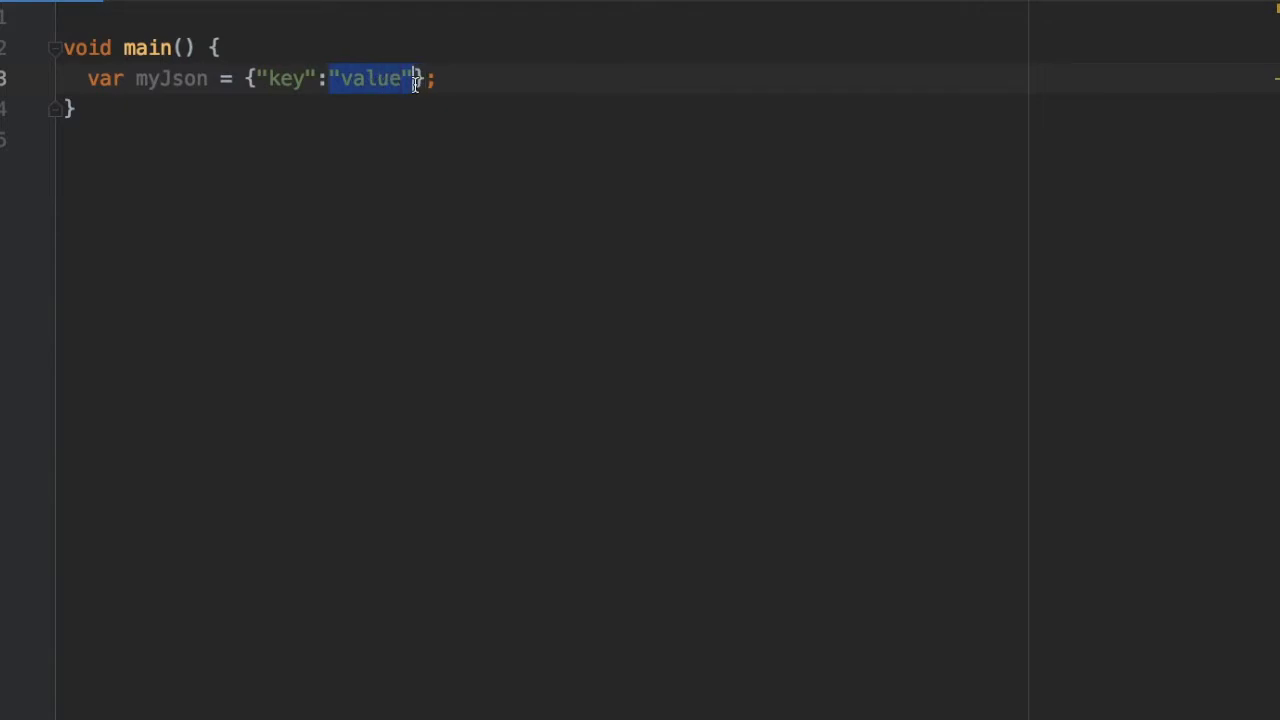
click(330, 80)
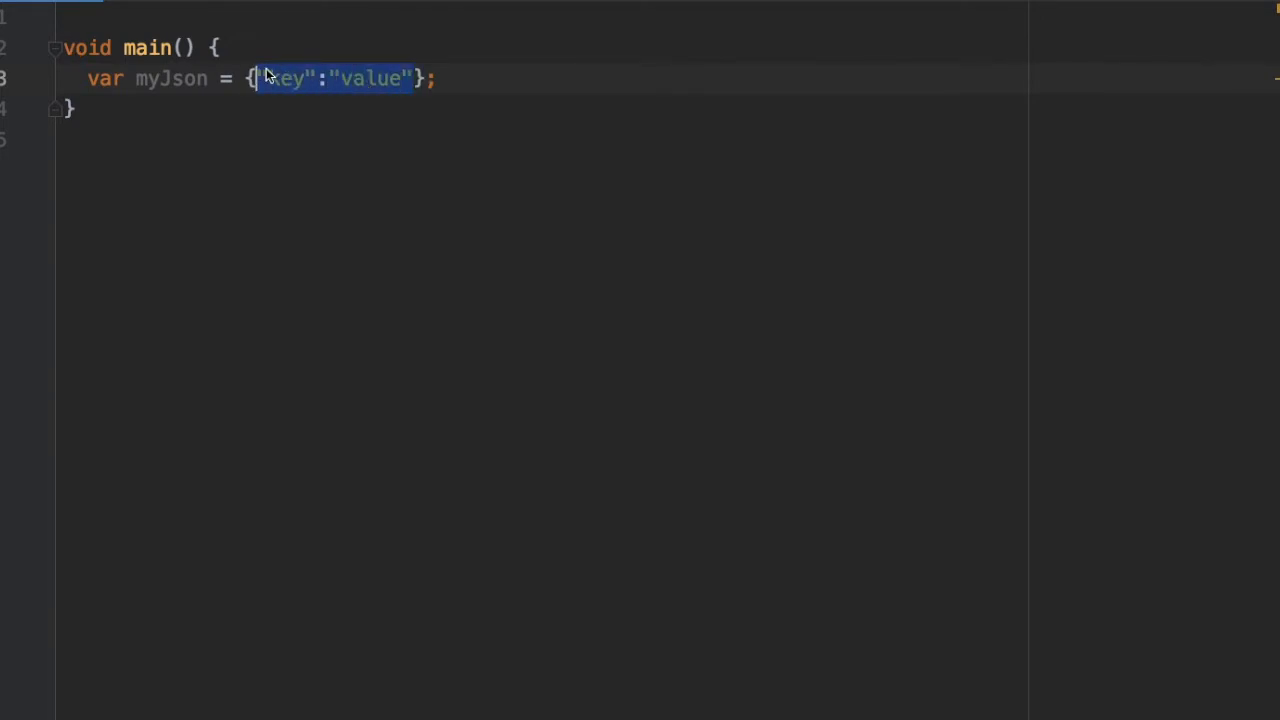
text('ag')
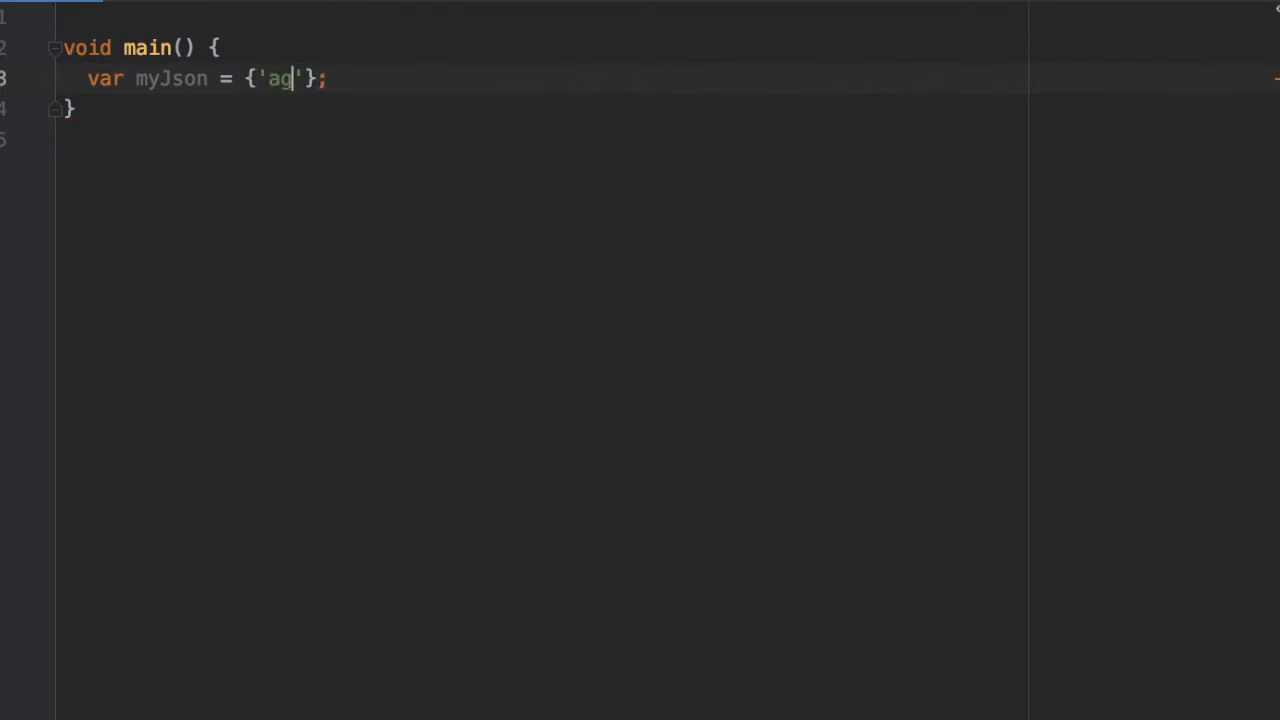
text(e':23)
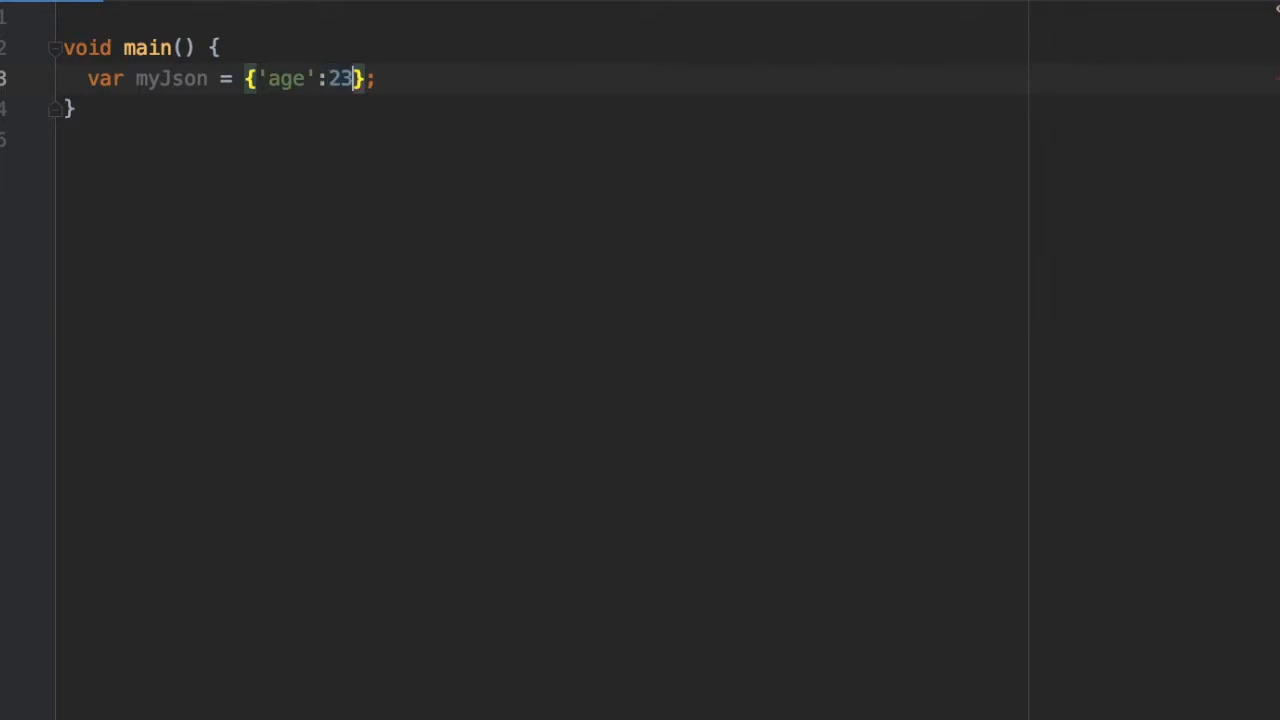
text(,)
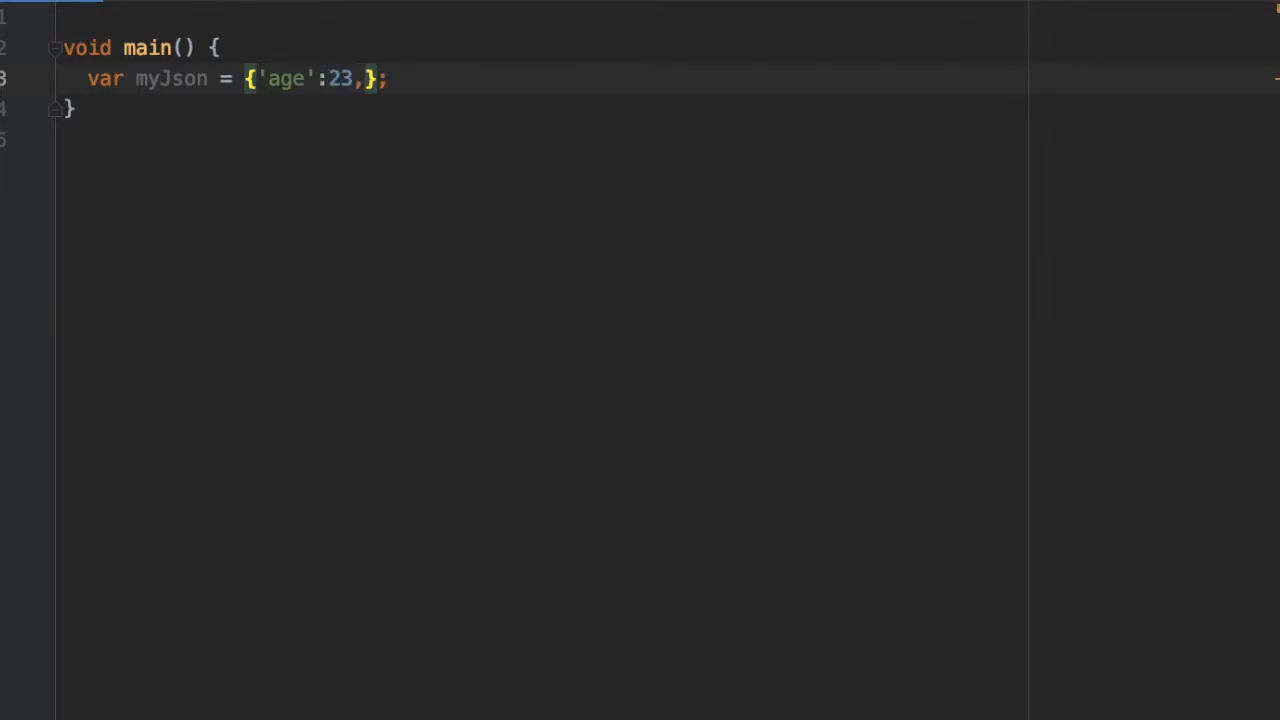
text('name')
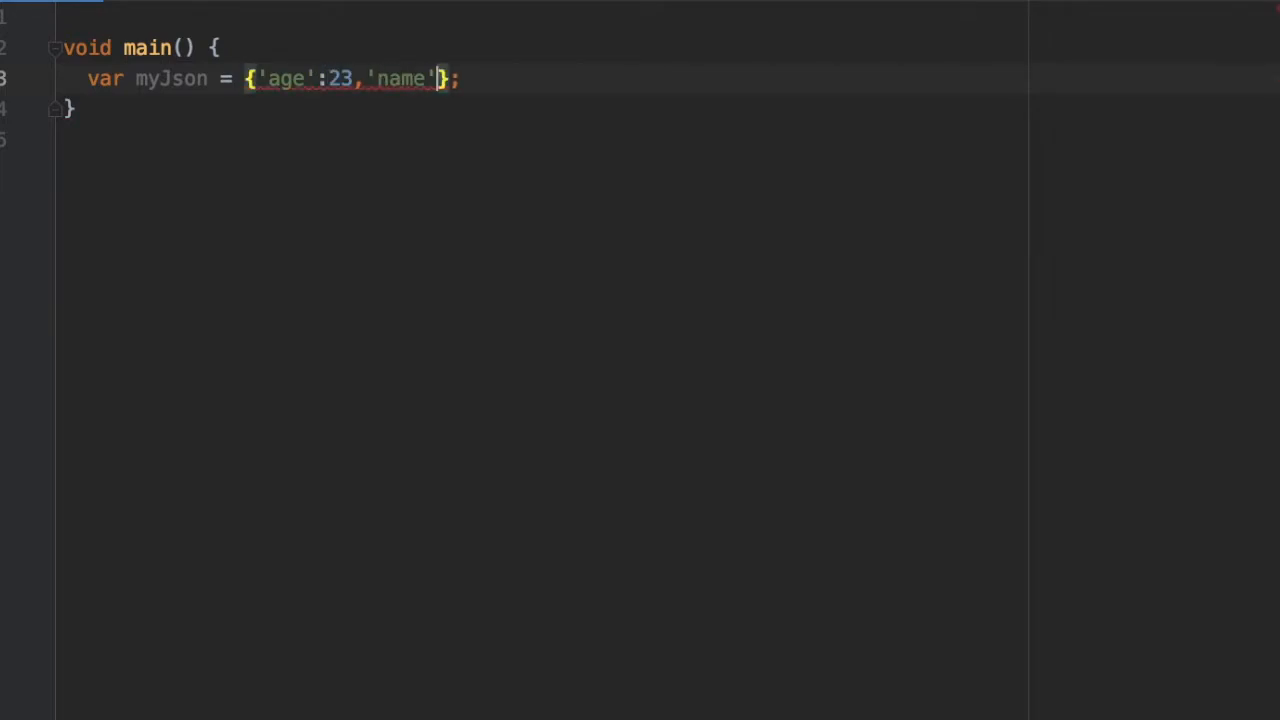
text(:')
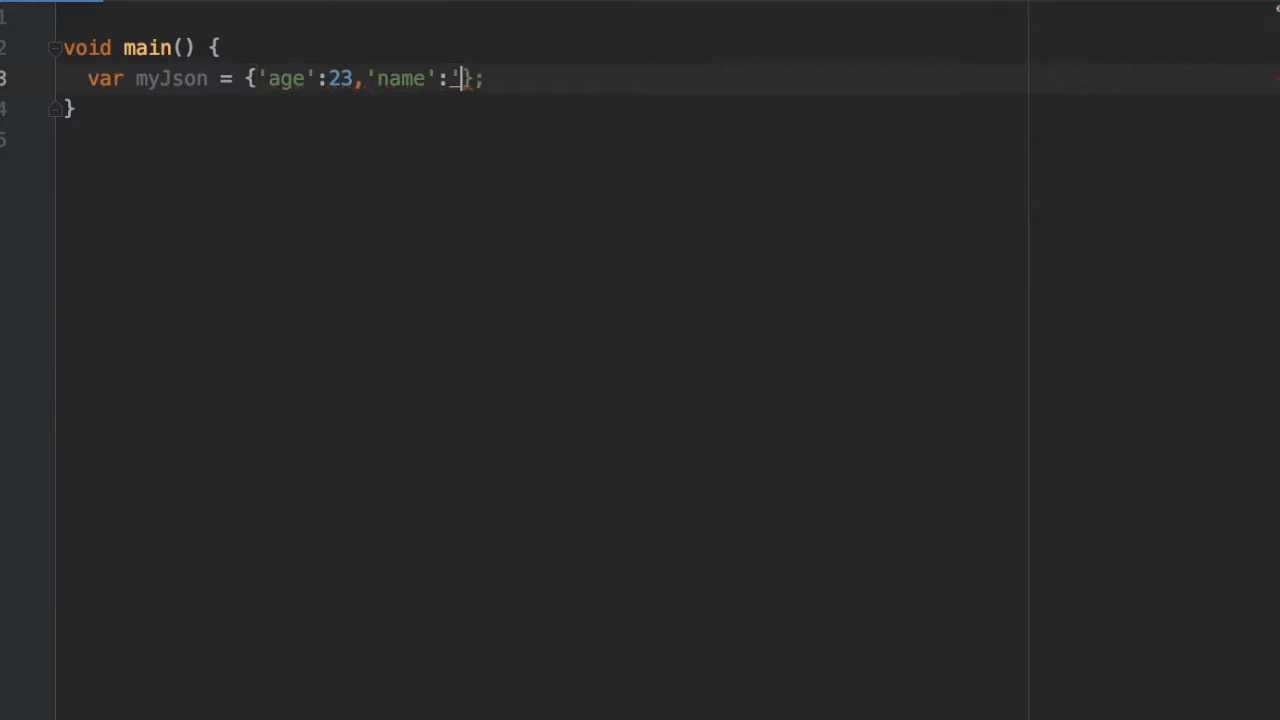
text(James)
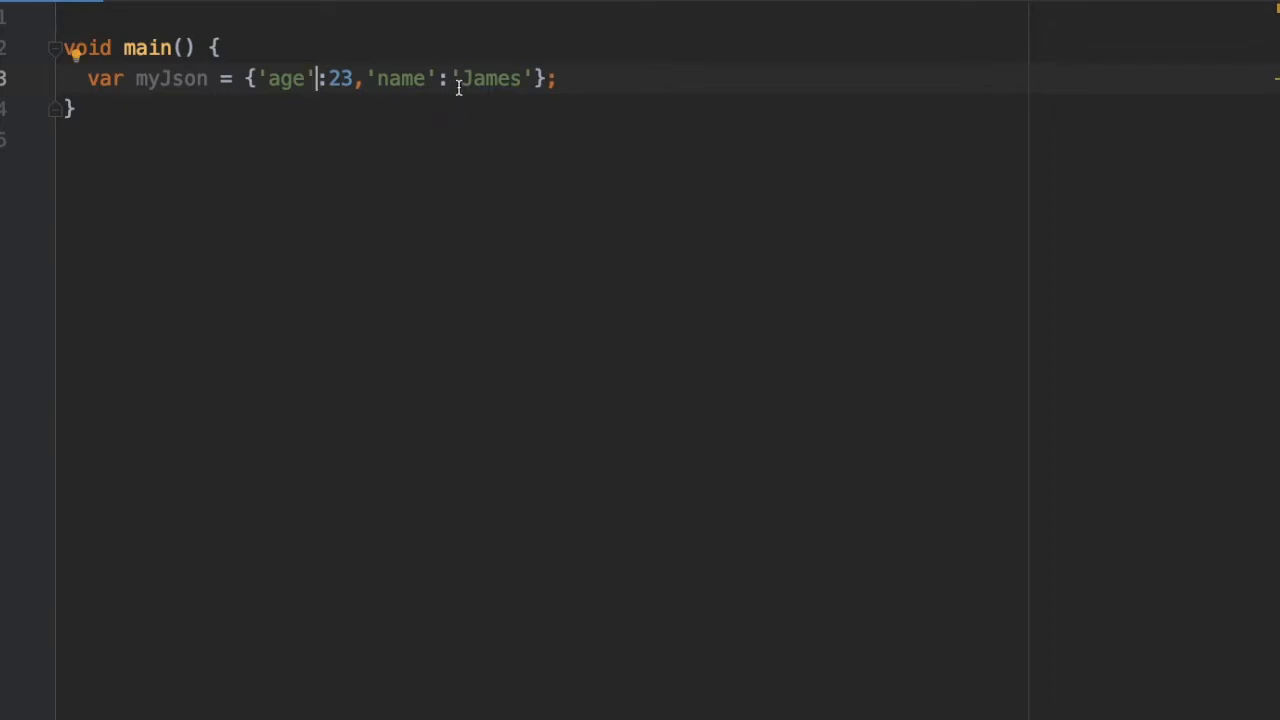
mouse_move(490, 82)
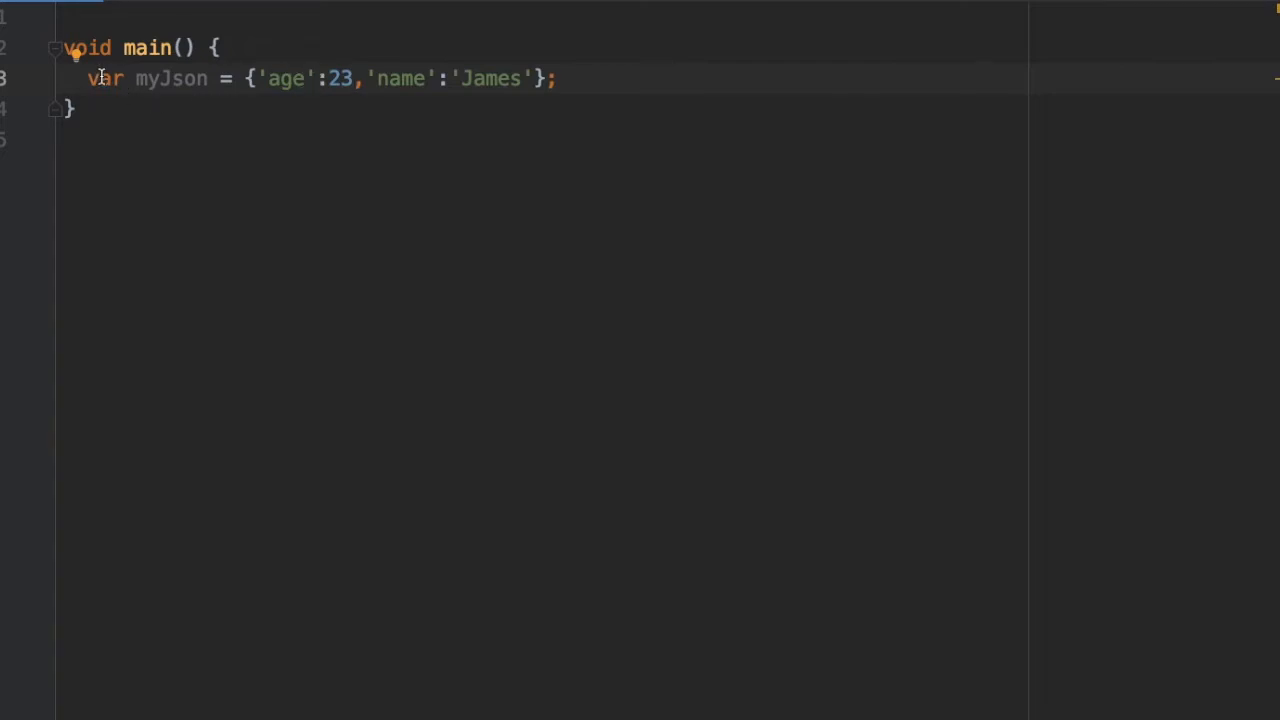
Type myJson explicitly as Map<String, dynamic> instead of var.
text(M)
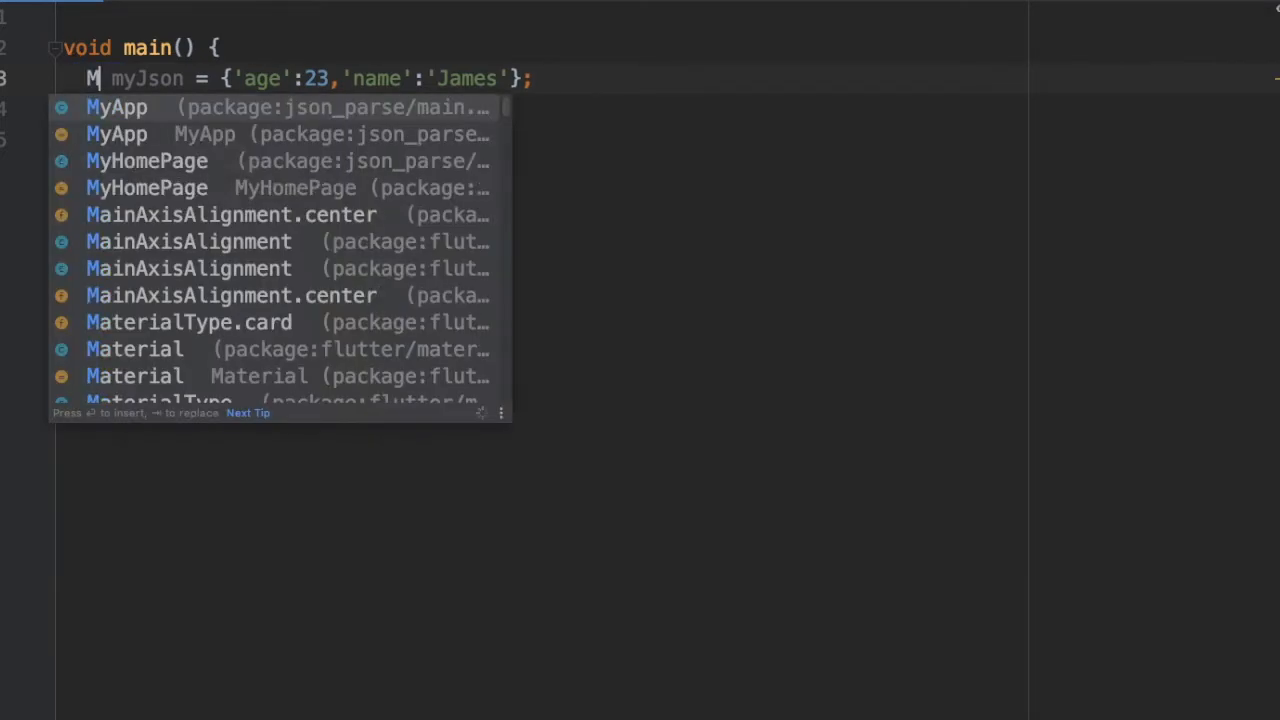
text(ap)
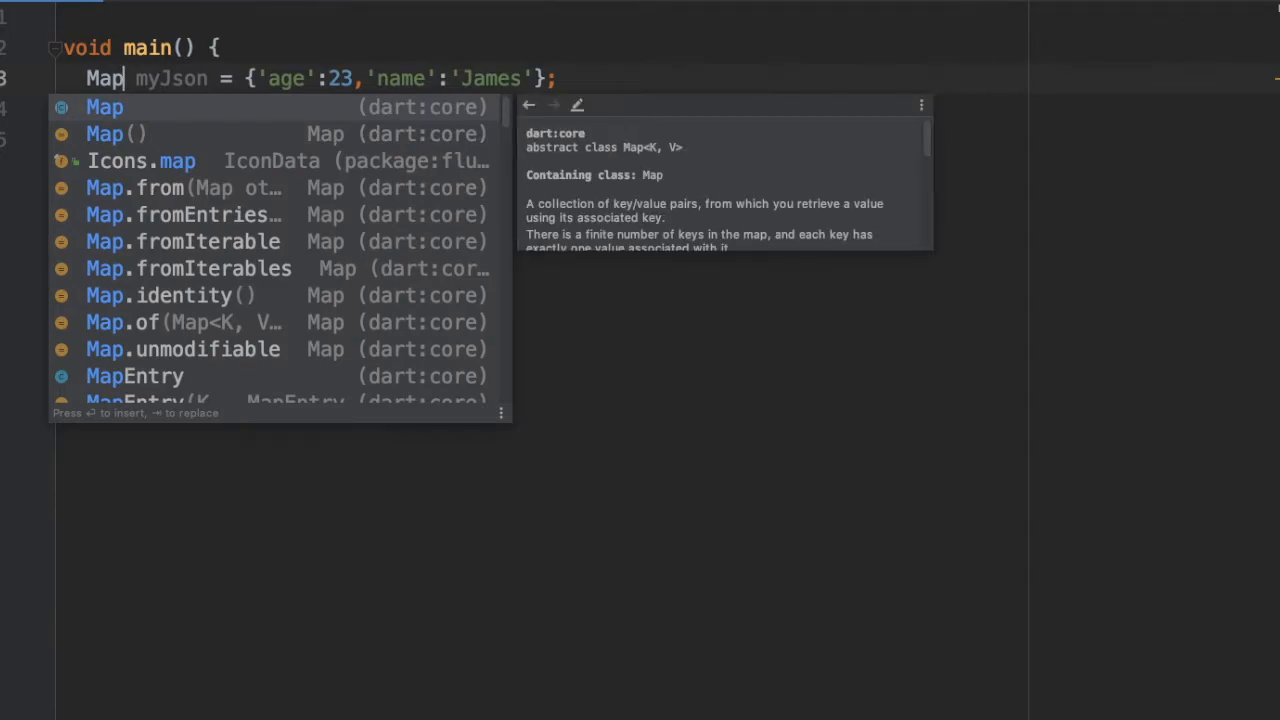
text(<String>)
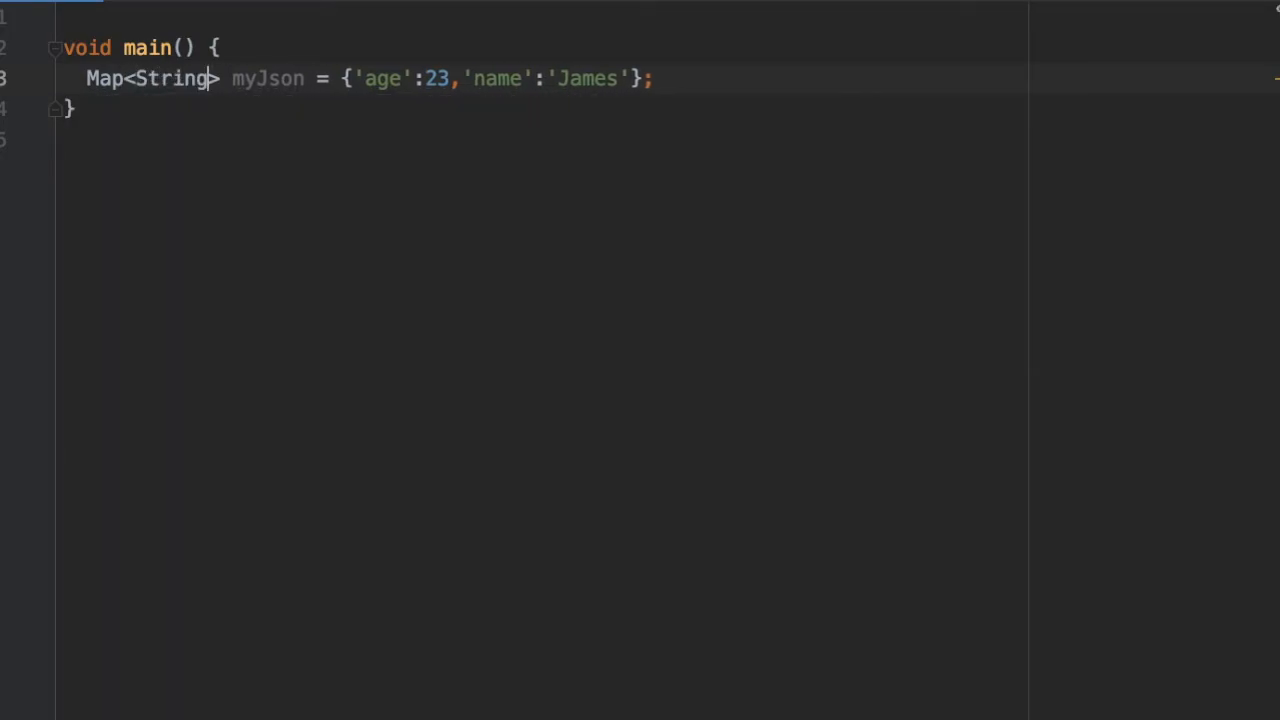
text(, f)
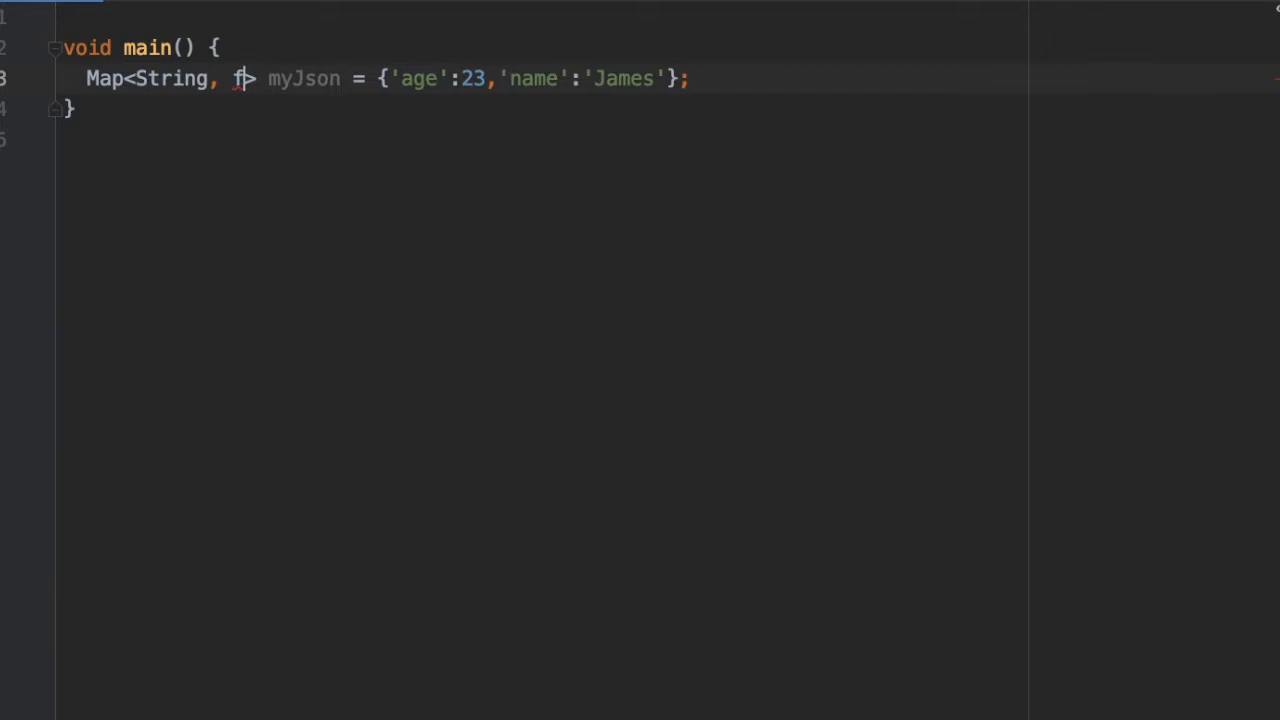
text(ynamic)
text(print(object)
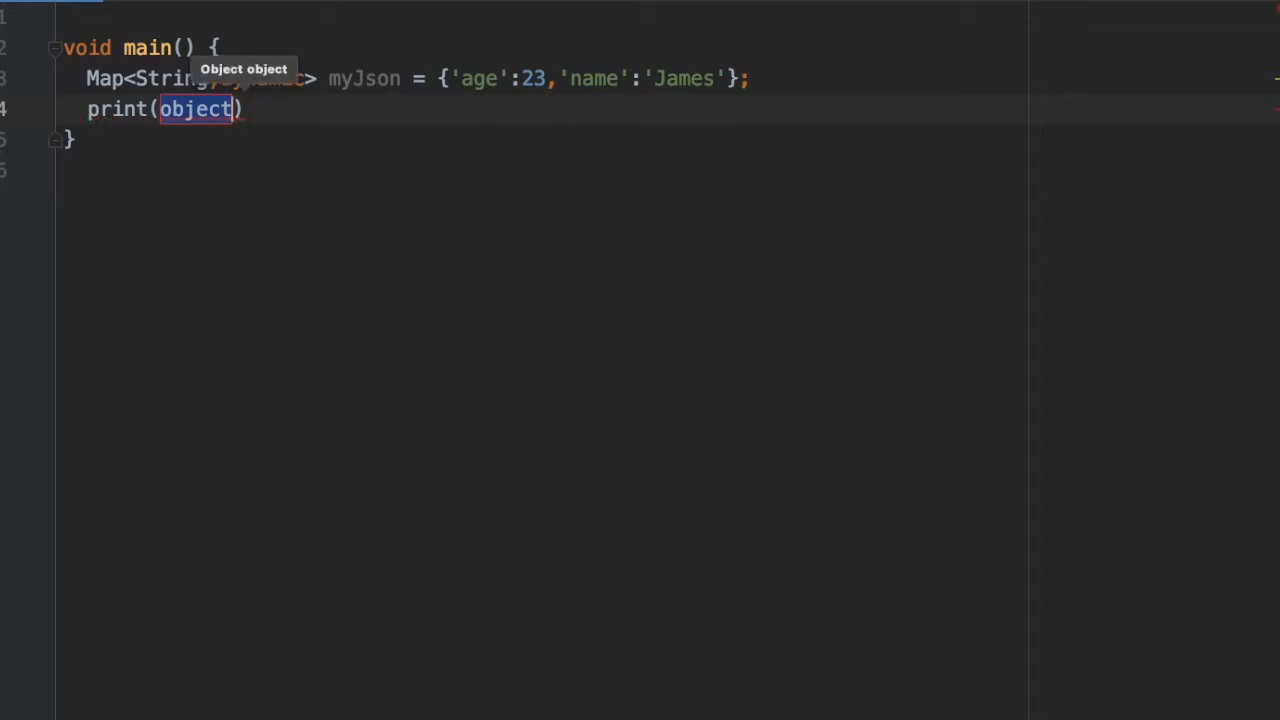
Print myJson['age'] and run the scratch file so 23 is output.
text(myJson[])
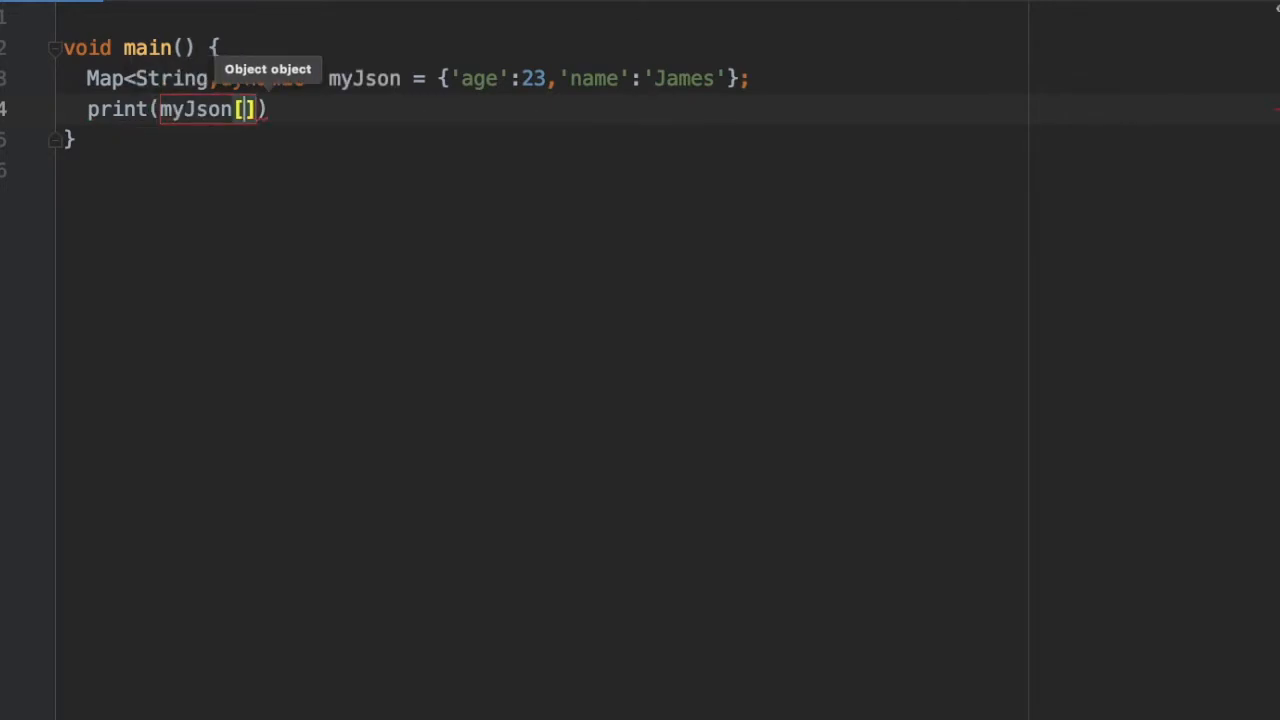
text(k)
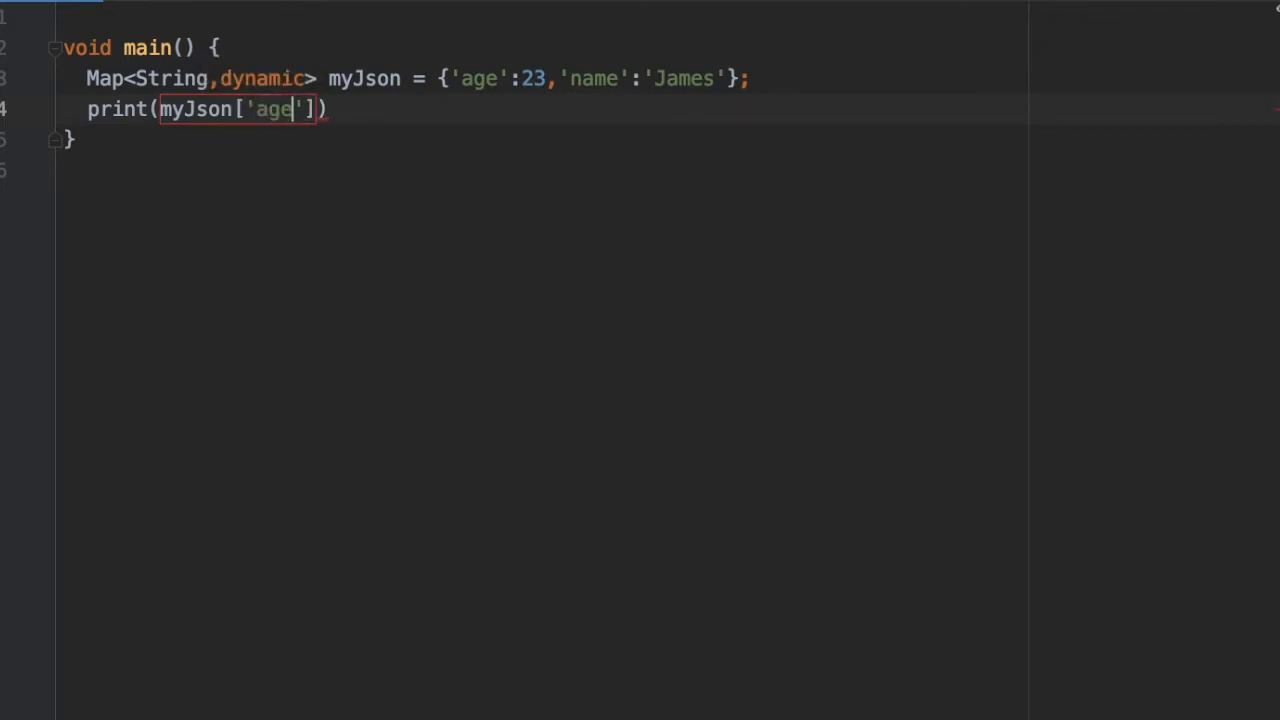
text(;)
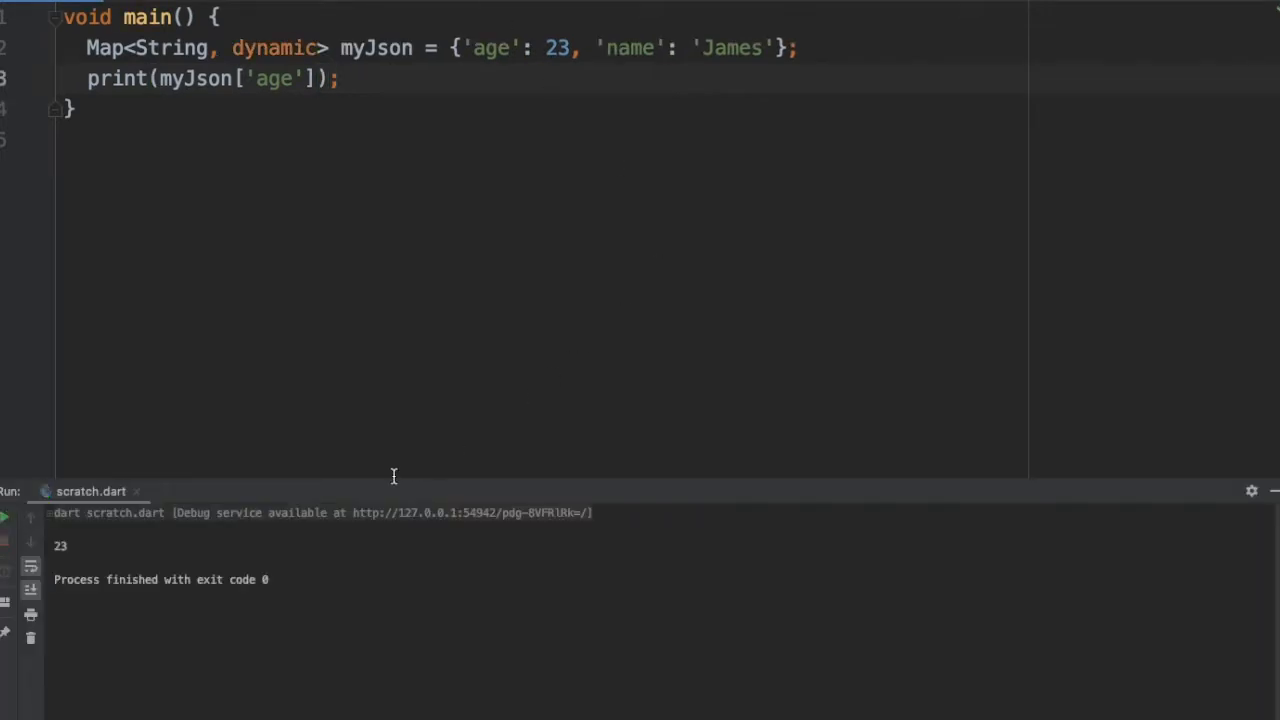
mouse_move(1270, 496)
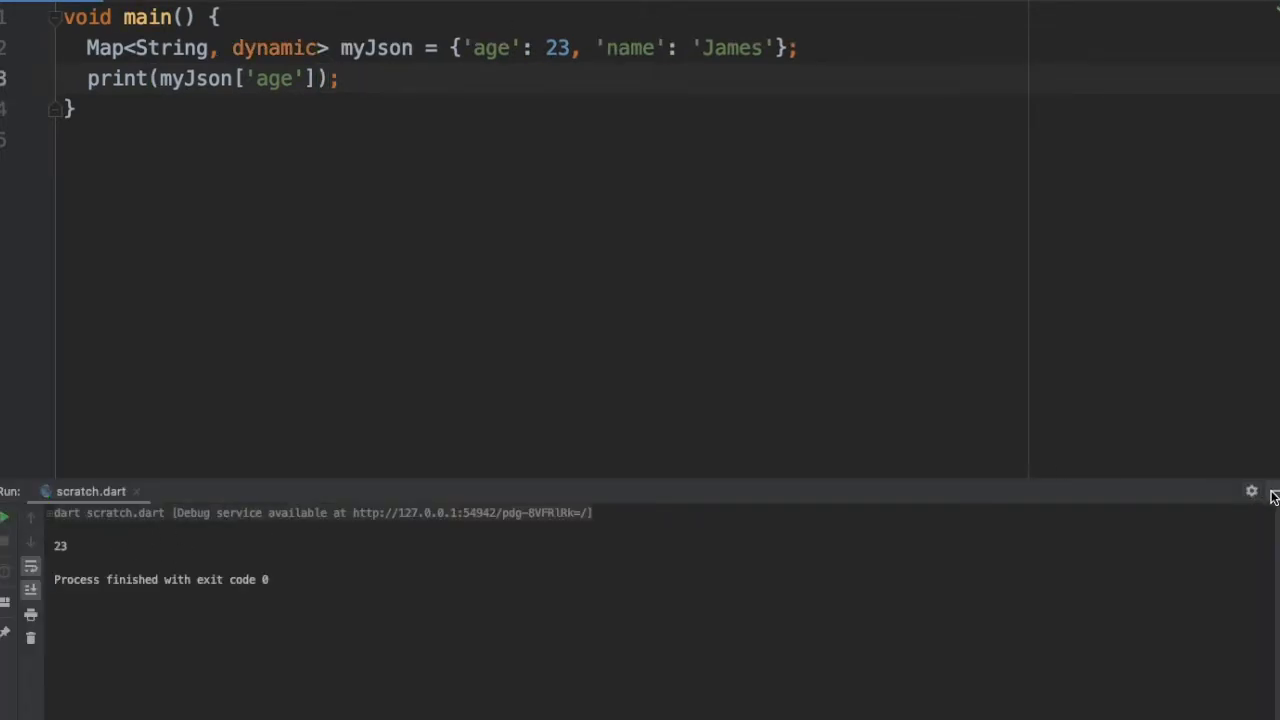
mouse_move(1272, 496)
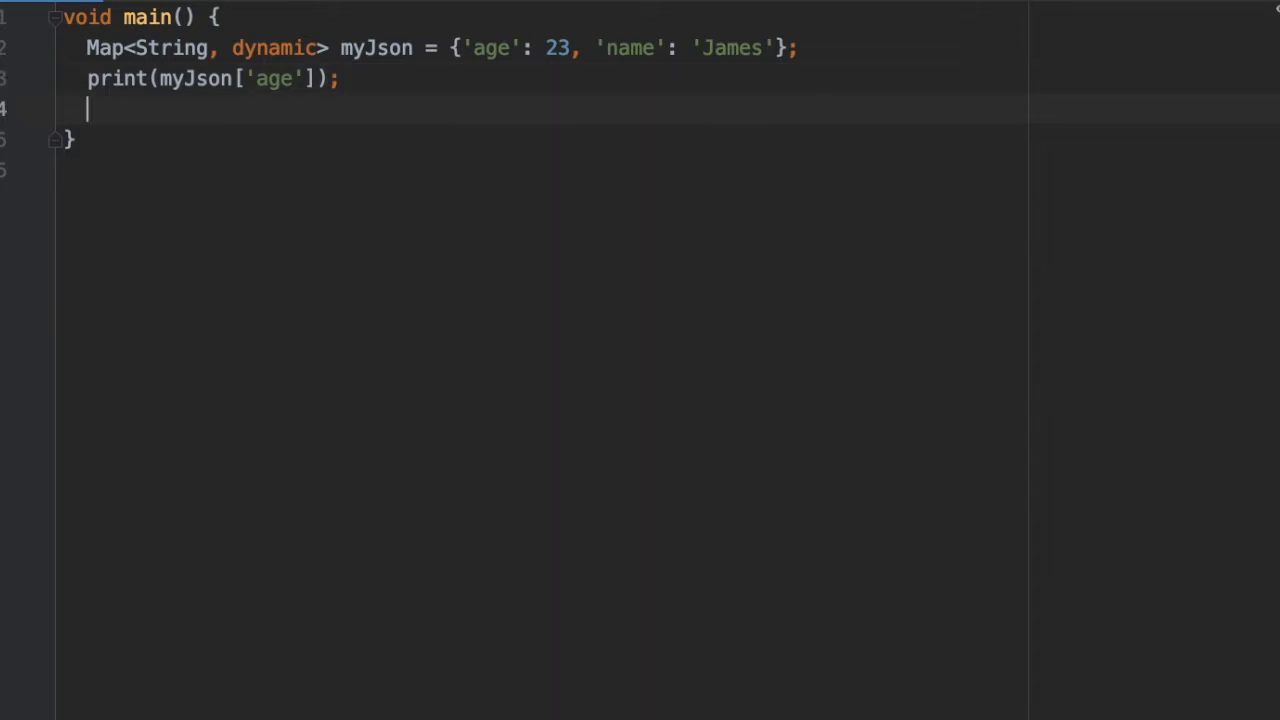
Declare var myJsonArray as a list holding myJson three times.
text(va)
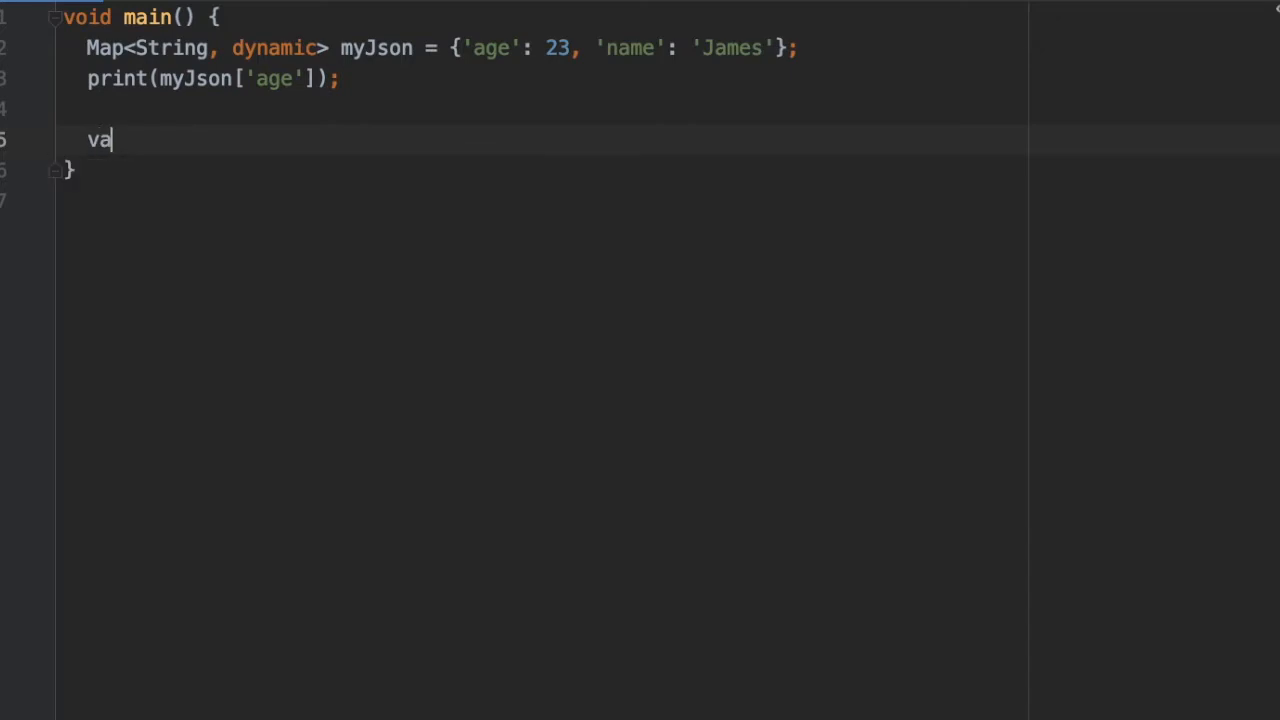
text(r myJso)
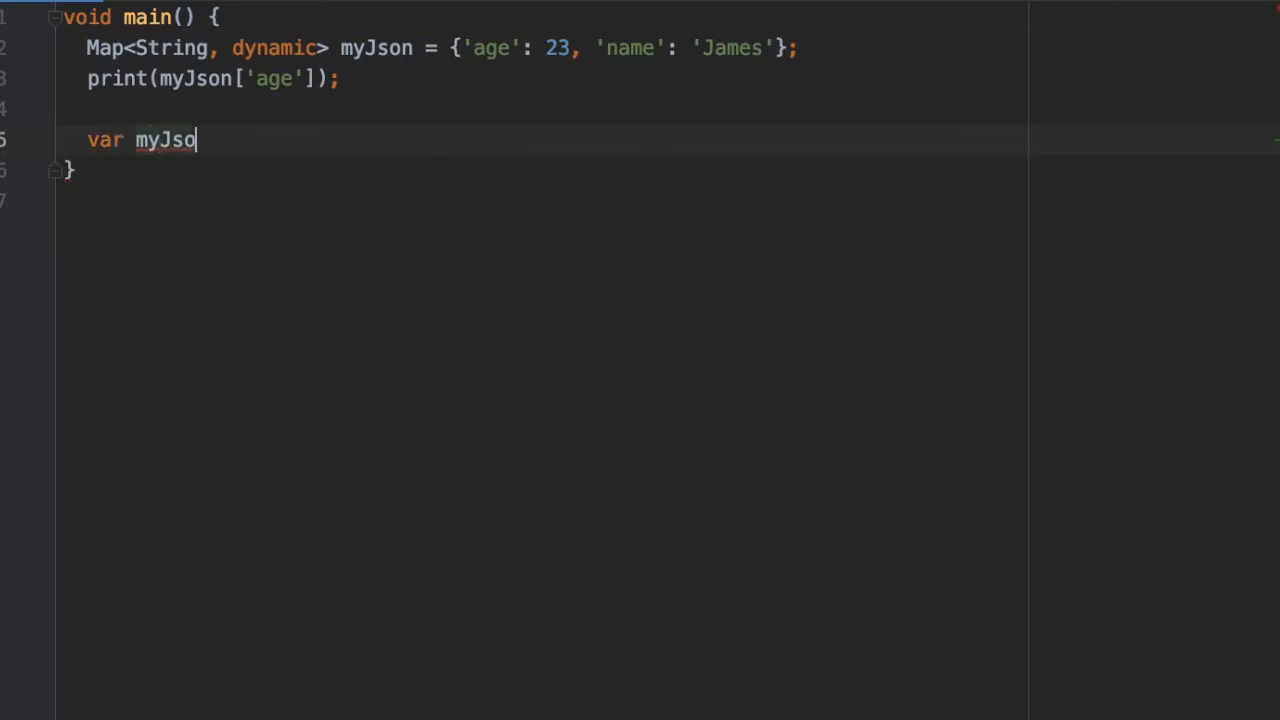
text(nArray)
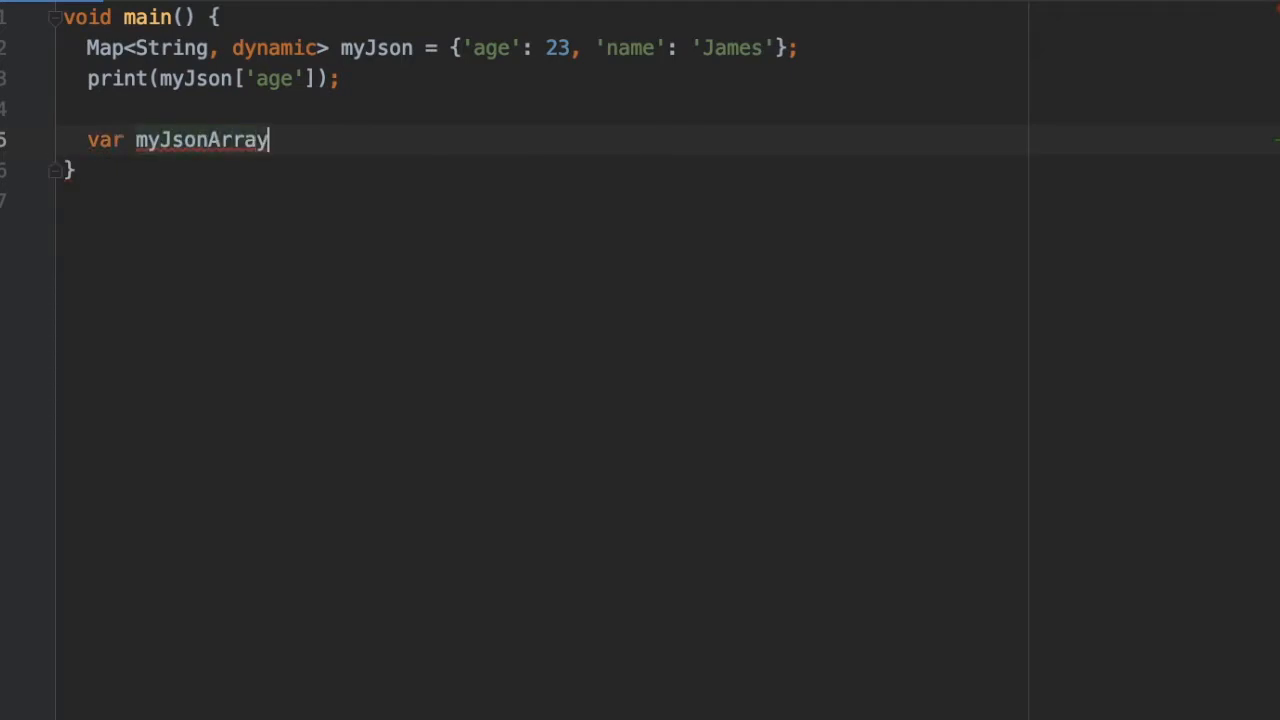
text(= [])
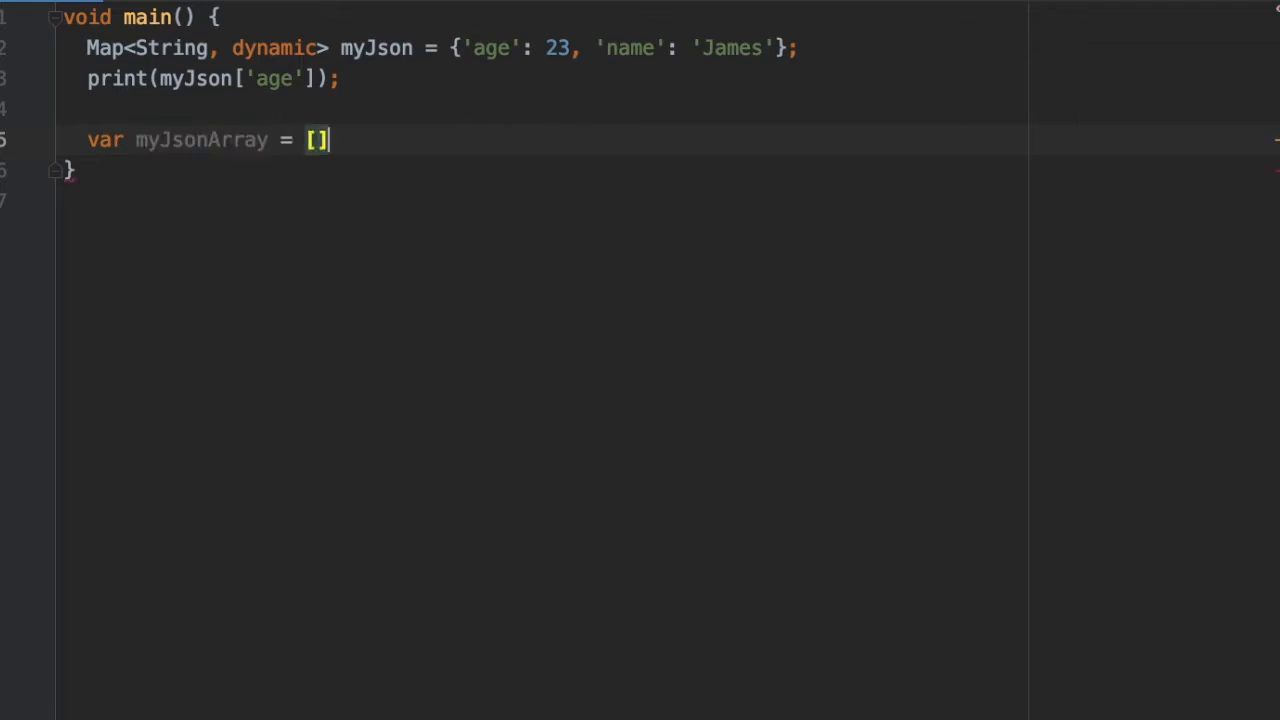
text(myJson)
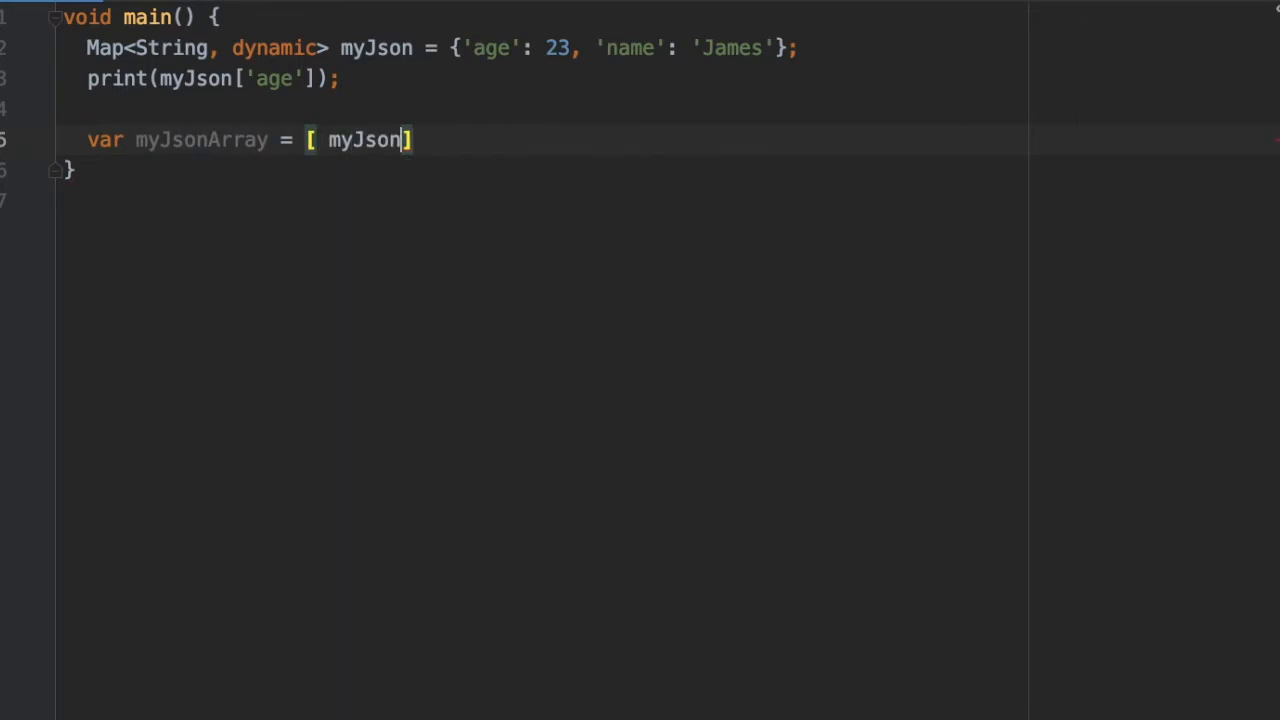
text(,)
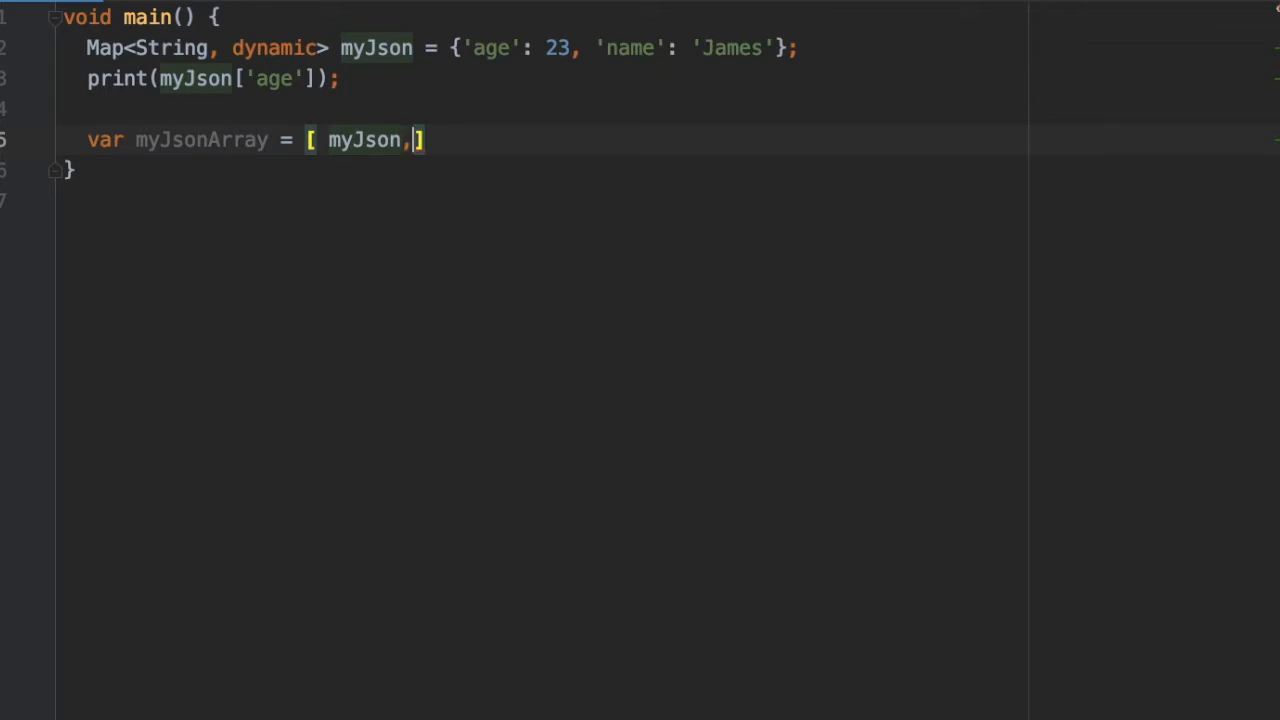
text(myJson,)
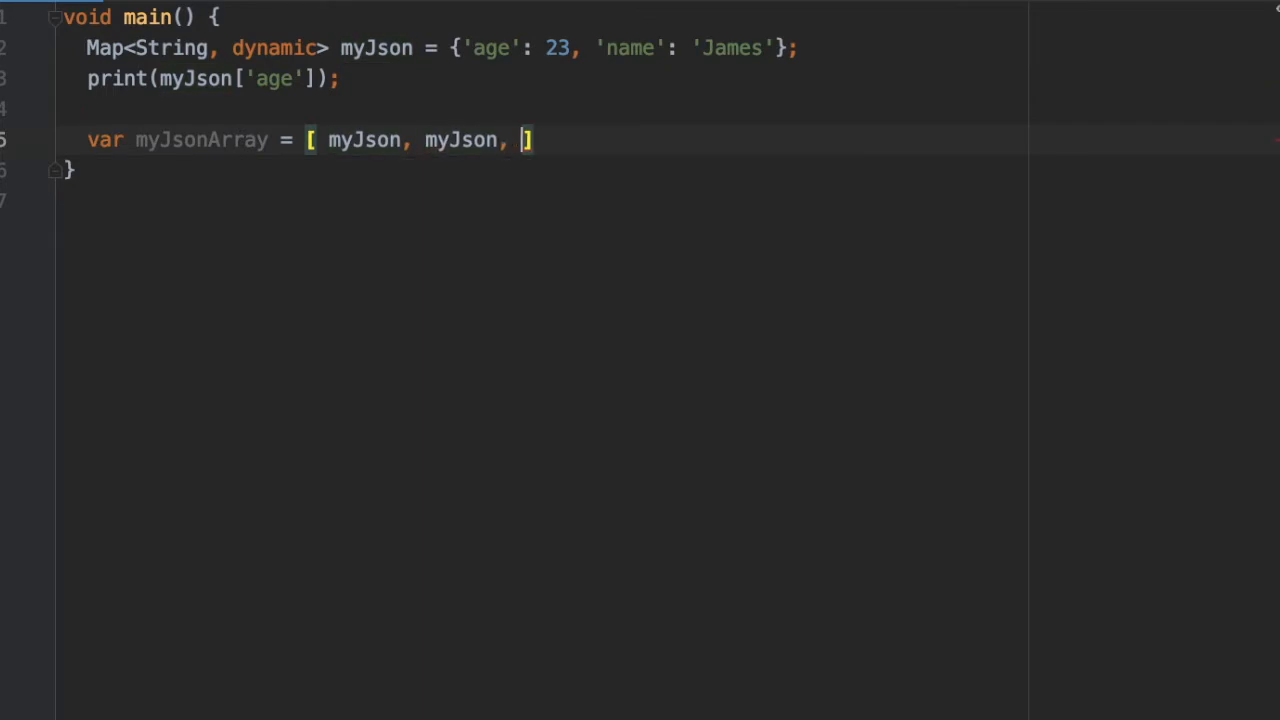
text(myJson)
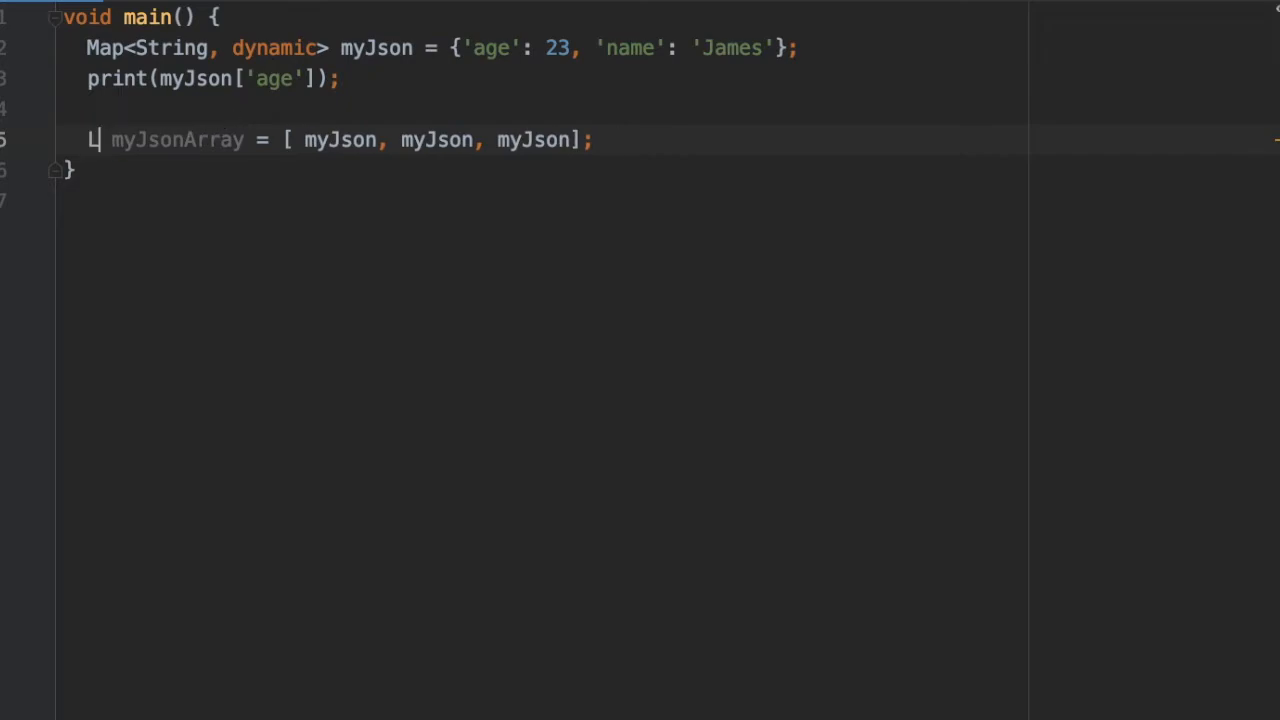
Type myJsonArray as List<Map<String, dynamic>> and start an empty import line.
text(List<>)
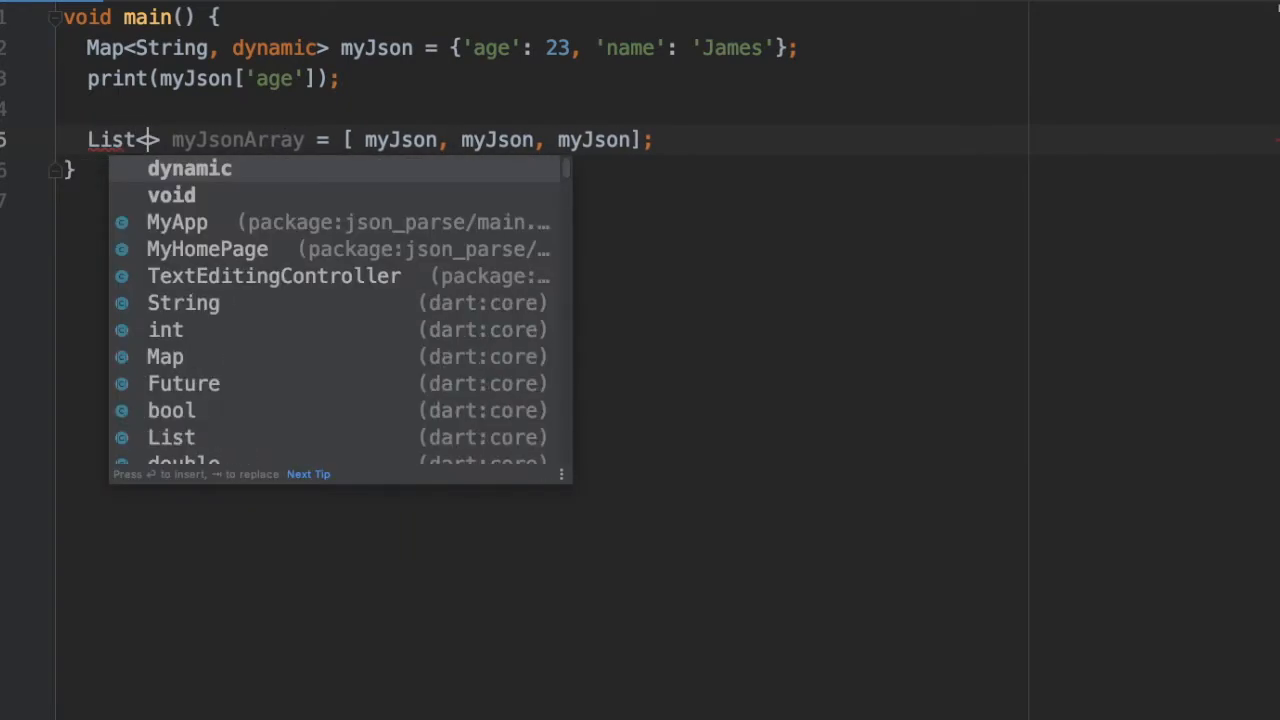
text(Map<S>)
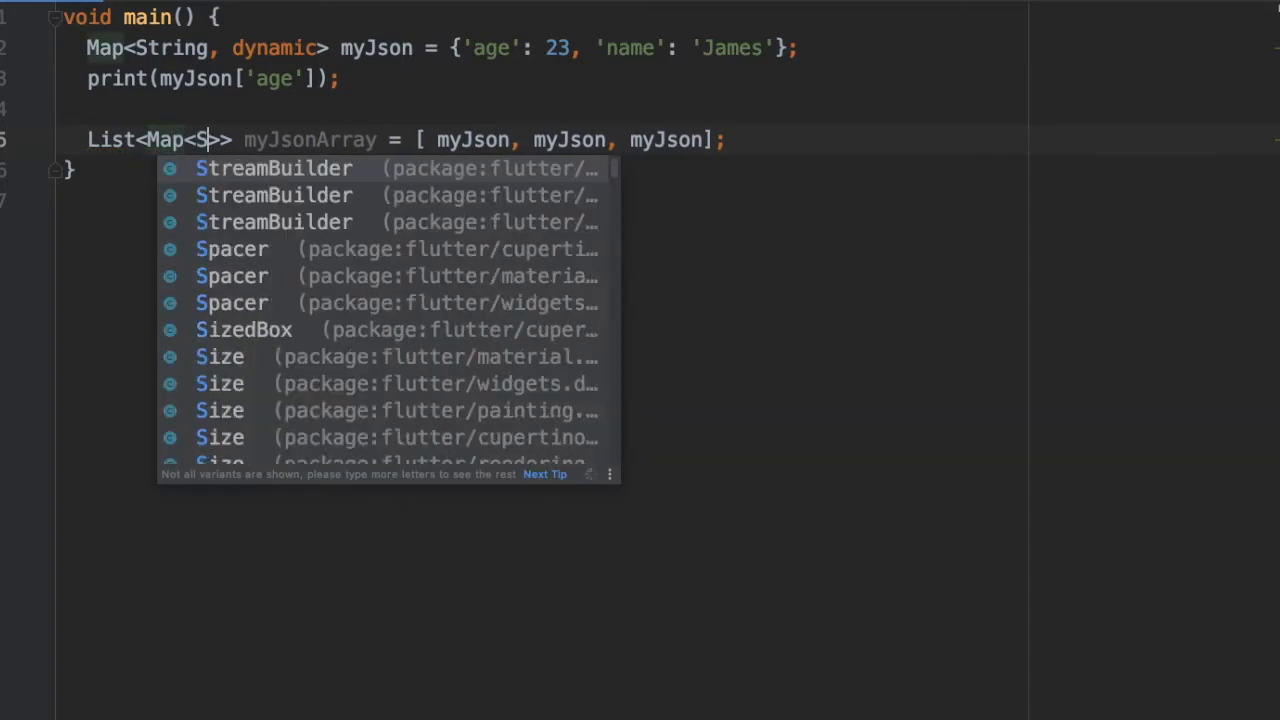
text(tring, dynamic)
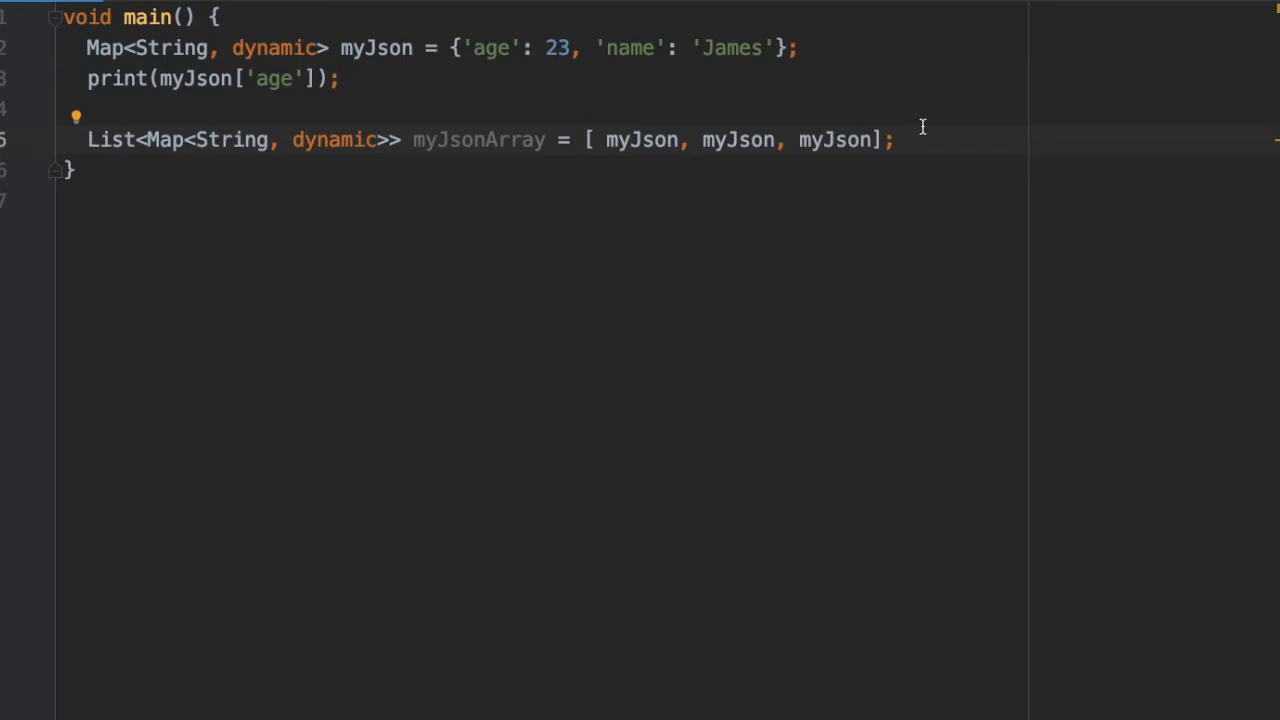
mouse_move(828, 152)
text(import '';)
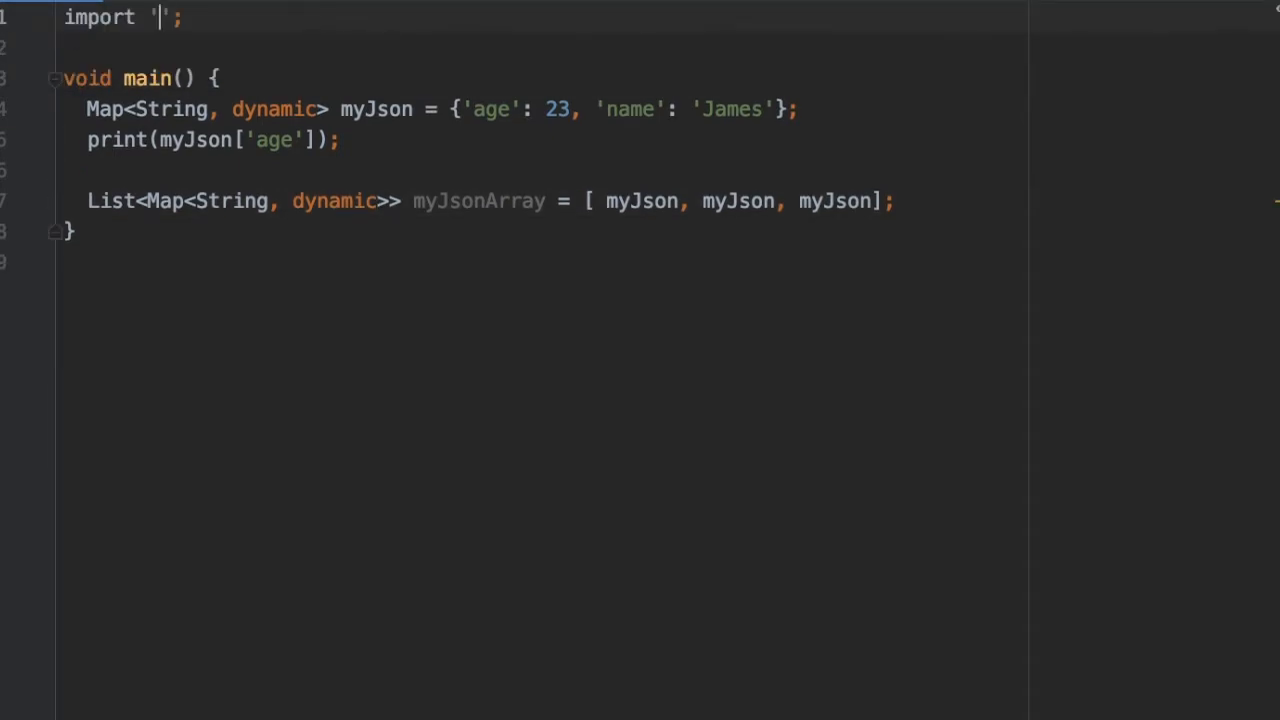
Import dart:convert and open a new User class.
text(dart:convert)
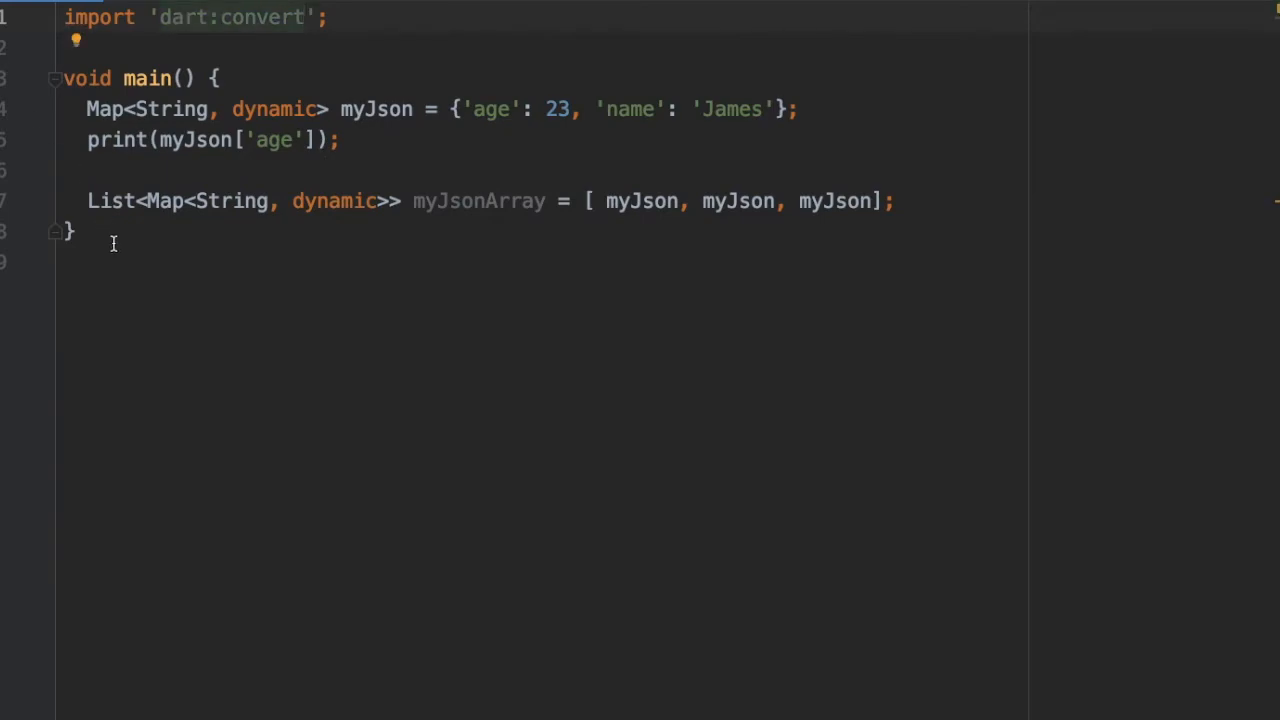
text(class)
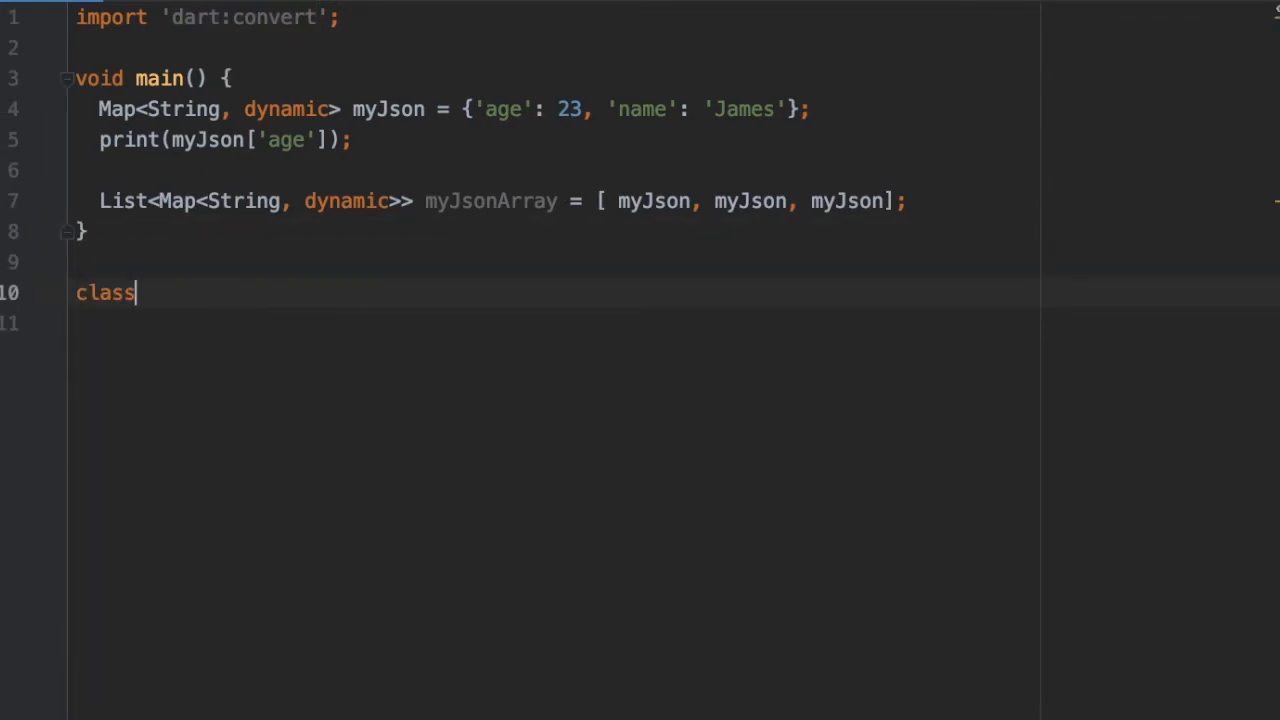
text(User)
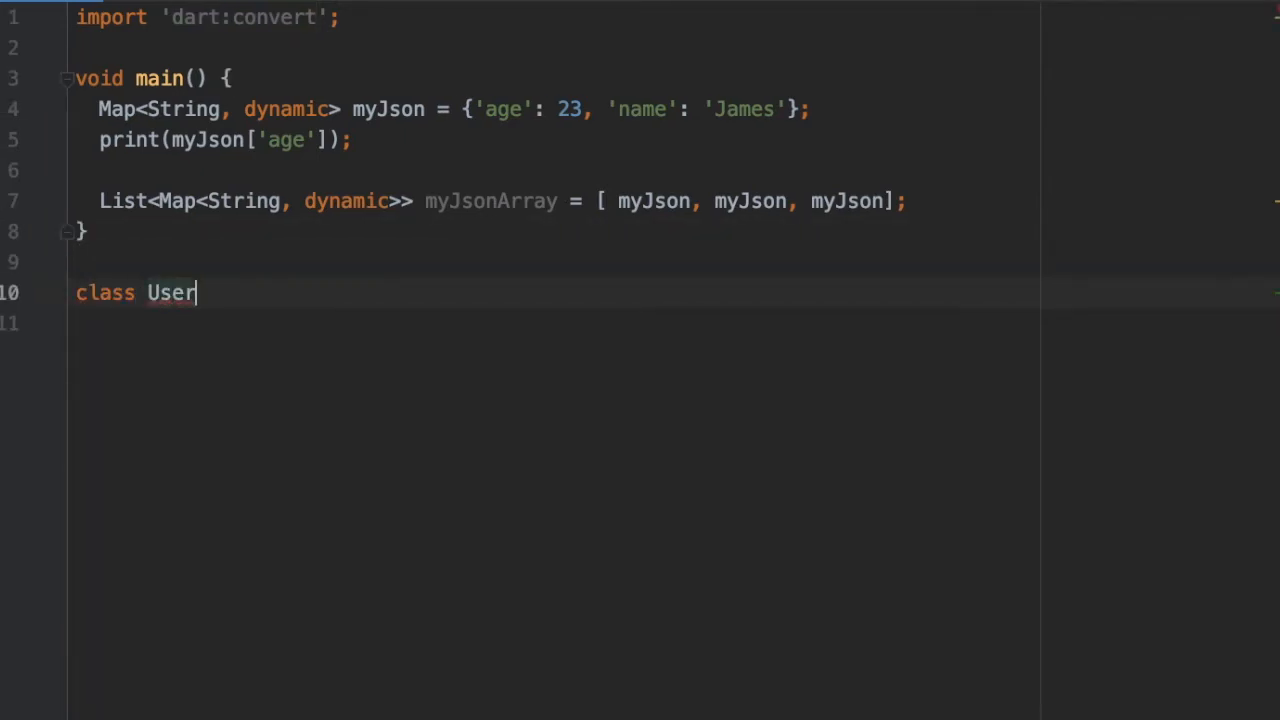
text({)
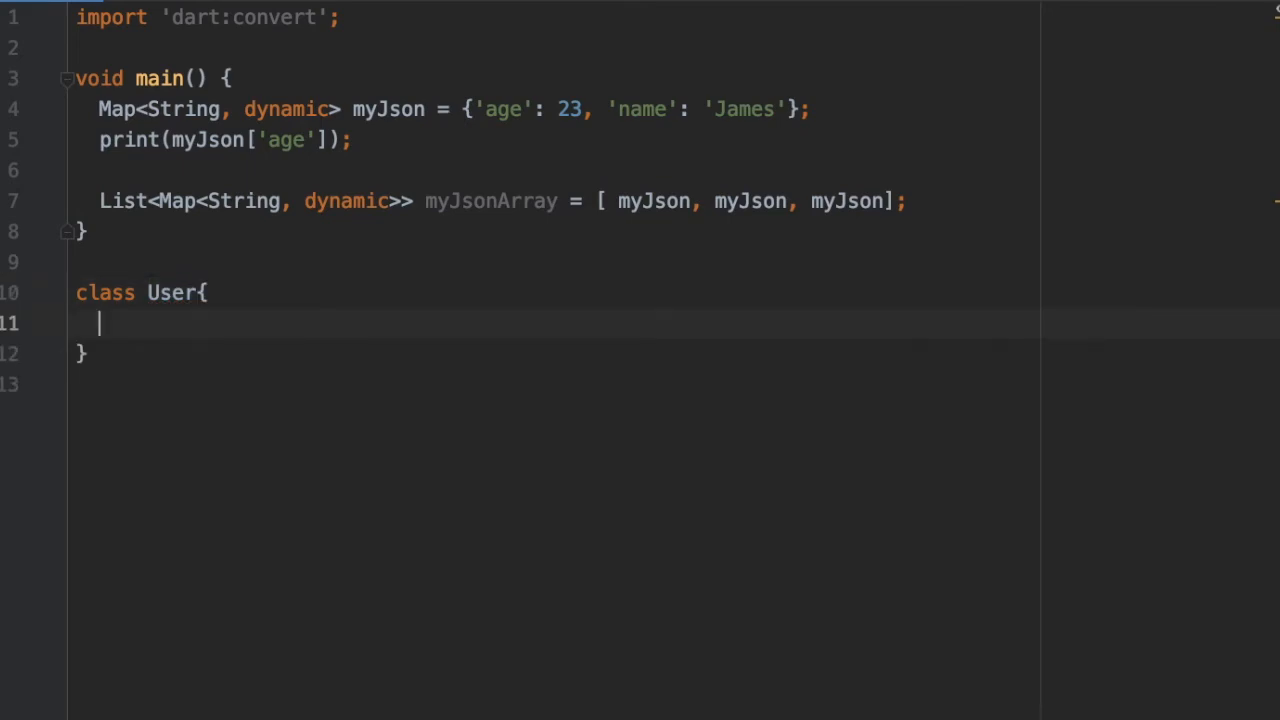
Give User a String name and int age, with a generated constructor setting both.
text(String)
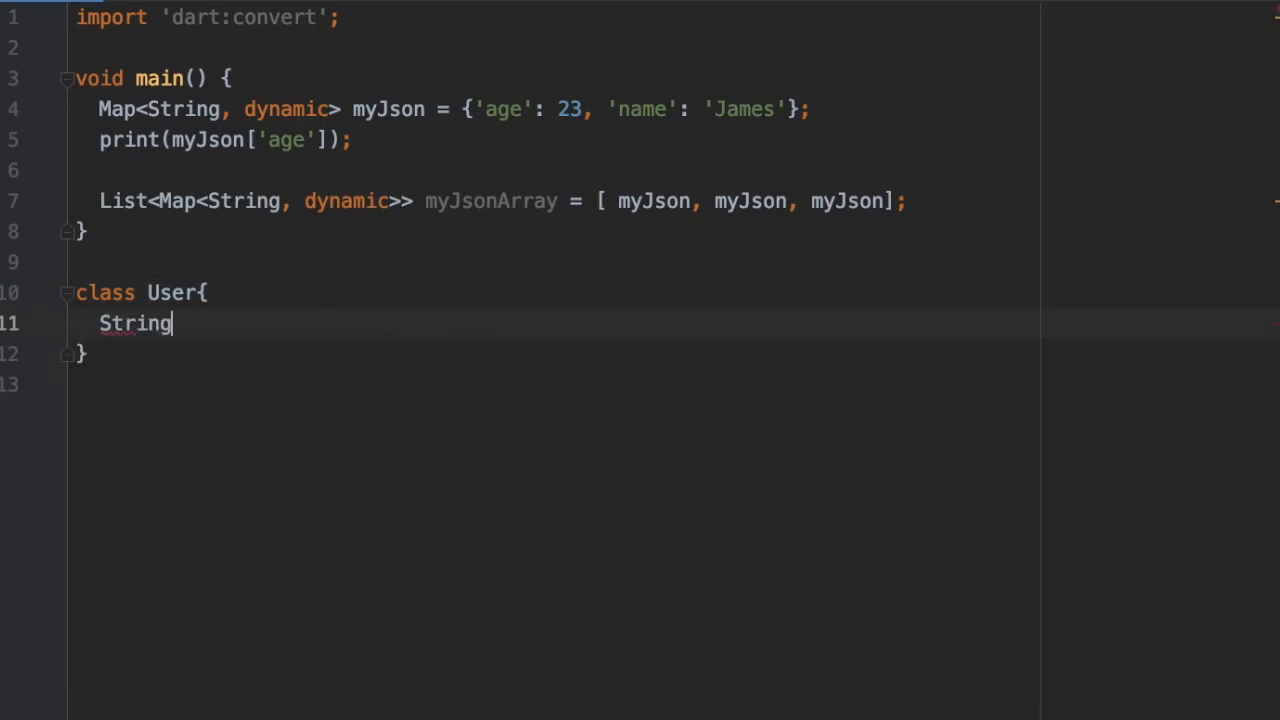
text(name;)
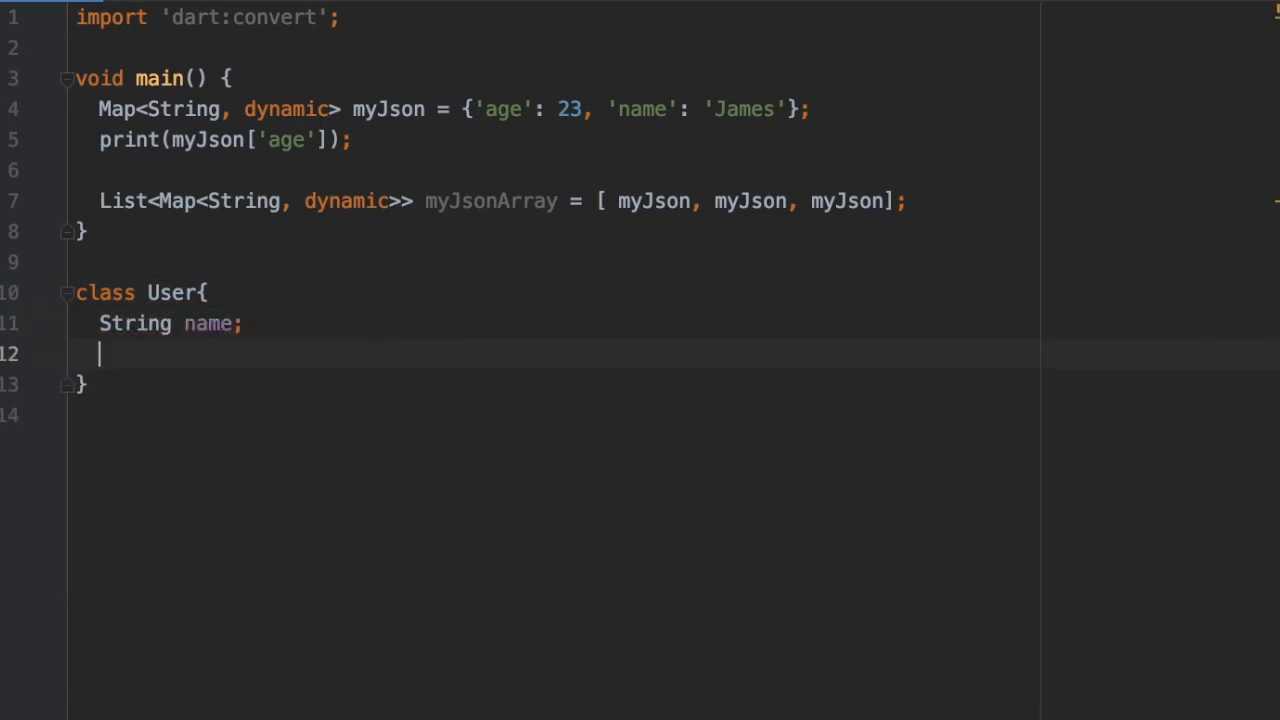
text(Str)
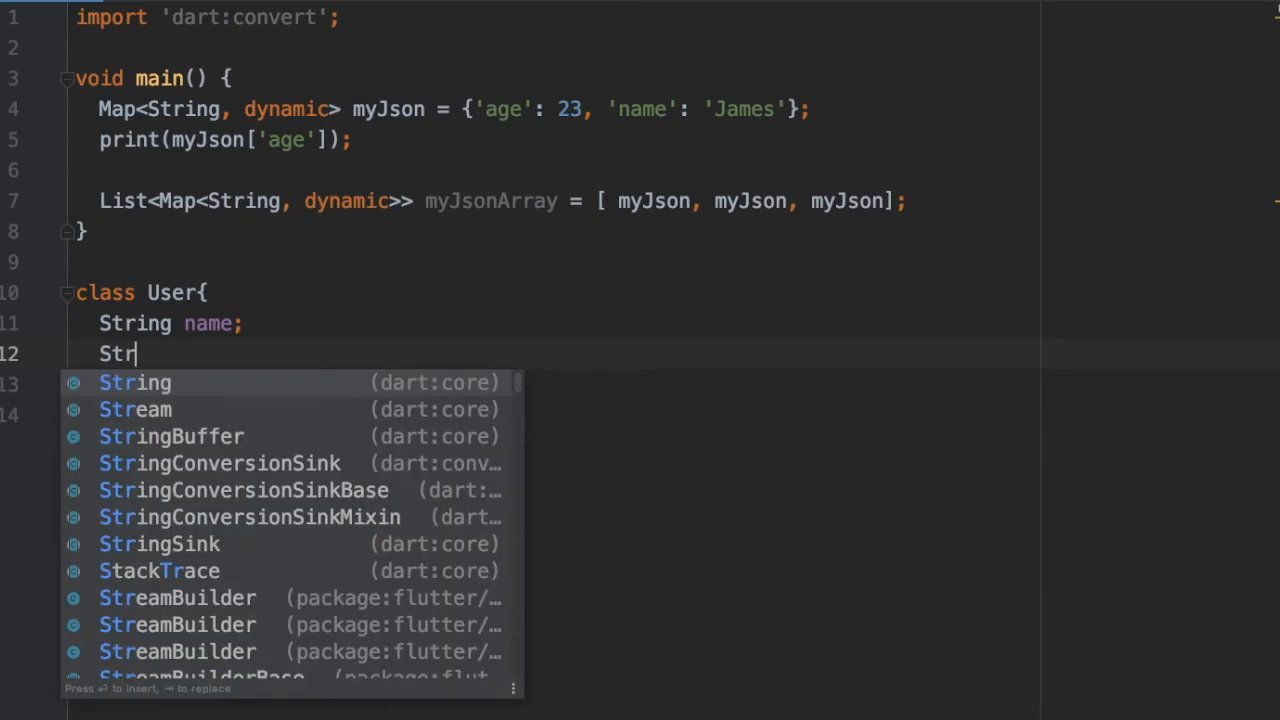
key(Enter)
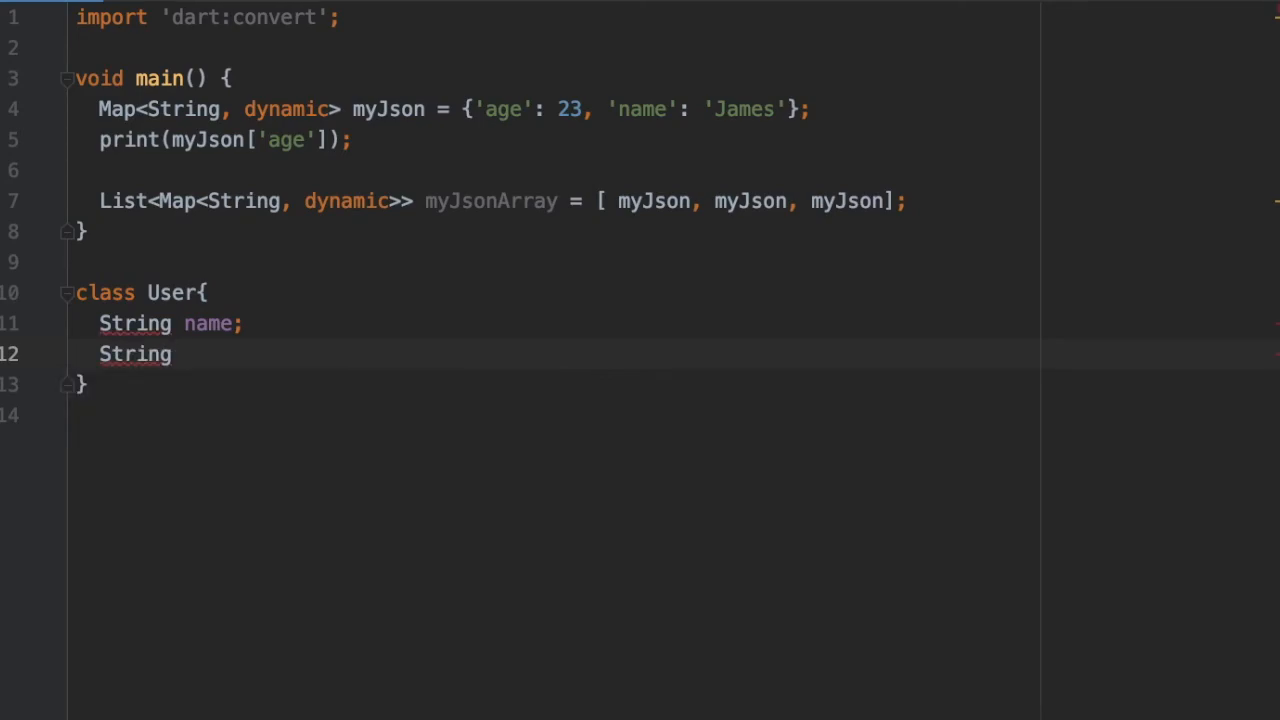
text(int)
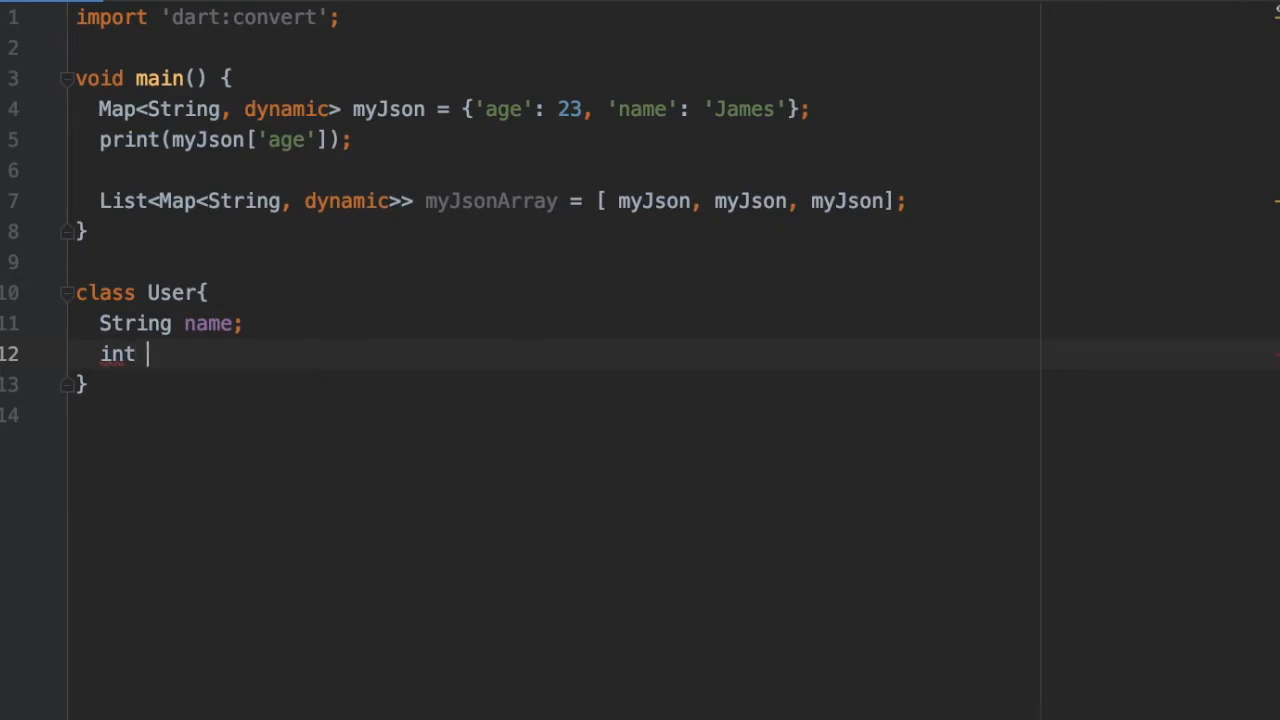
text(age;)
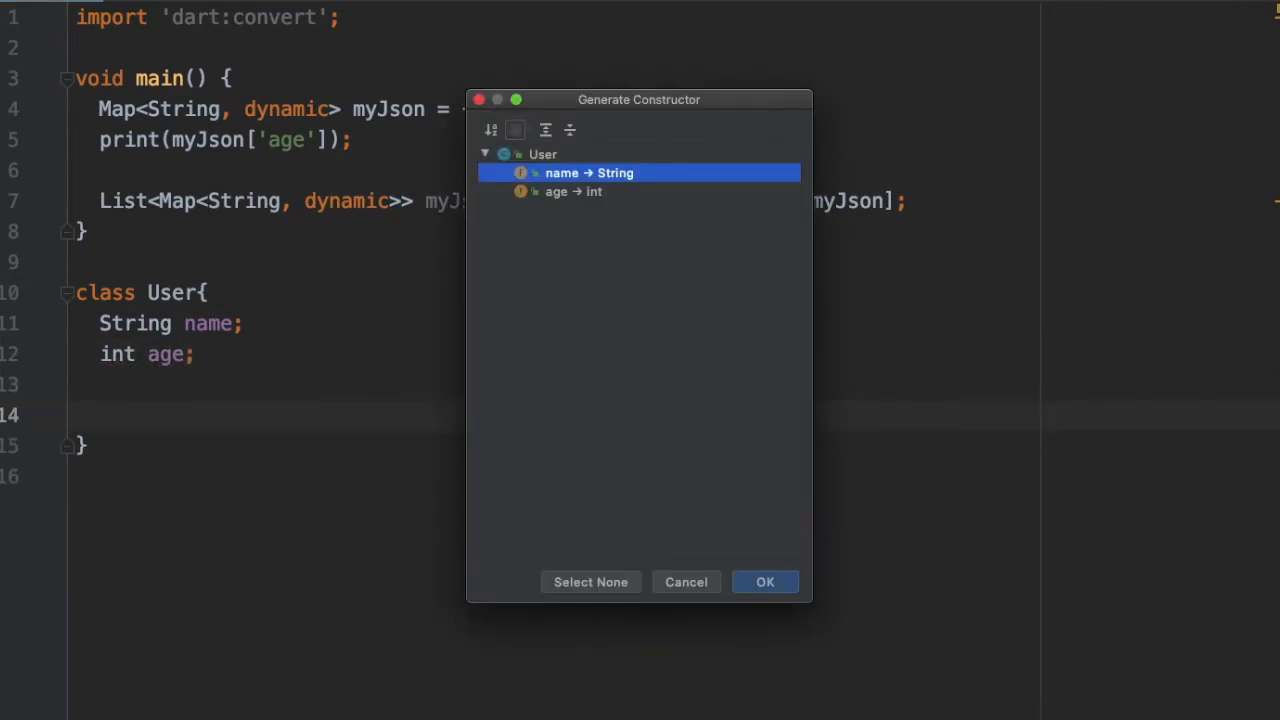
click(764, 580)
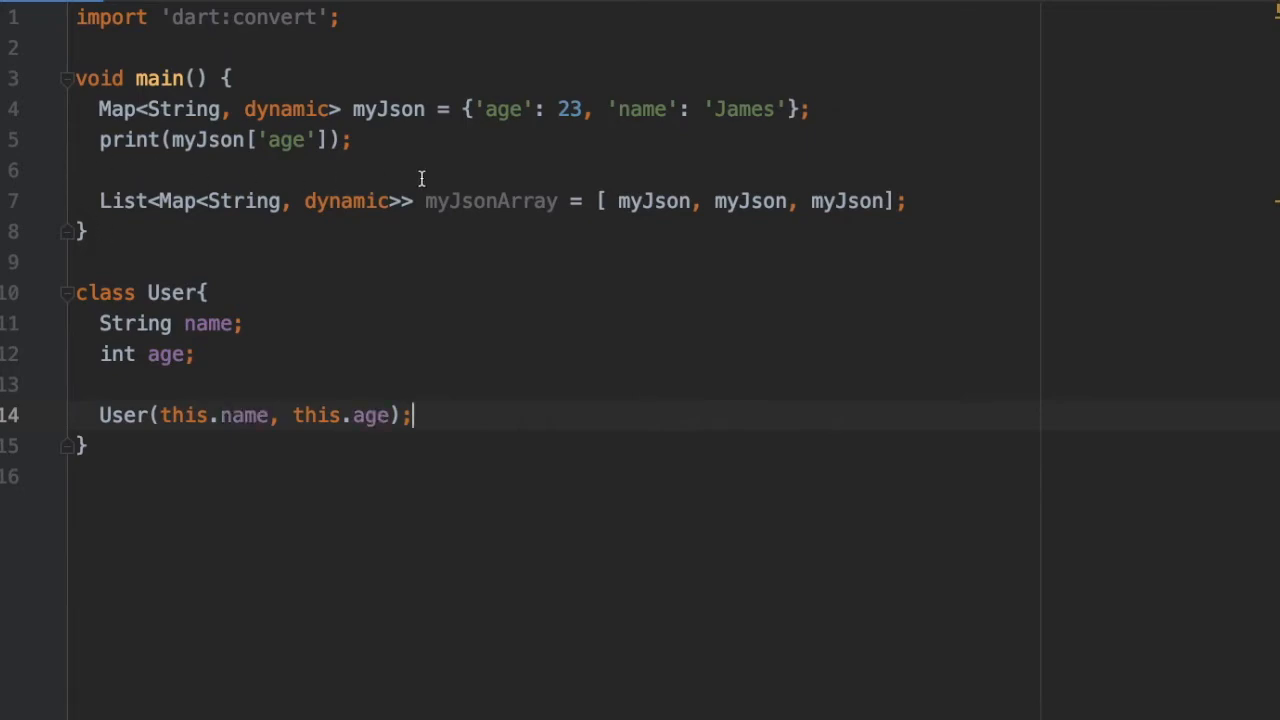
Comment out the existing statements in main and leave the cursor at its end.
drag(76, 78, 908, 200)
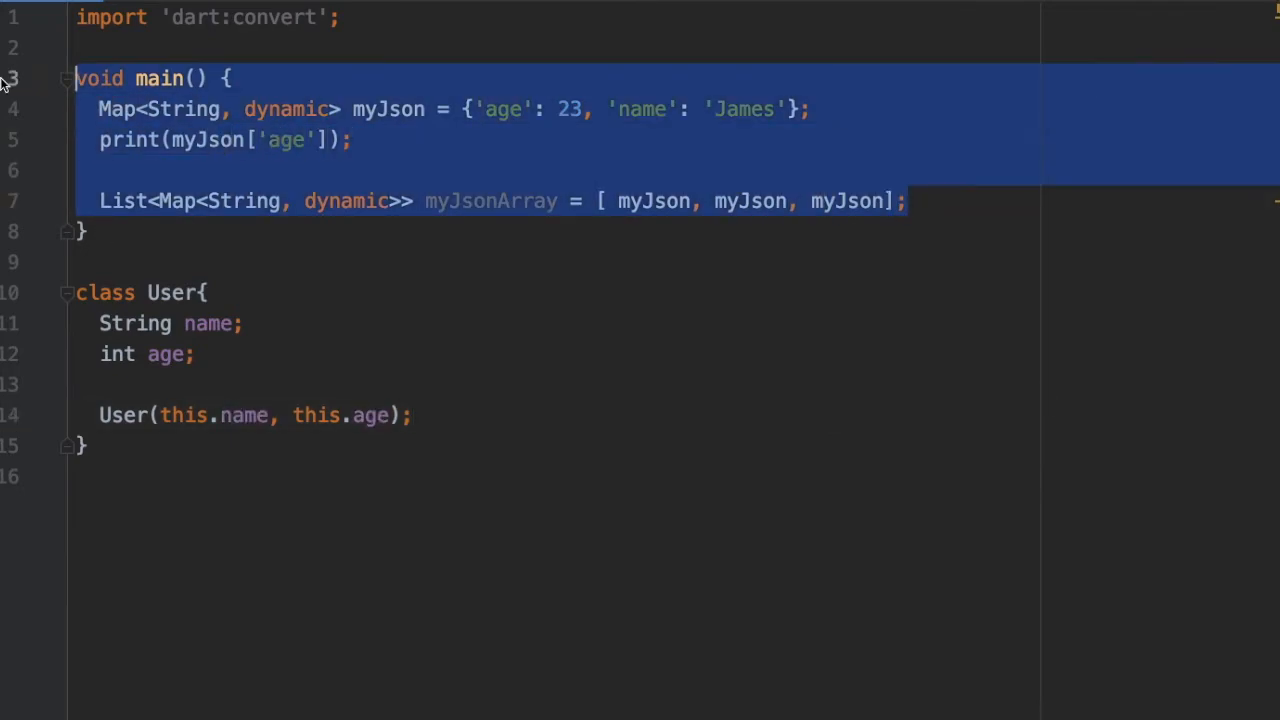
key(ctrl+/)
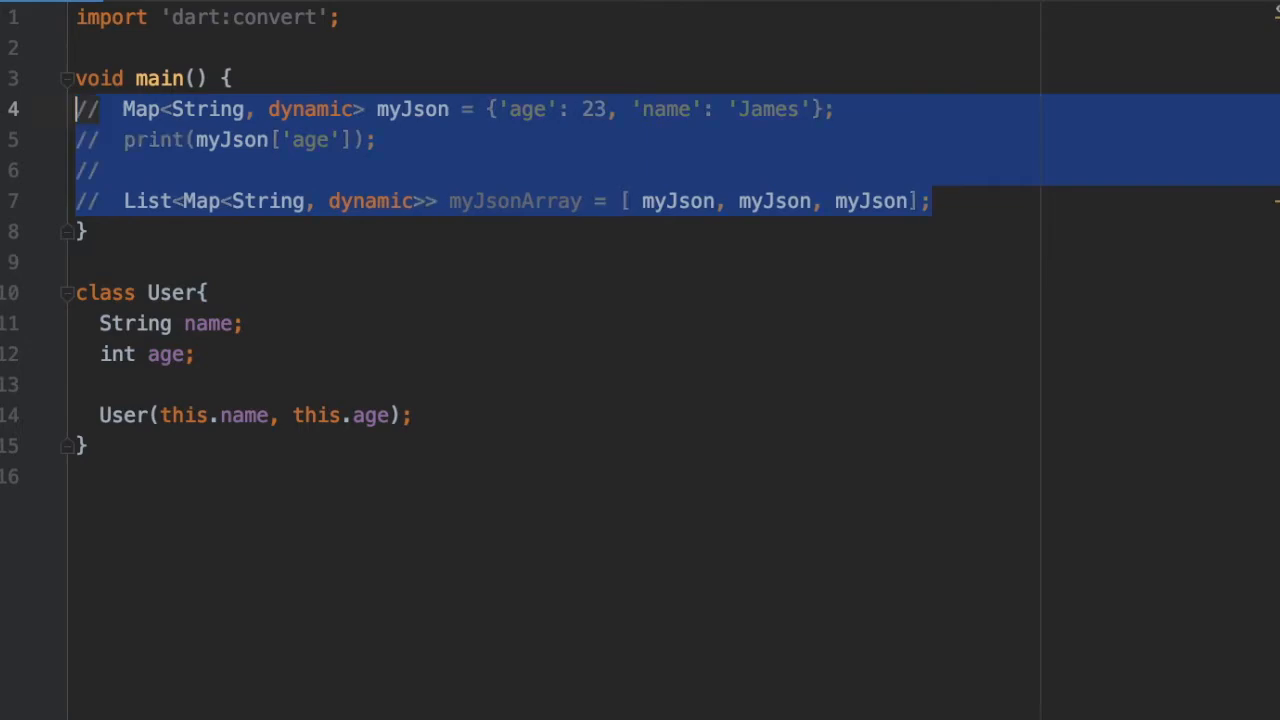
click(936, 200)
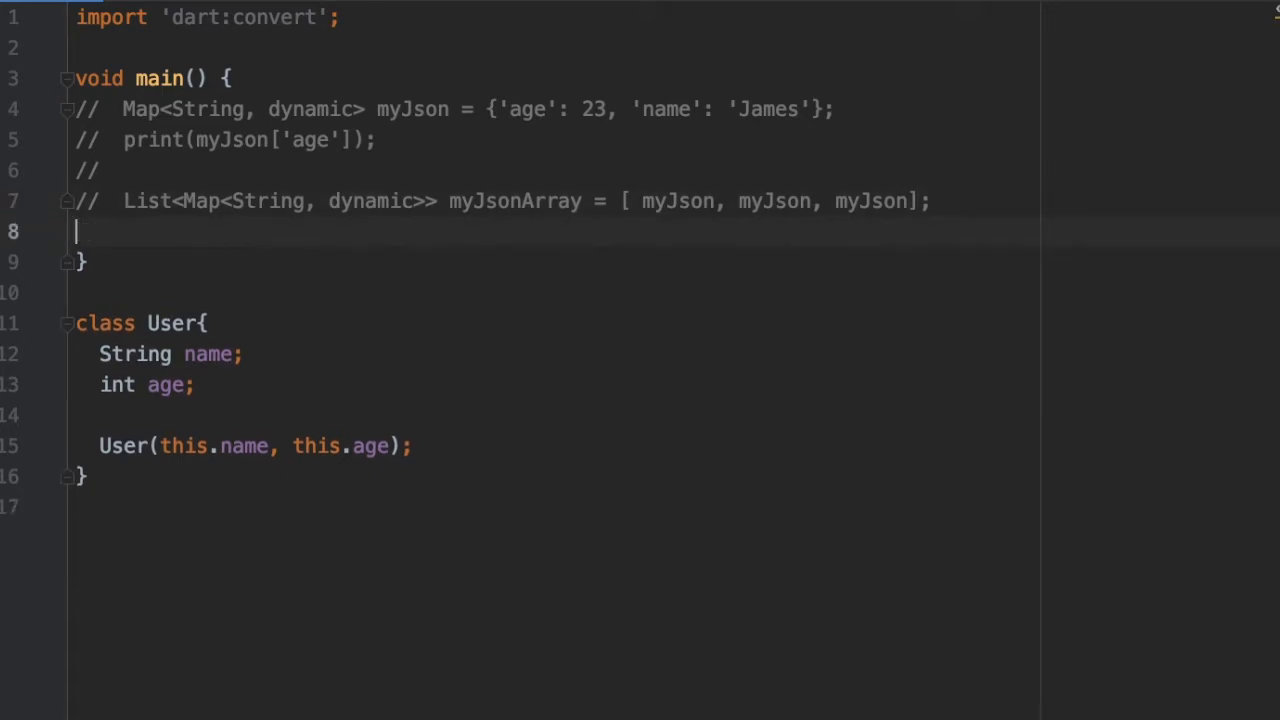
Create User user = User('James', 23) in main and pass it to jsonEncode(user).
key(Enter)
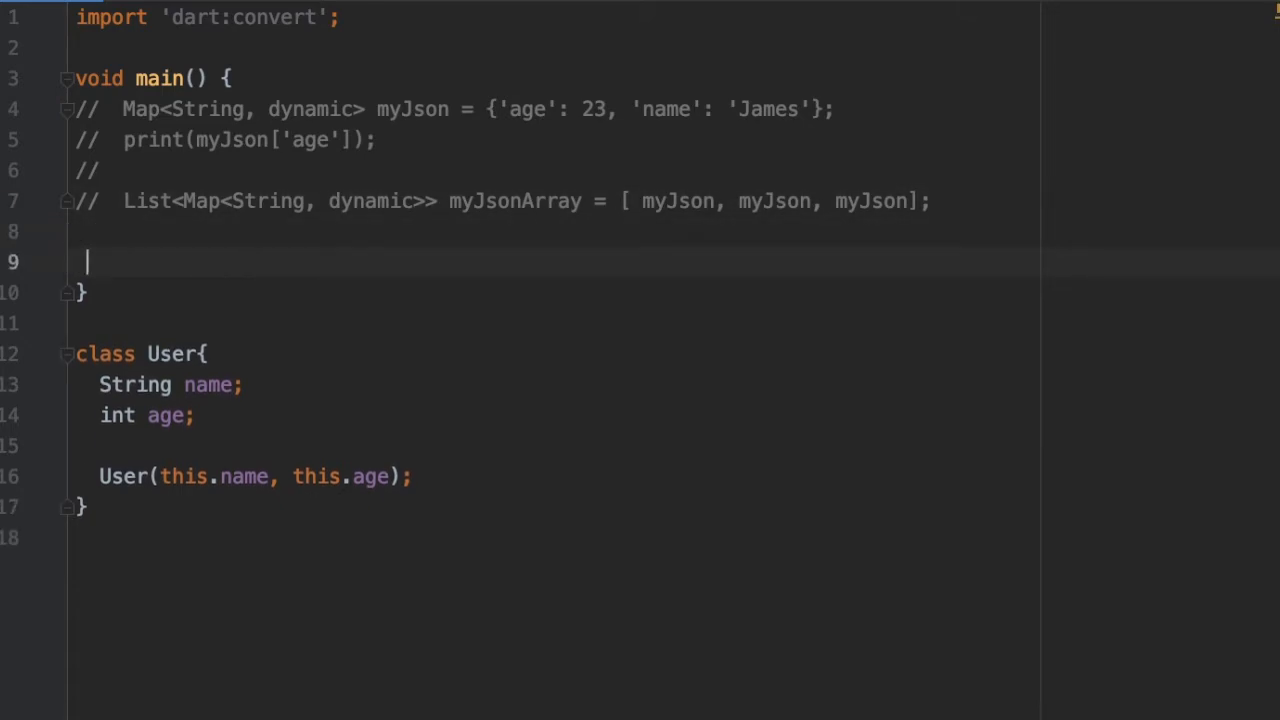
text(User user =)
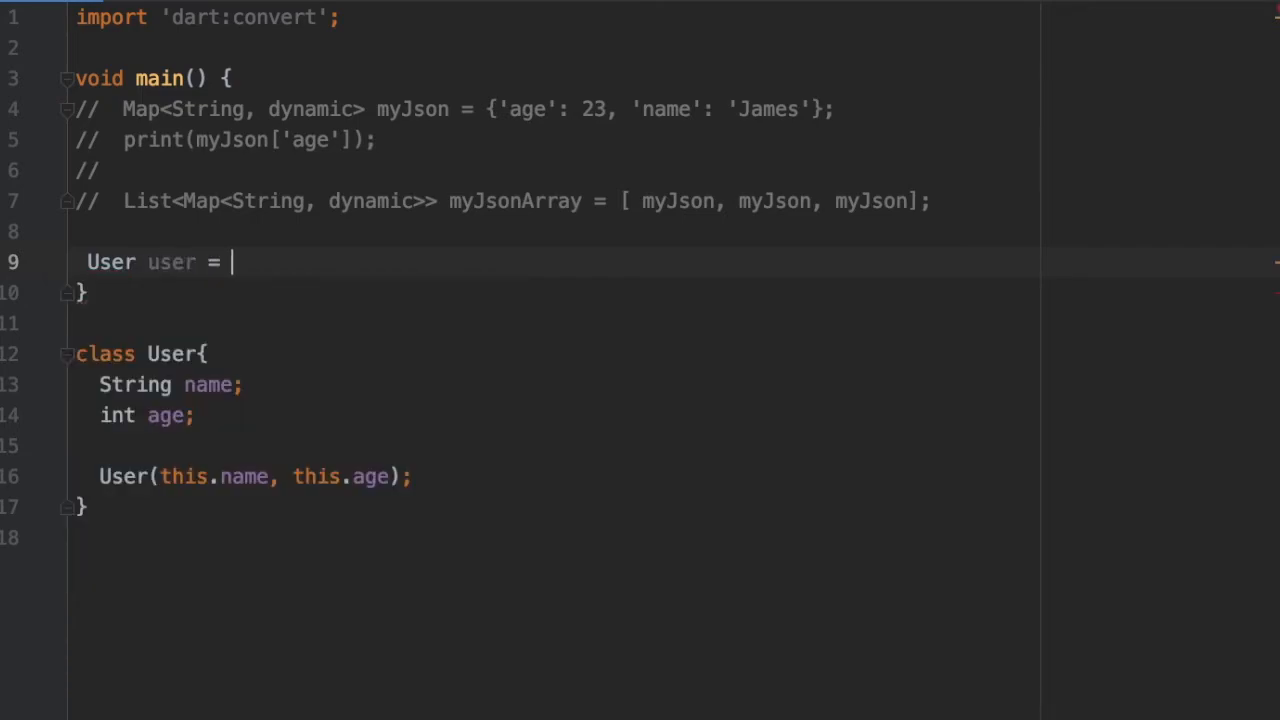
text(User(name, age))
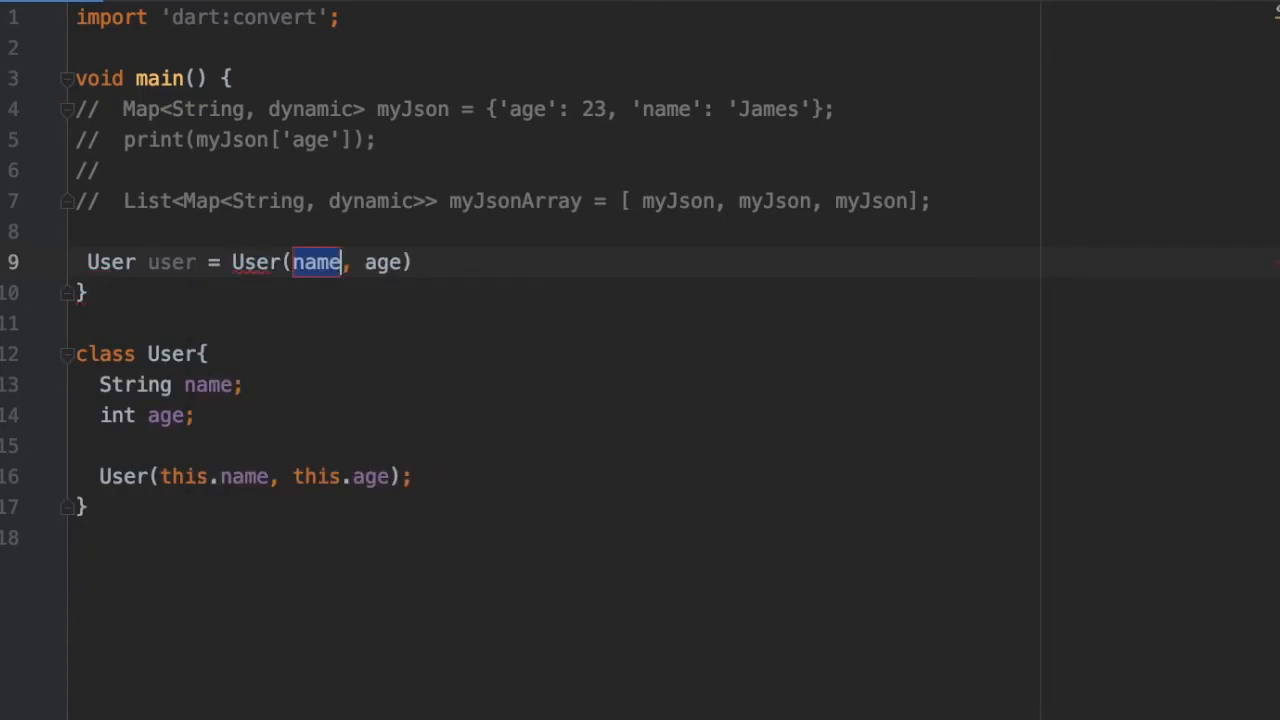
text('J')
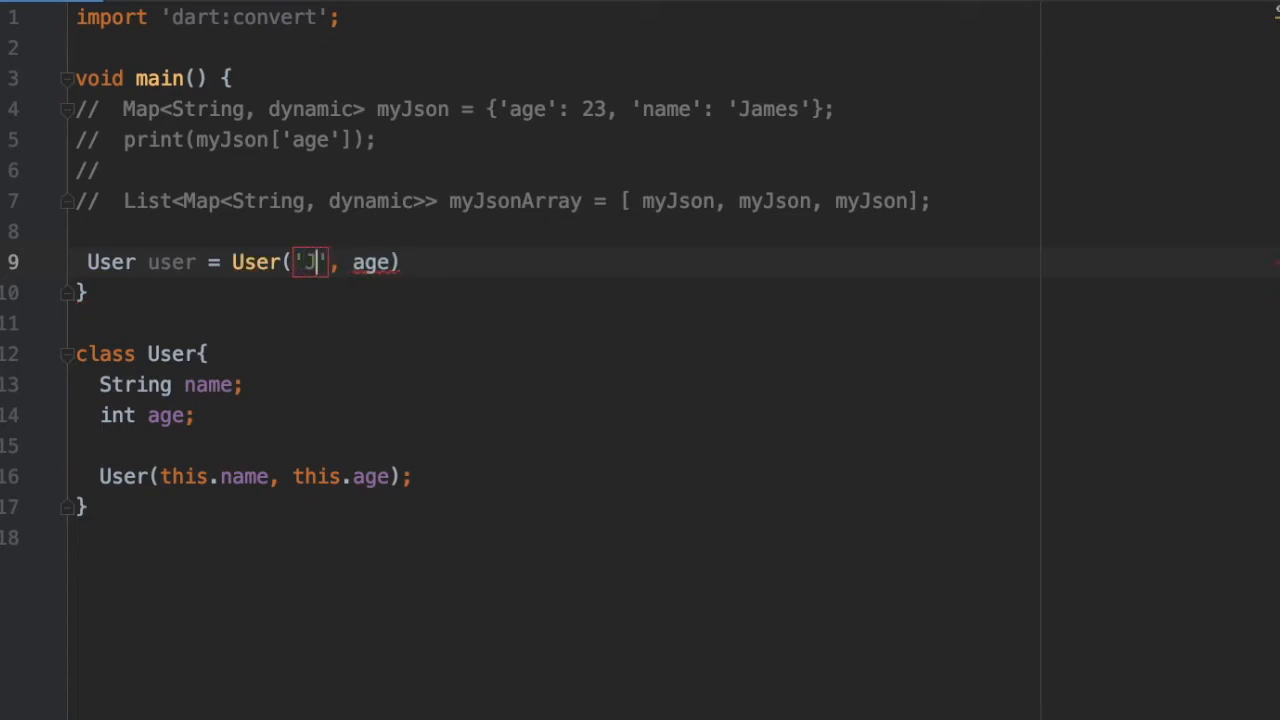
text(ames)
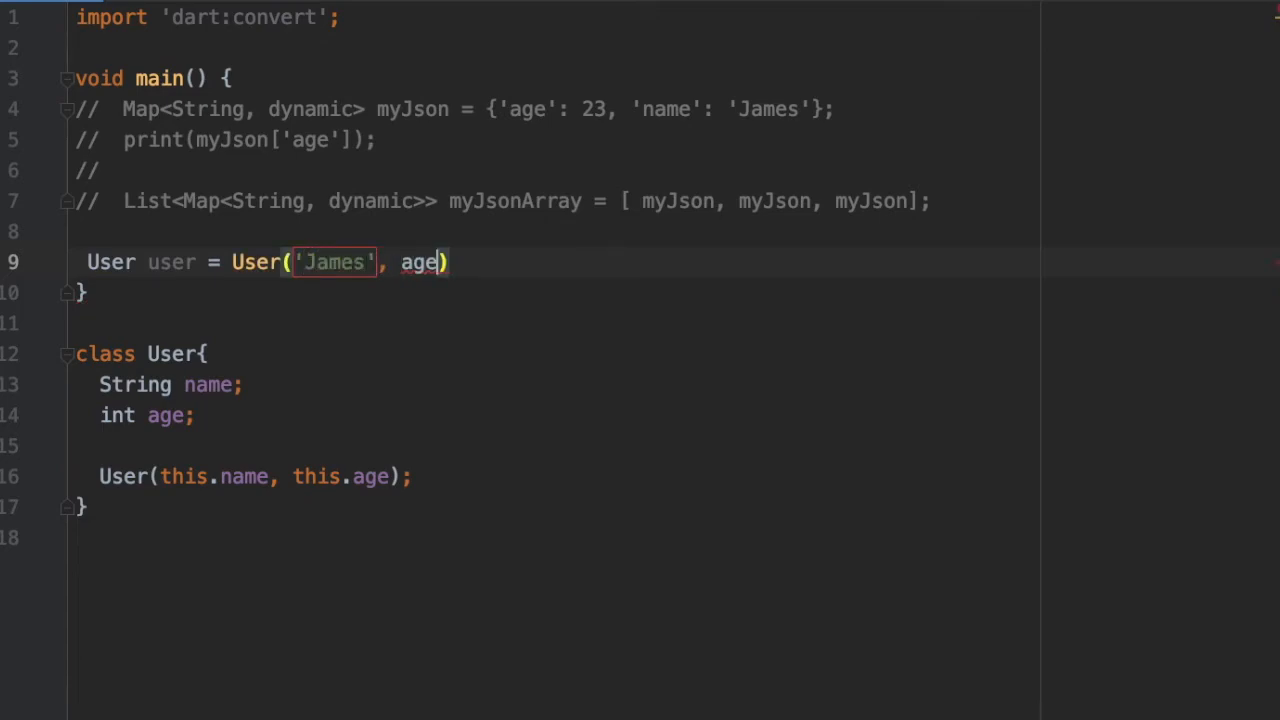
text(23);)
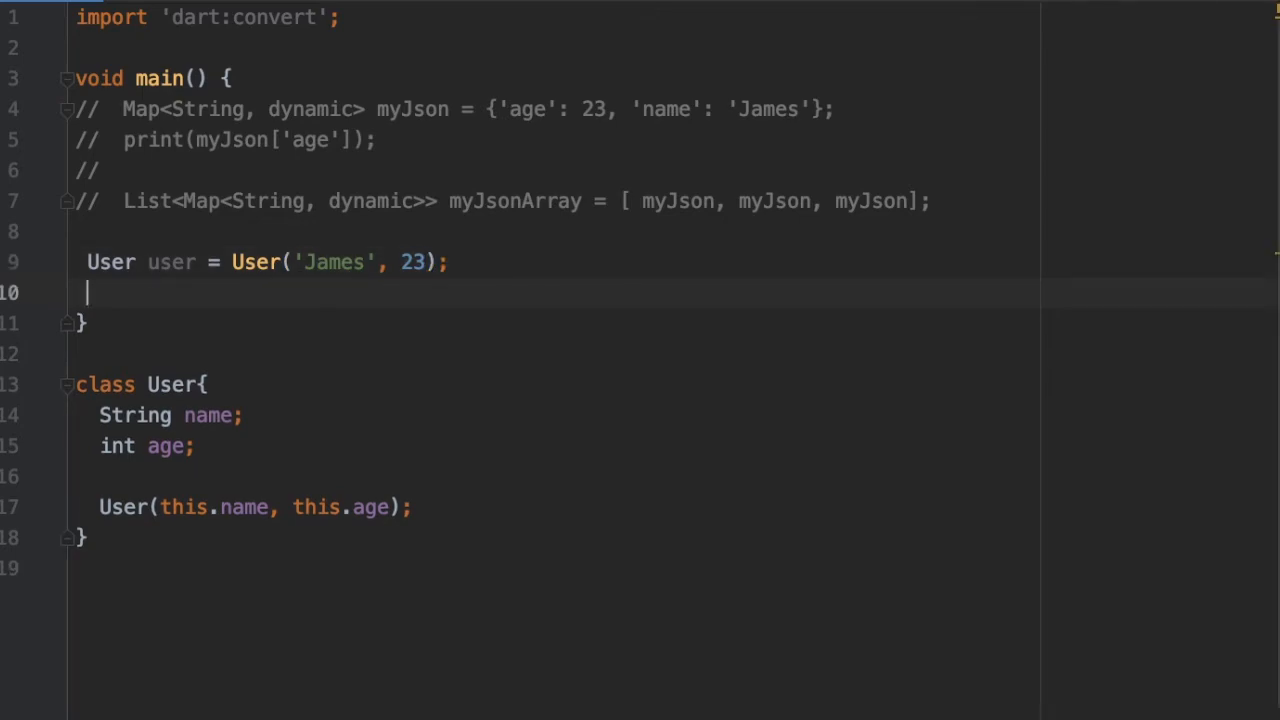
text(jsonEncode(object))
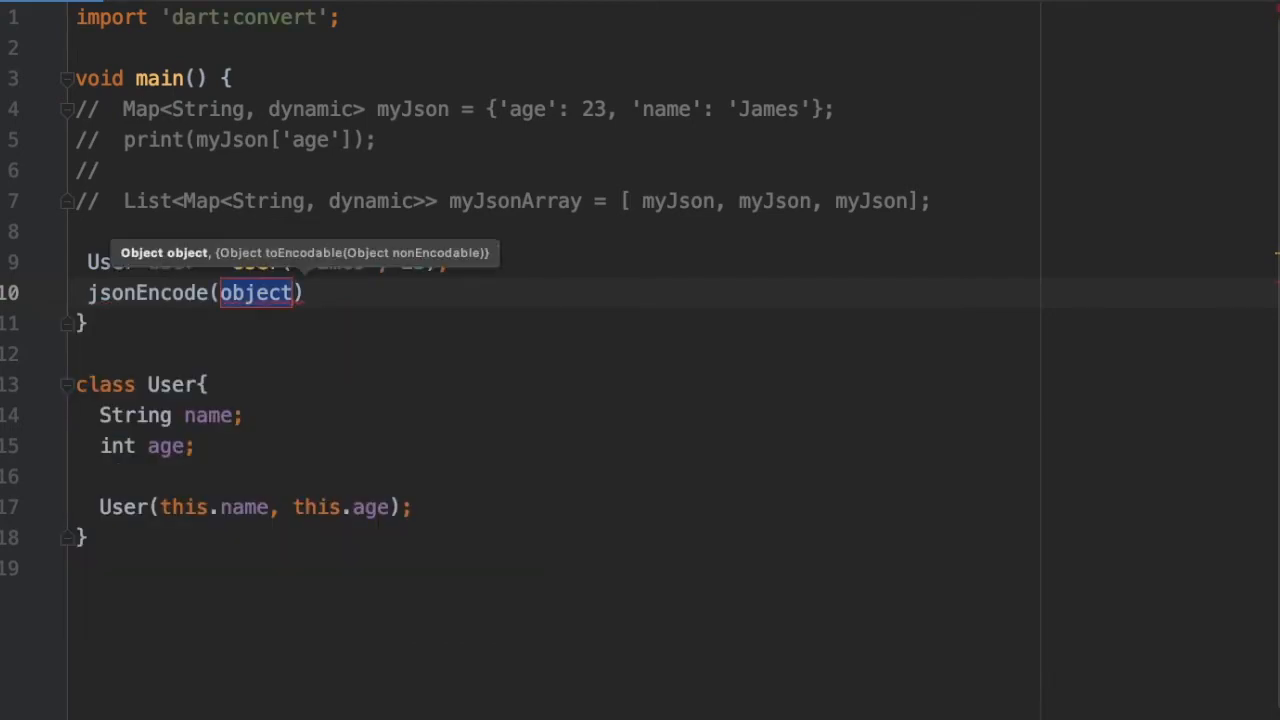
text(user)
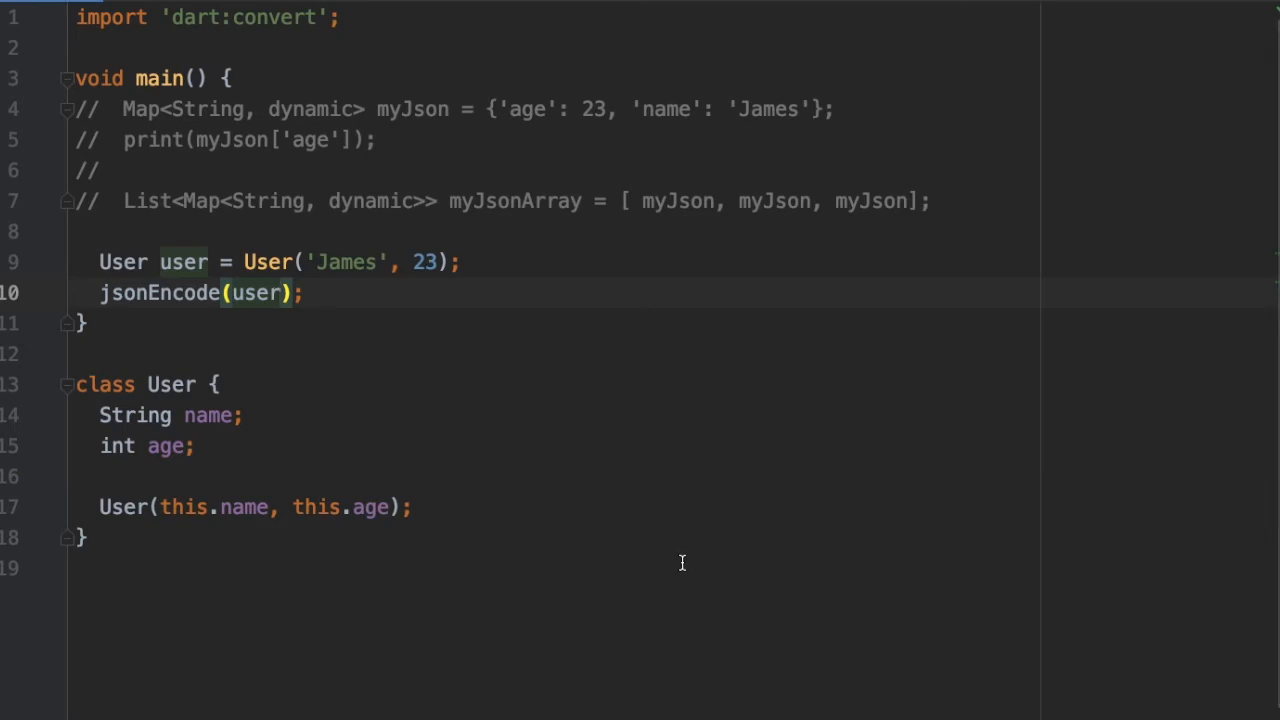
mouse_move(464, 532)
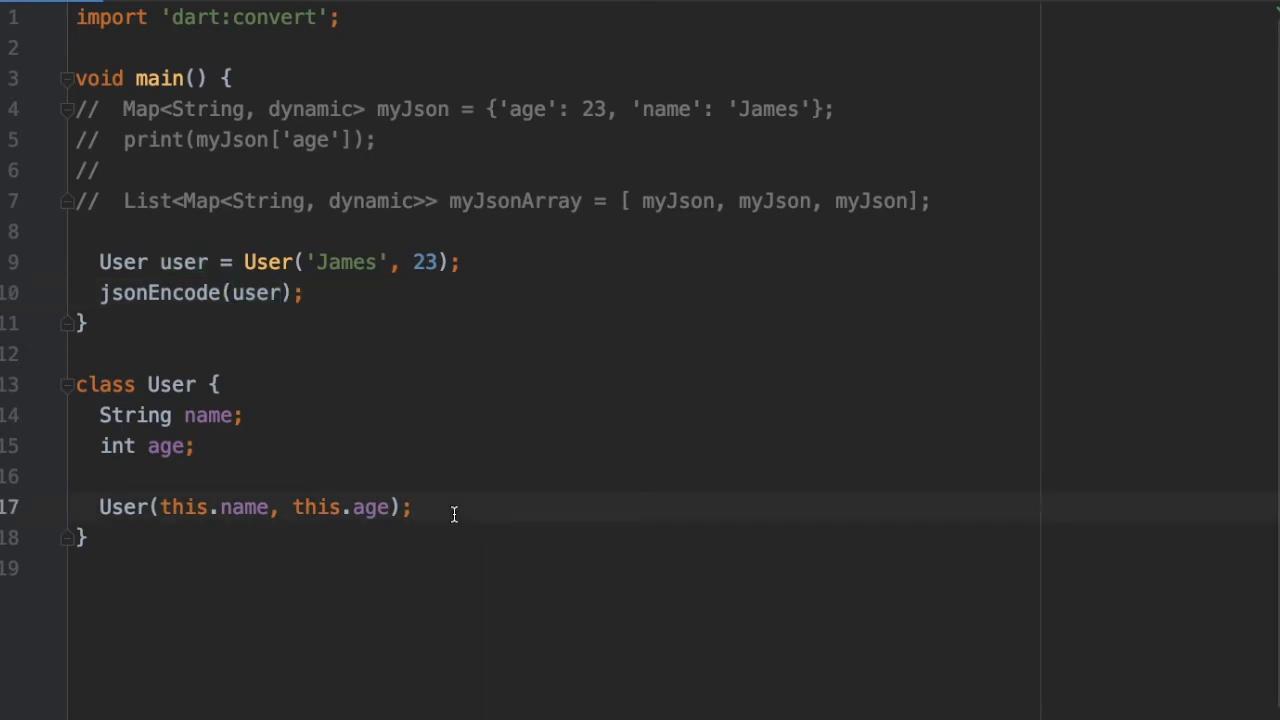
Add a Map<String, dynamic> toJson() method signature below the constructor.
key(enter)
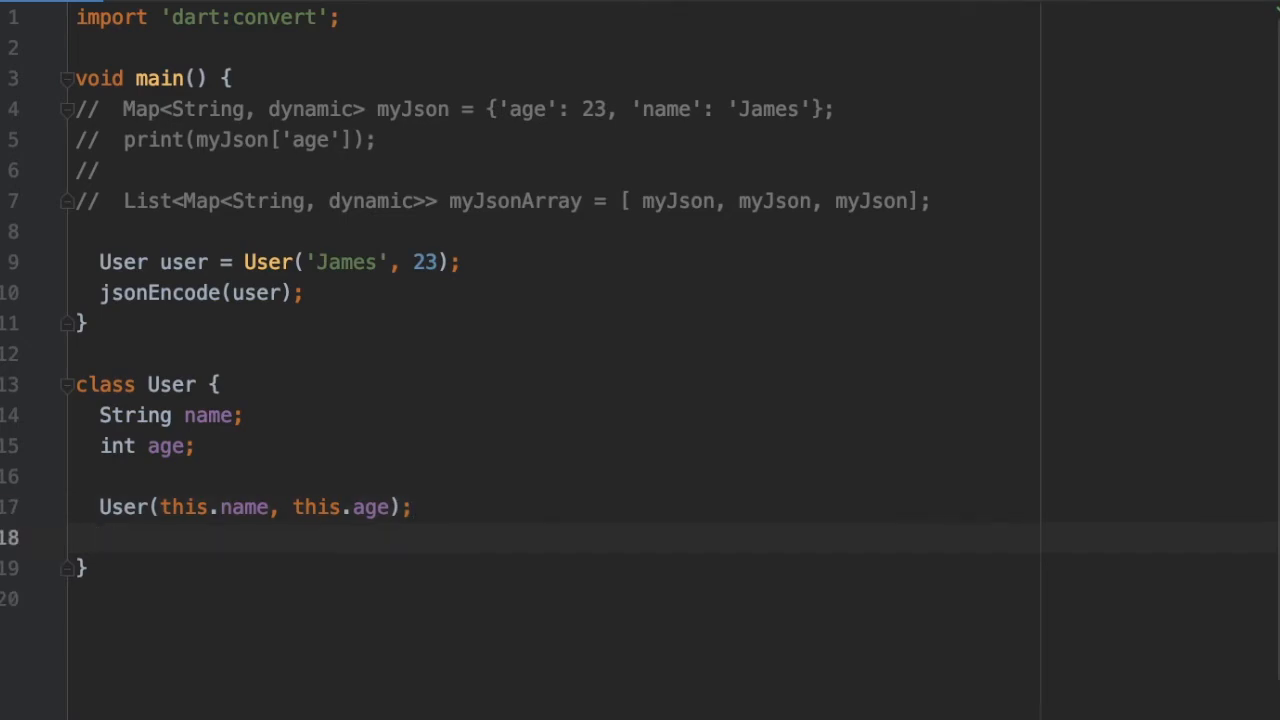
key(Enter)
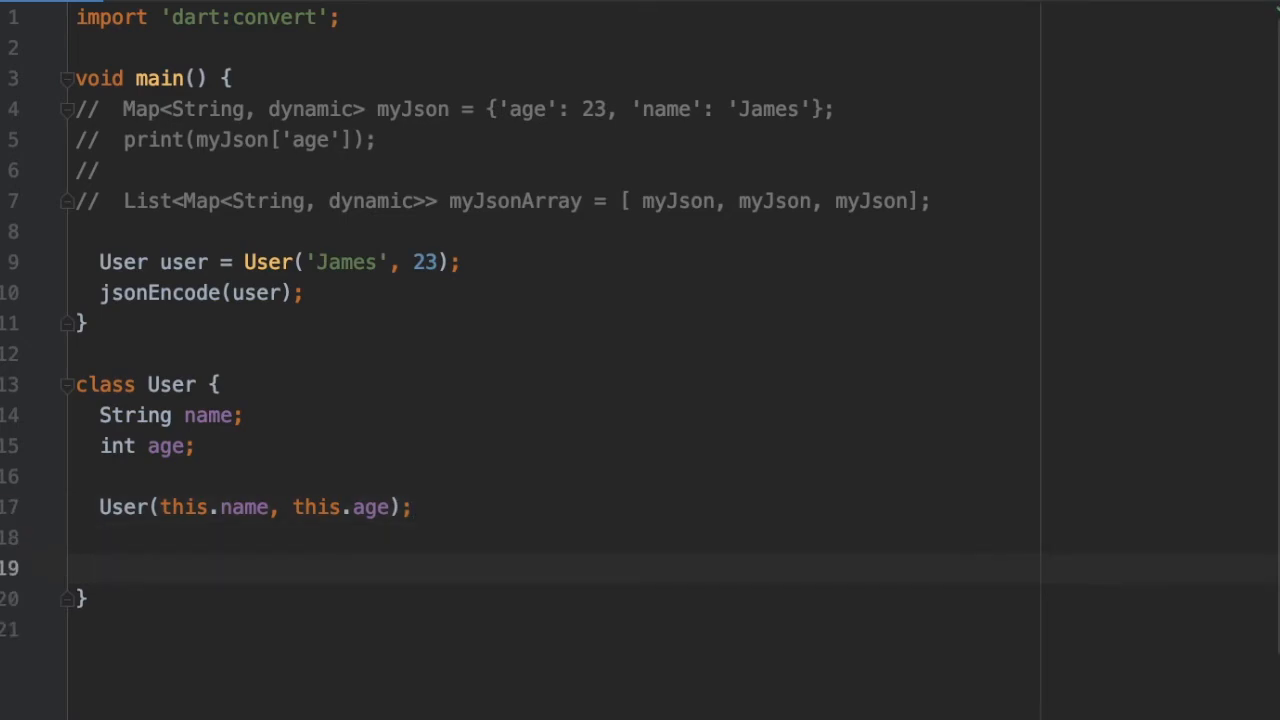
text(Map)
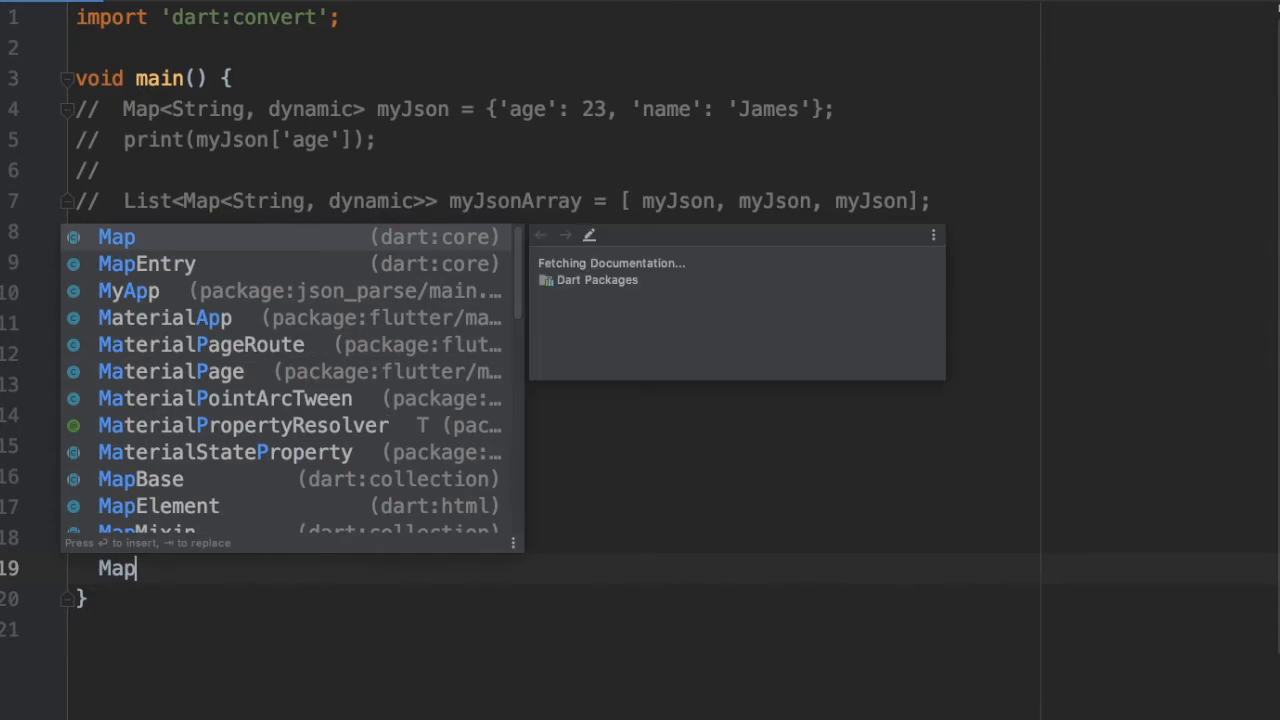
text(<String, >)
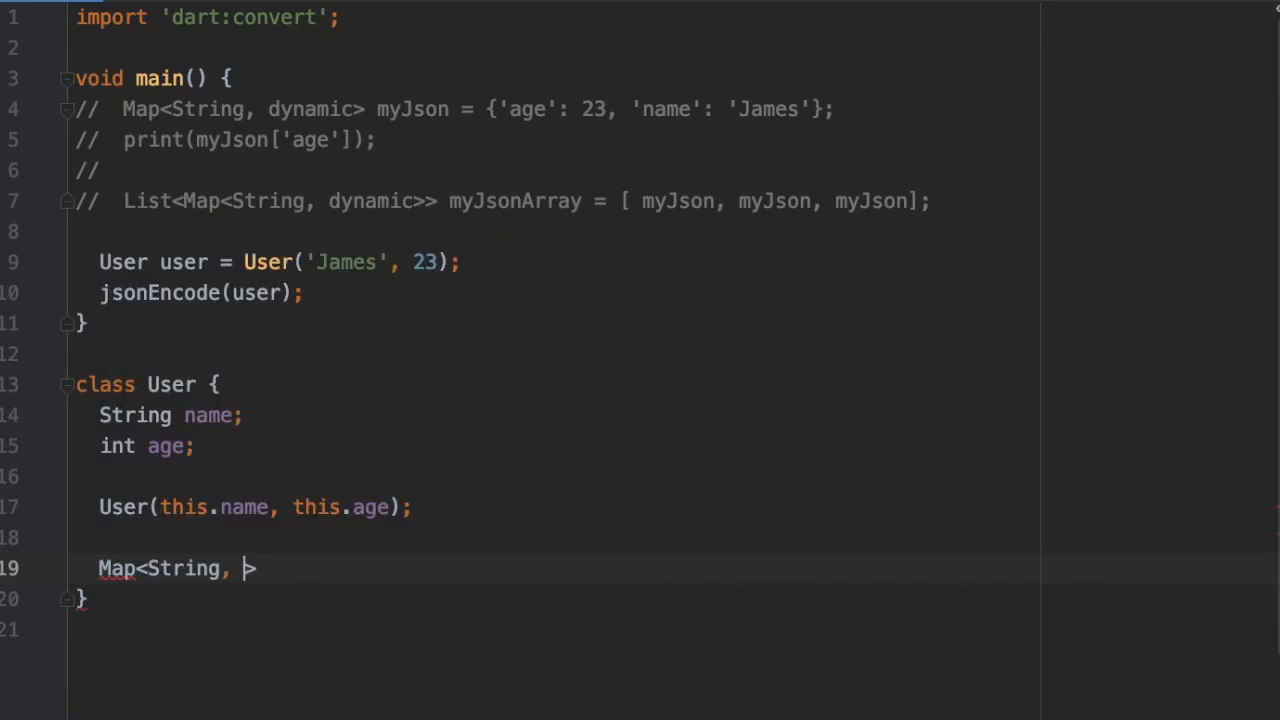
text(dynamic)
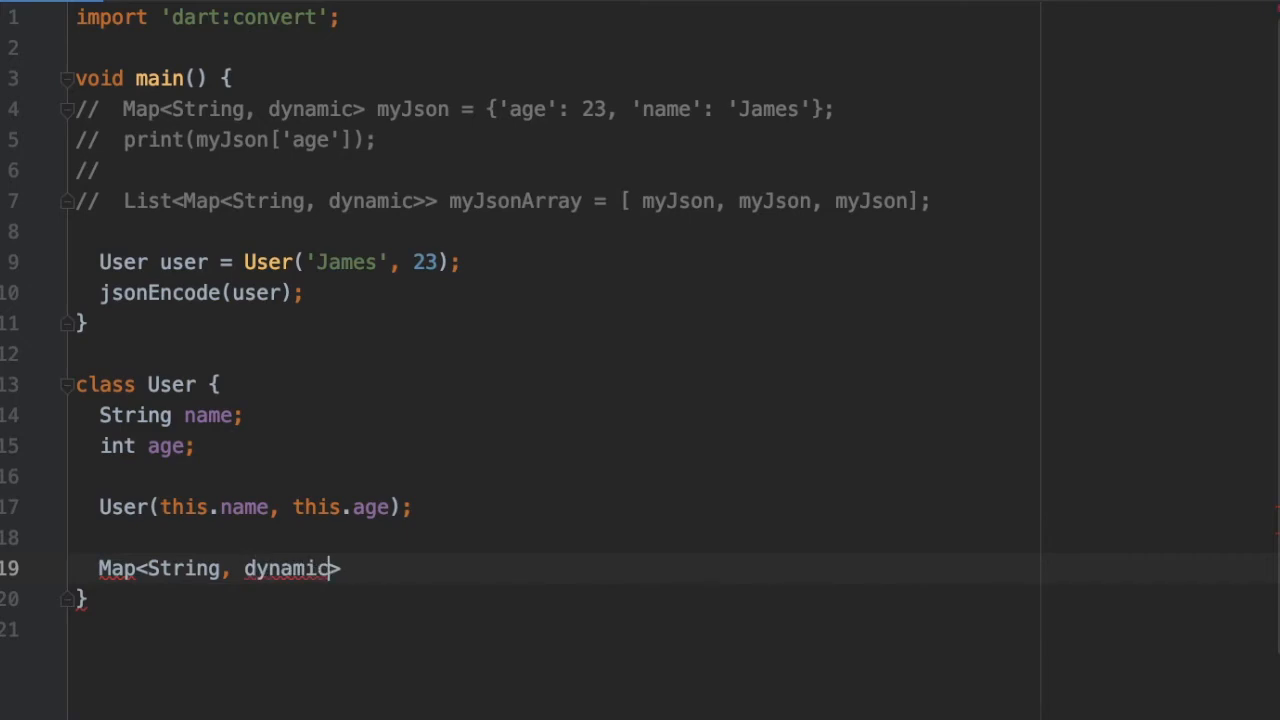
text(toJs)
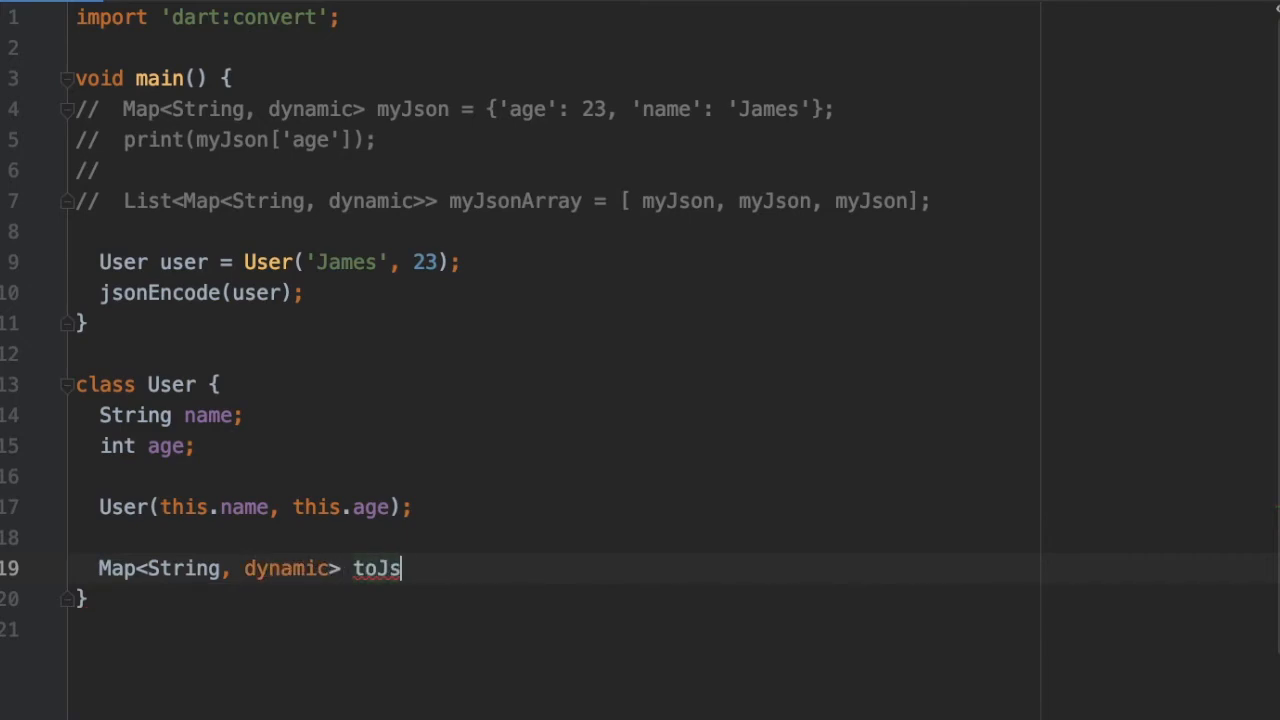
text(on())
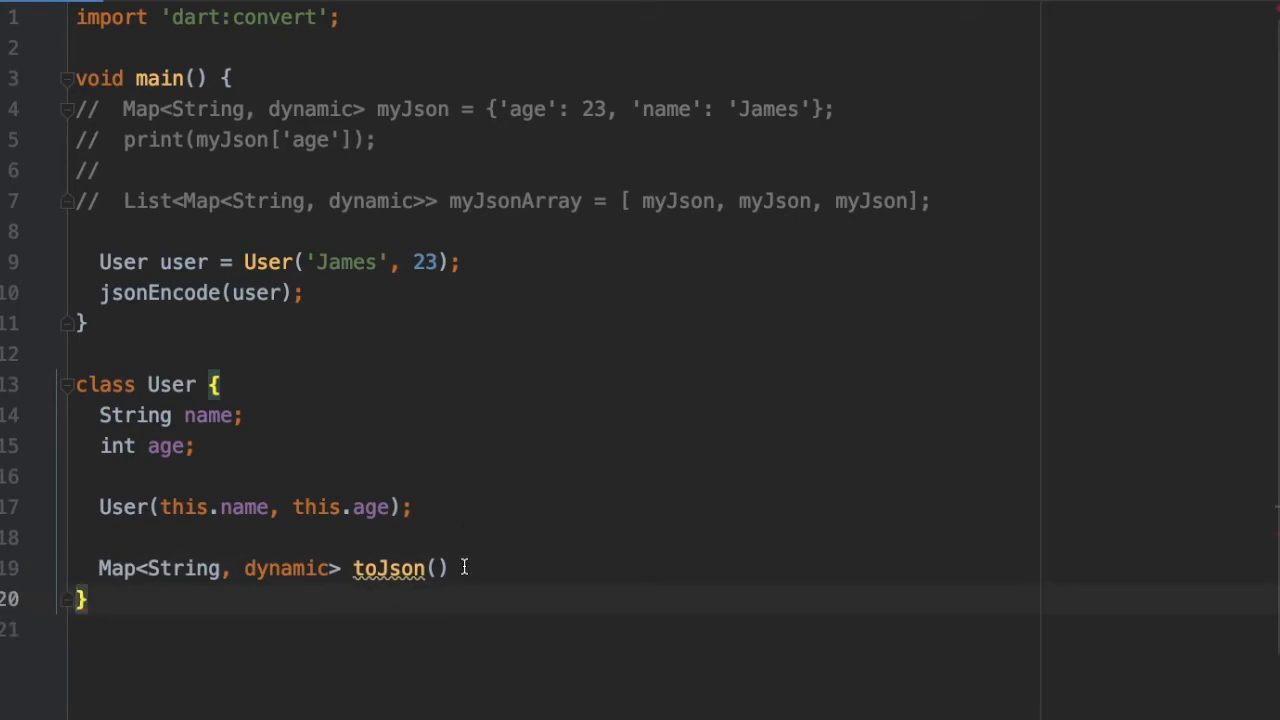
Return a map of 'name': name and 'age': age from toJson.
text(return{)
text(')
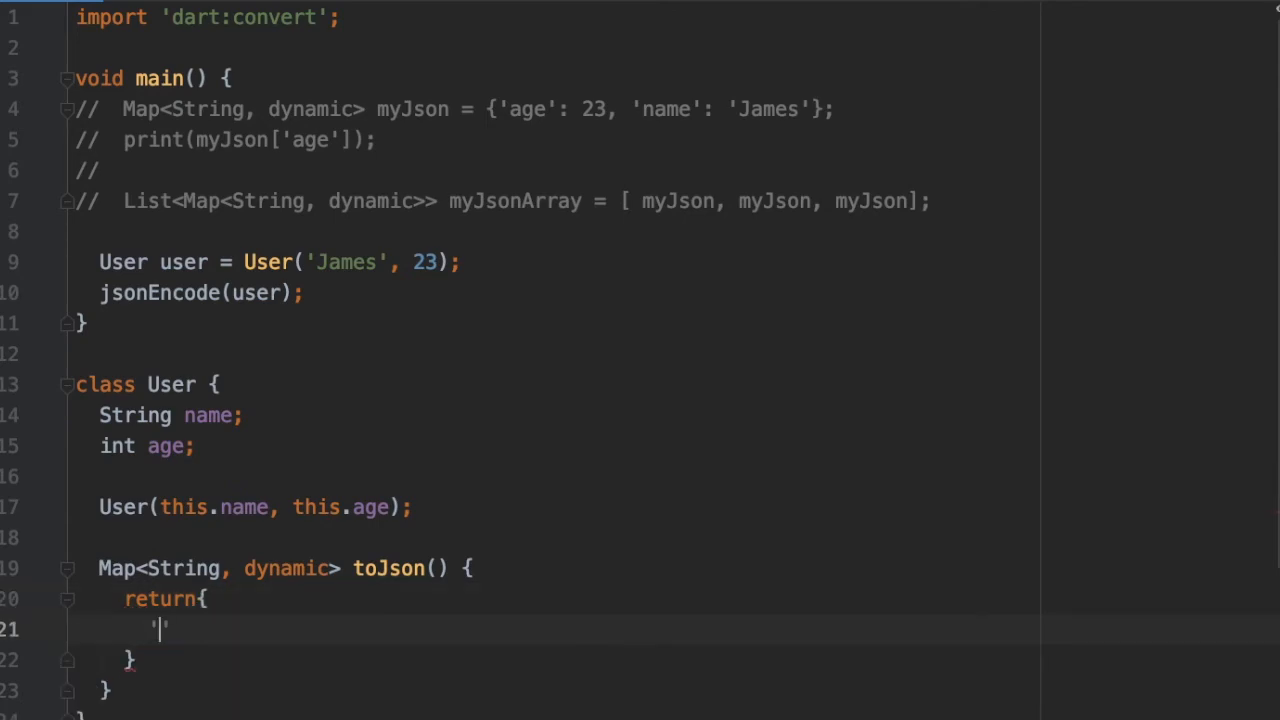
text(name':)
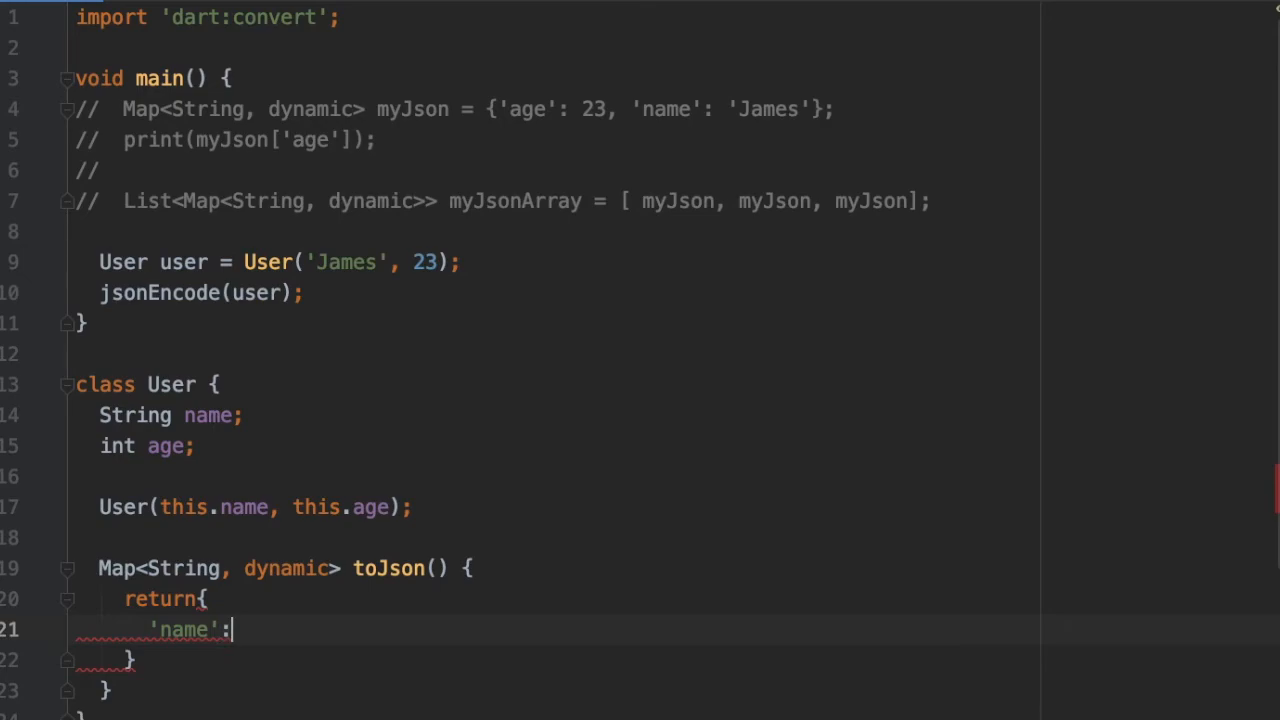
text(name,)
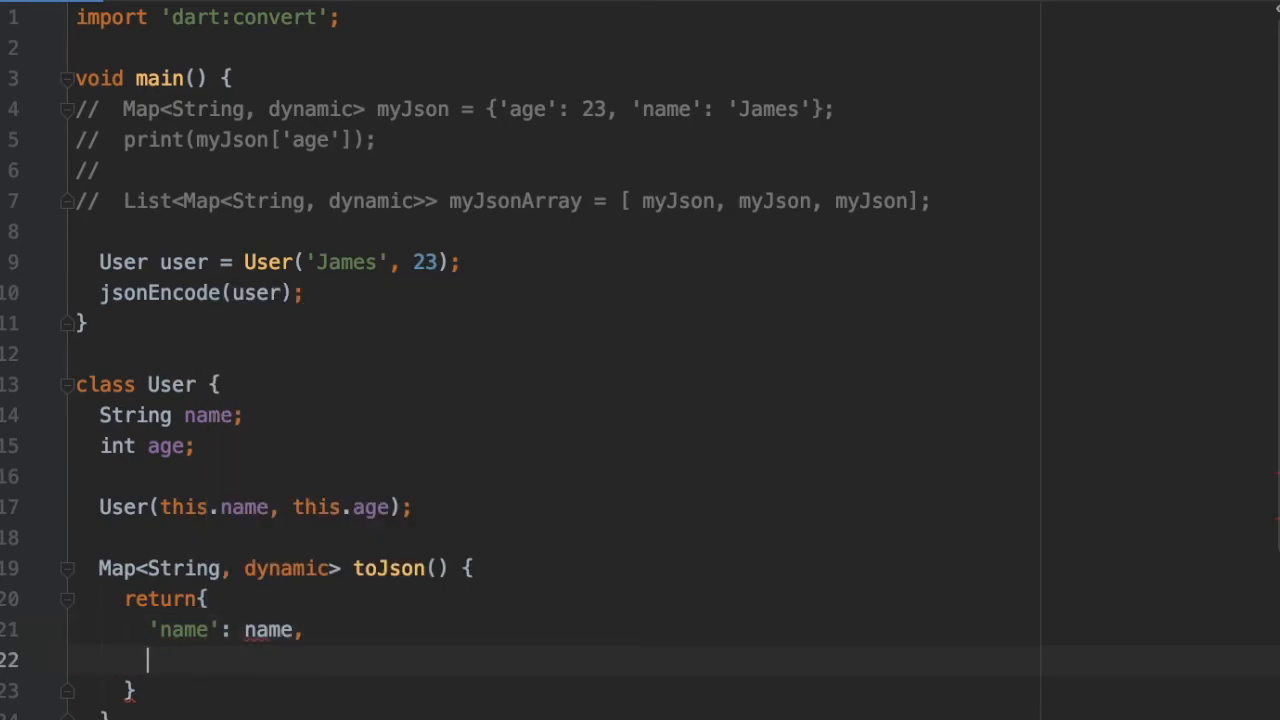
text('age': age,)
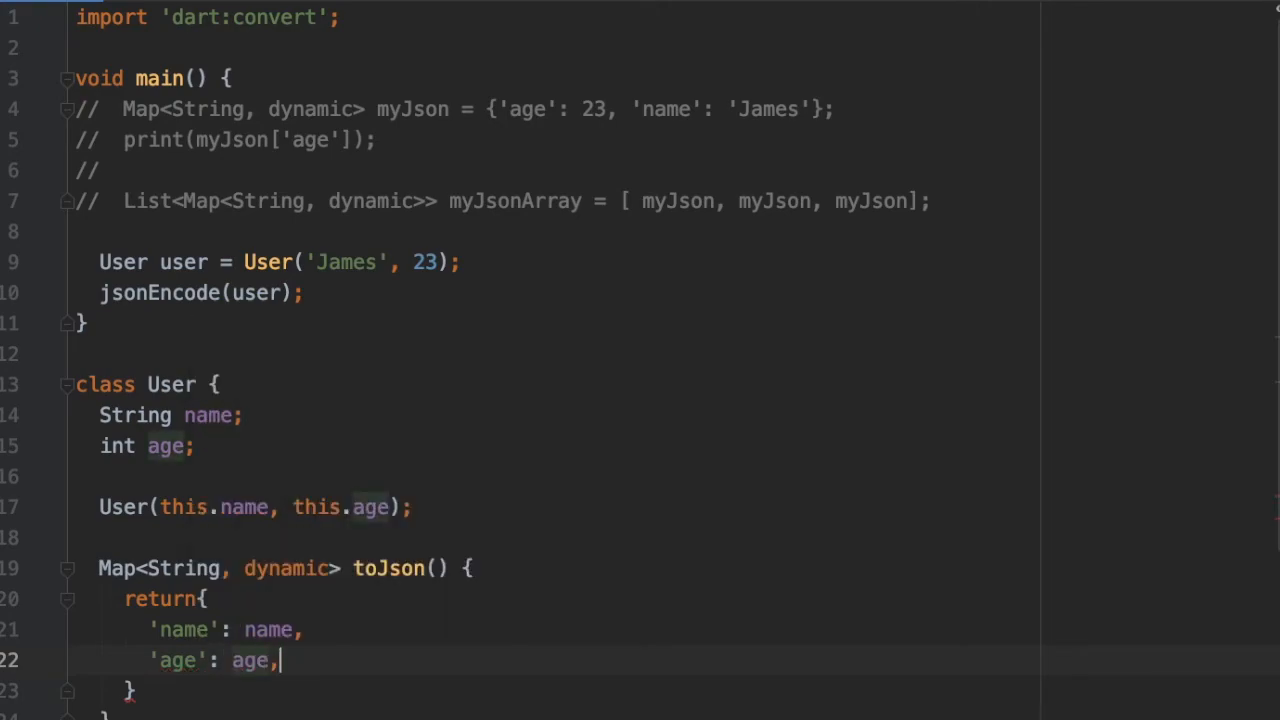
text(;)
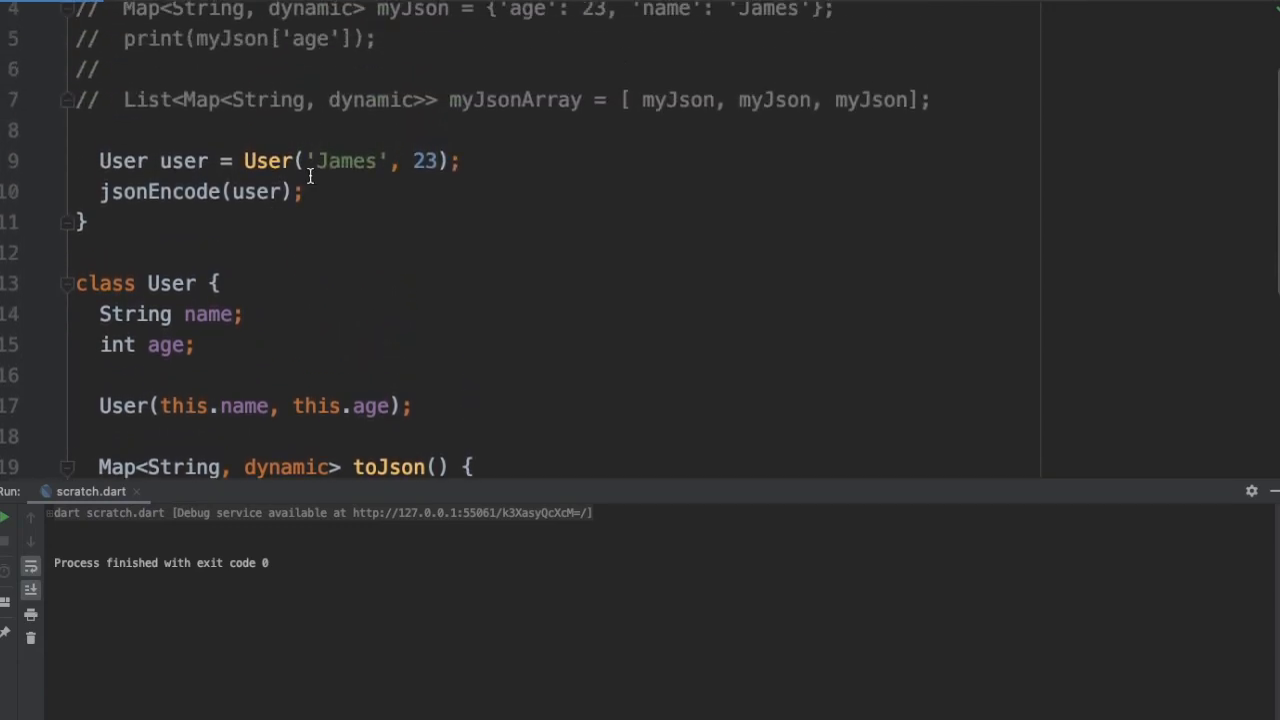
Wrap jsonEncode(user) in print and run, outputting {"name":"James","age":23}.
text(pr)
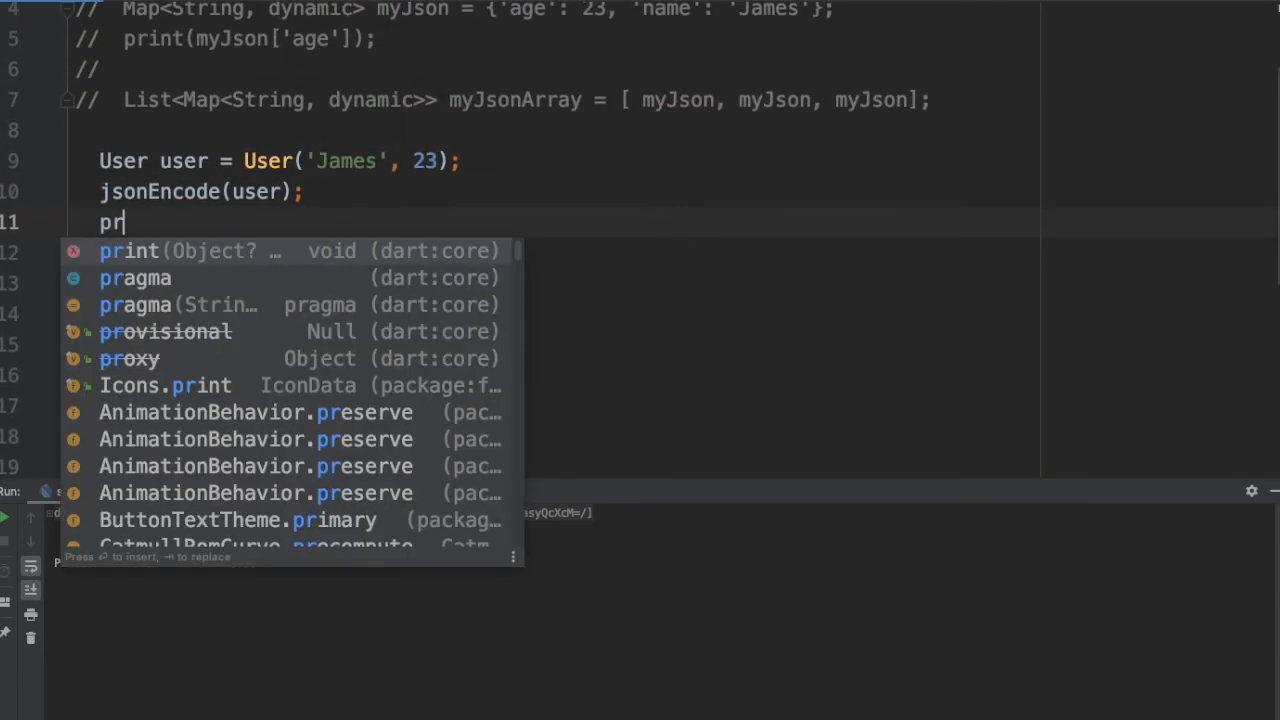
click(128, 252)
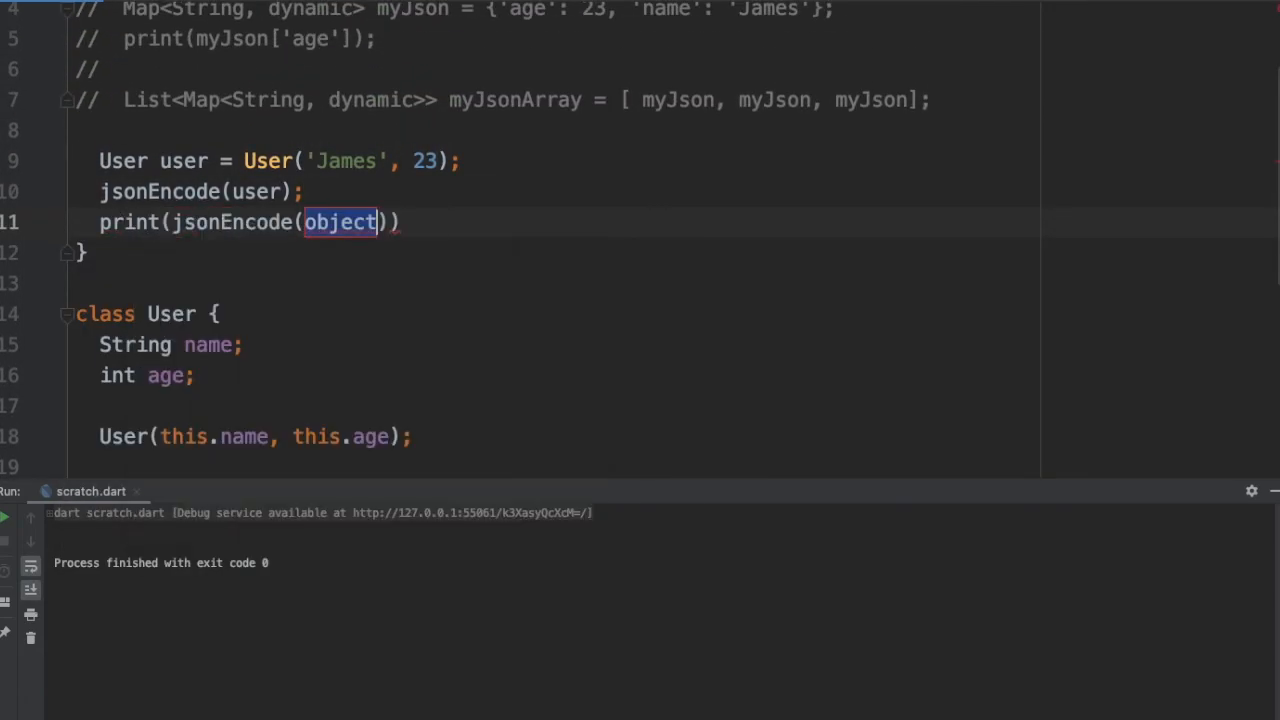
text(user)
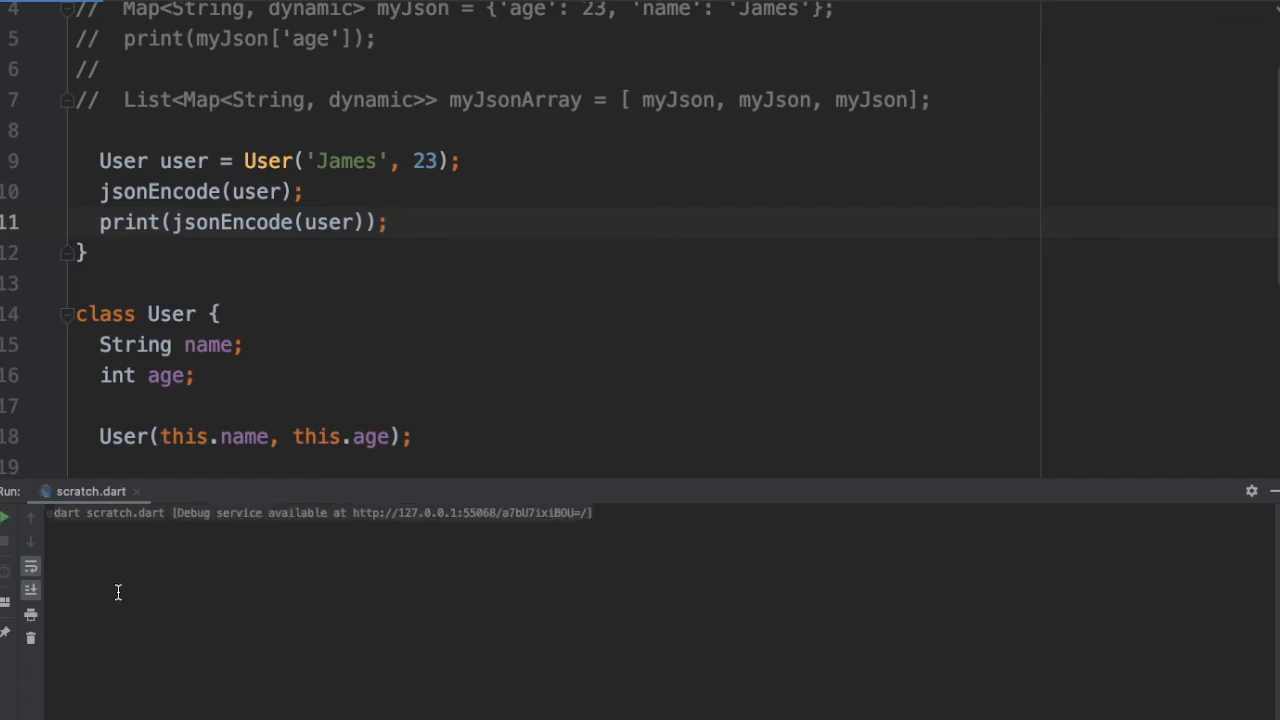
click(6, 516)
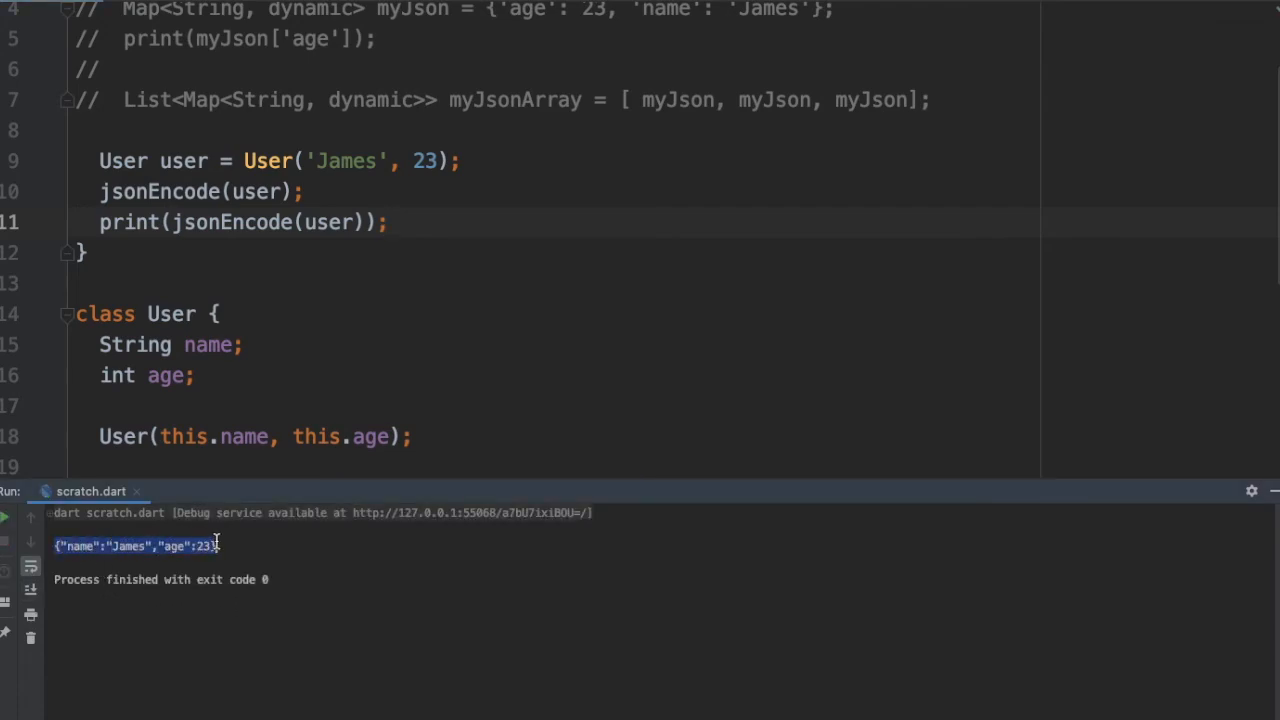
mouse_move(204, 328)
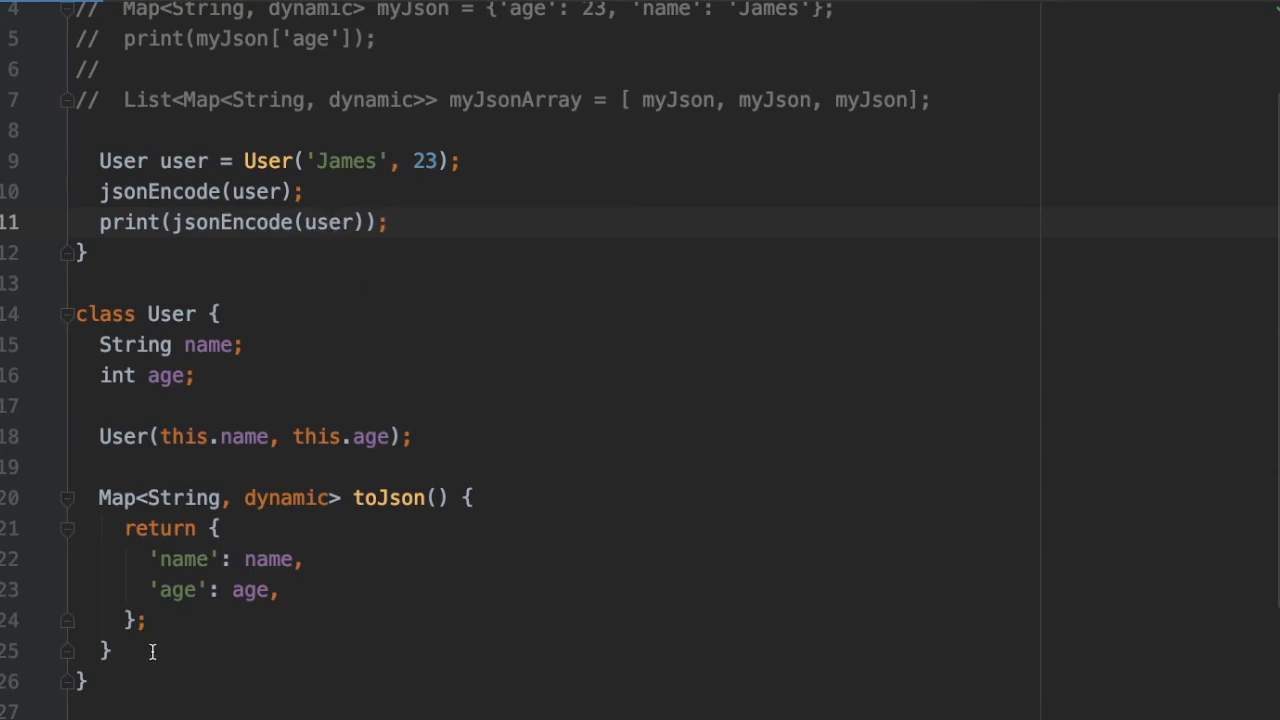
Rename toJson to myToJson and rerun, so encoding throws an unhandled exception.
click(100, 496)
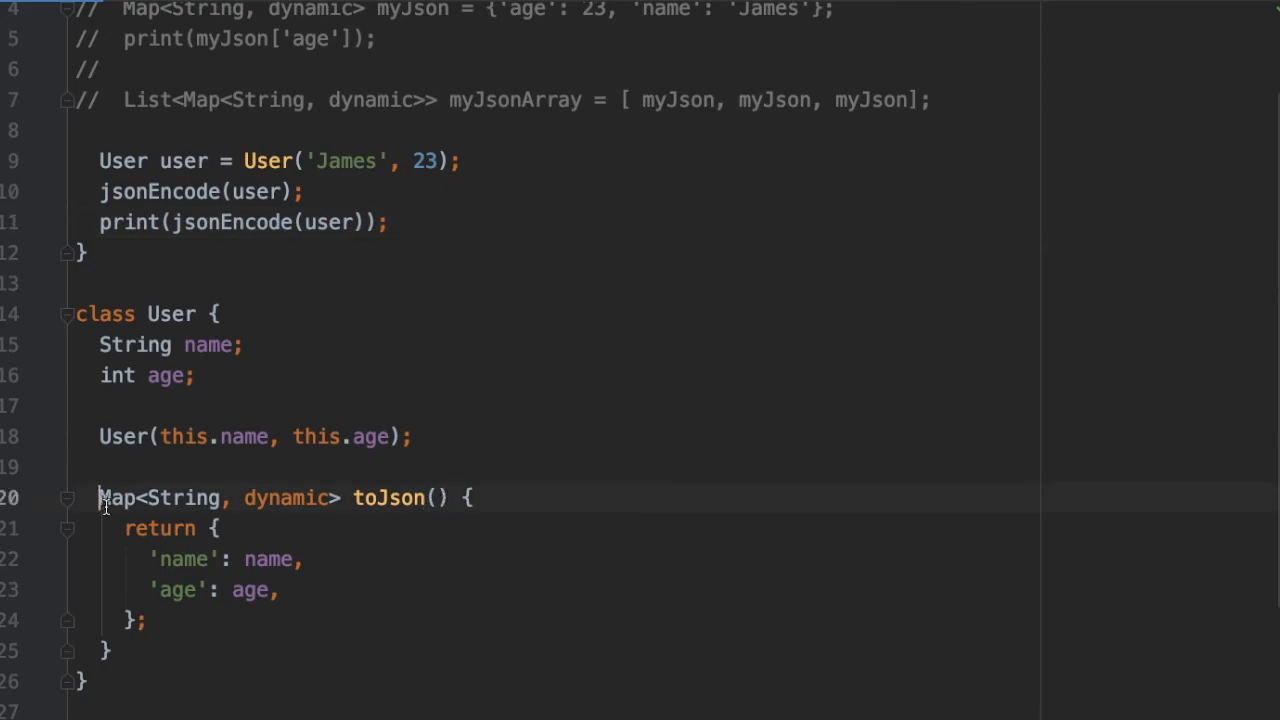
drag(100, 496, 110, 650)
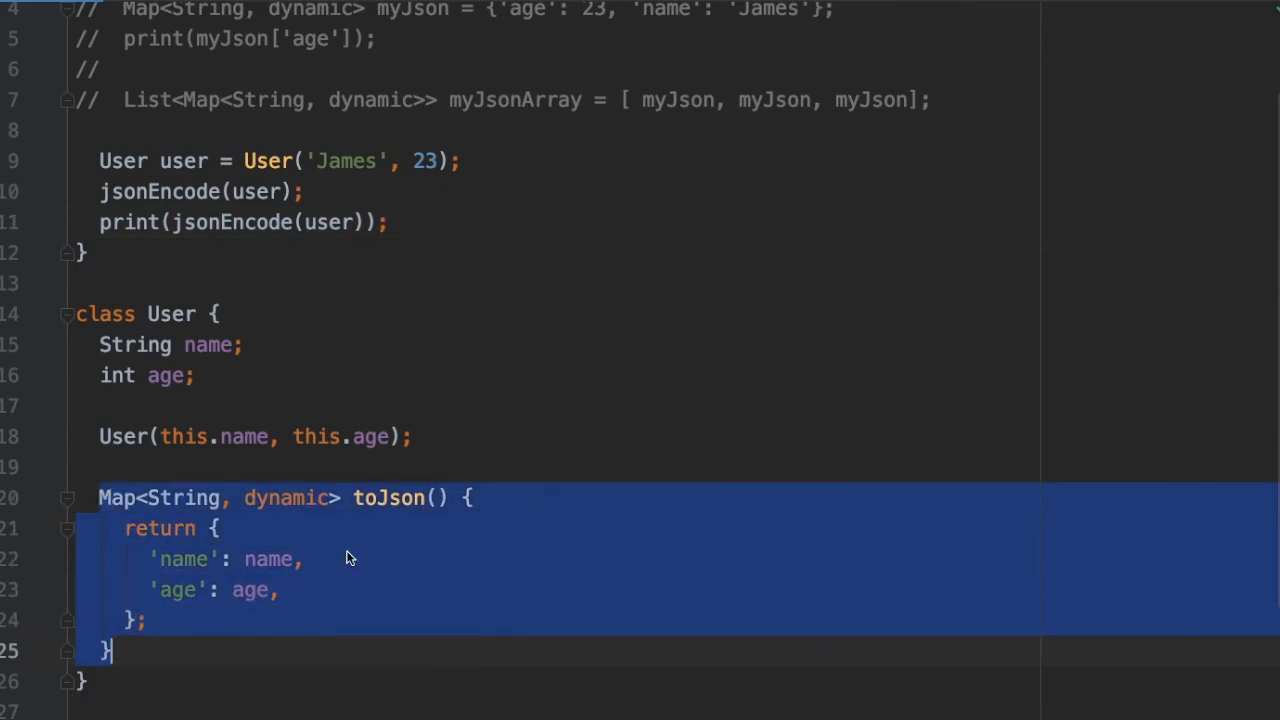
click(378, 498)
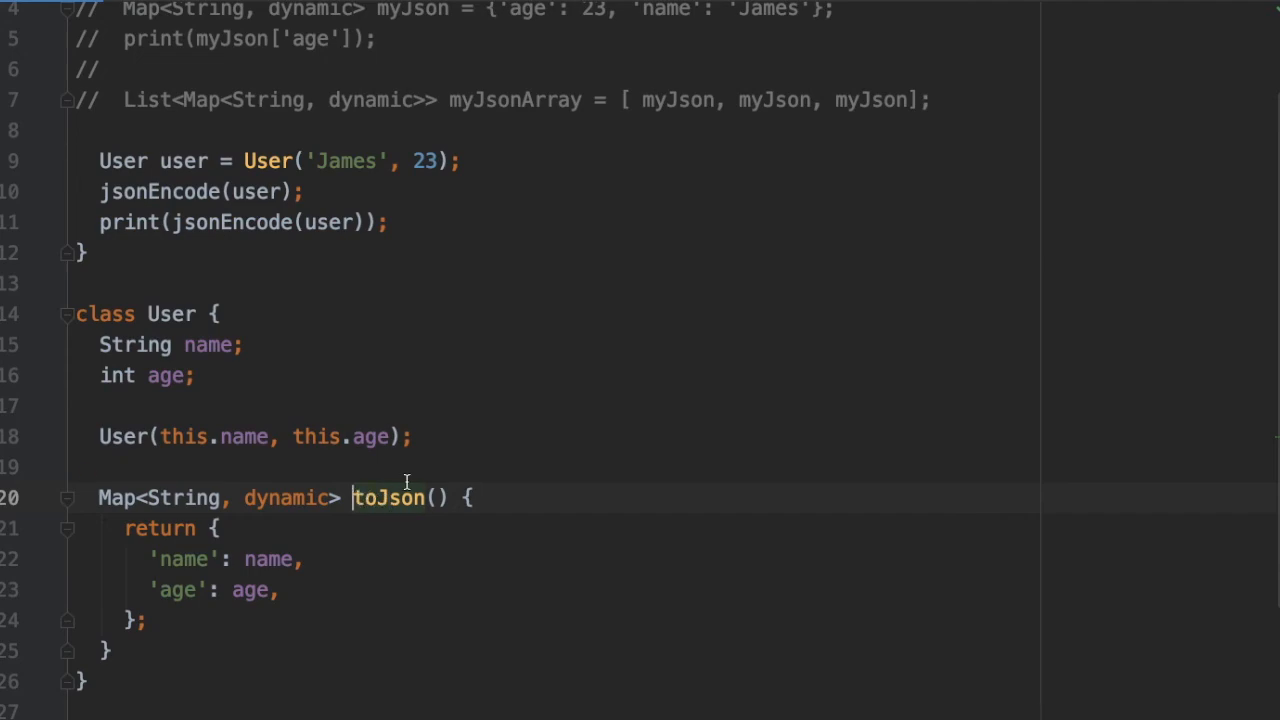
text(myT)
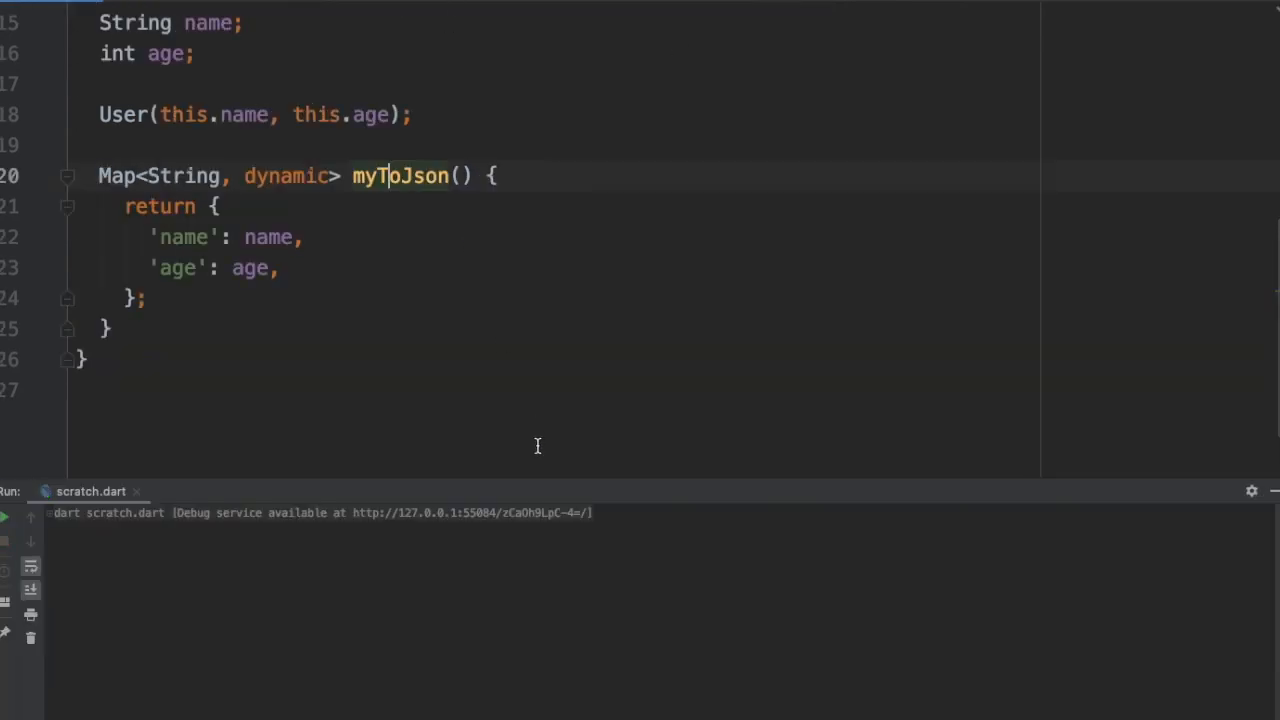
click(4, 516)
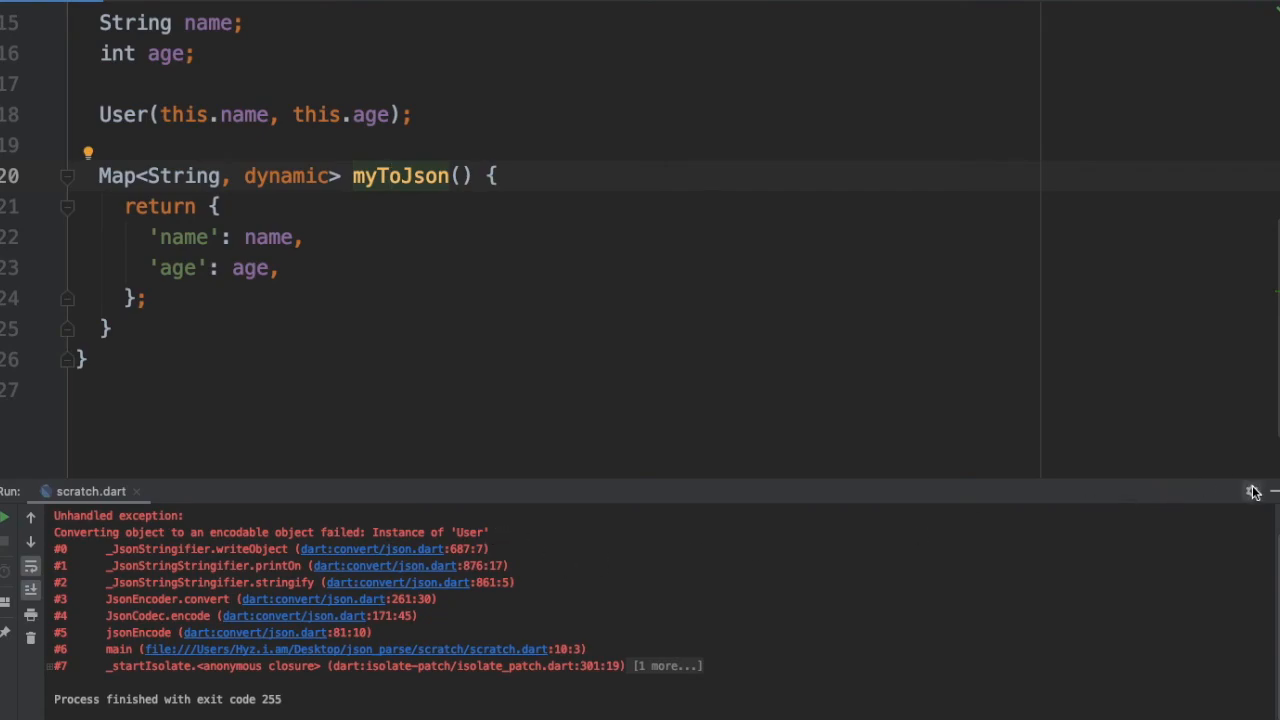
mouse_move(1252, 492)
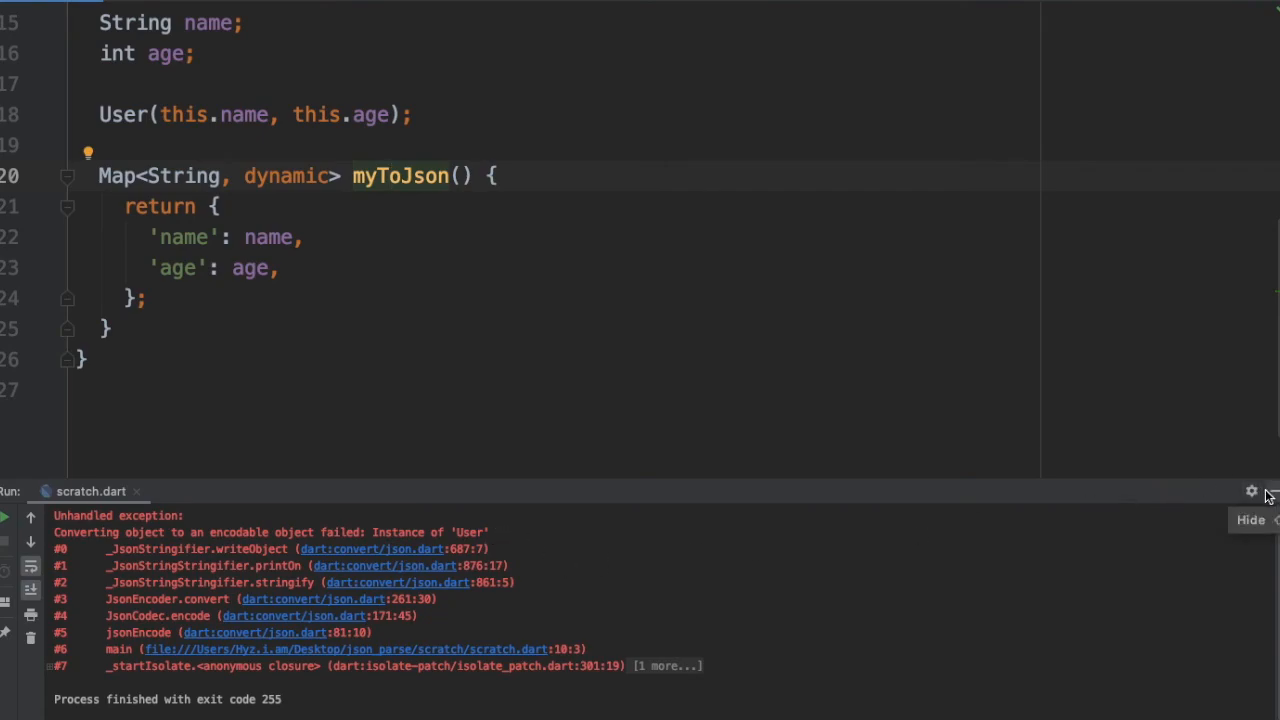